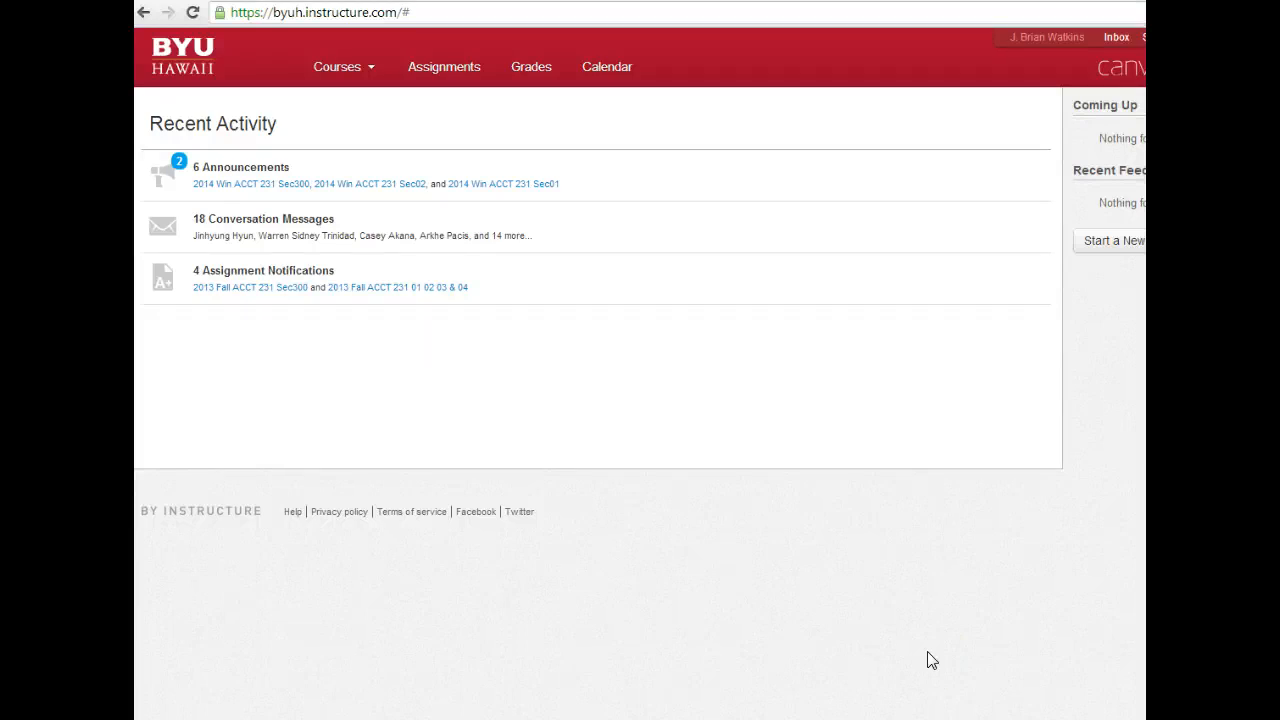
Step: From the Courses menu, open 2014 Win ACCT 231 Sec300 FINANCE & ACCT SOFTWARE
click(921, 647)
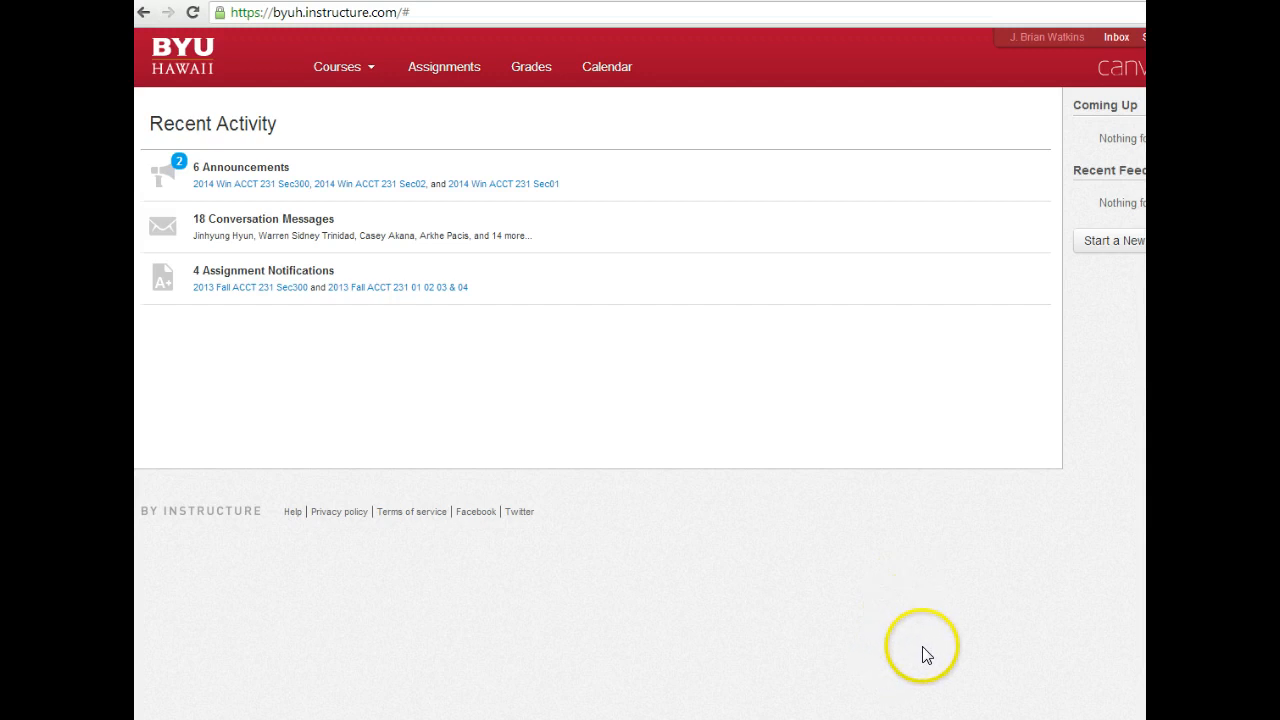
mouse_move(1010, 710)
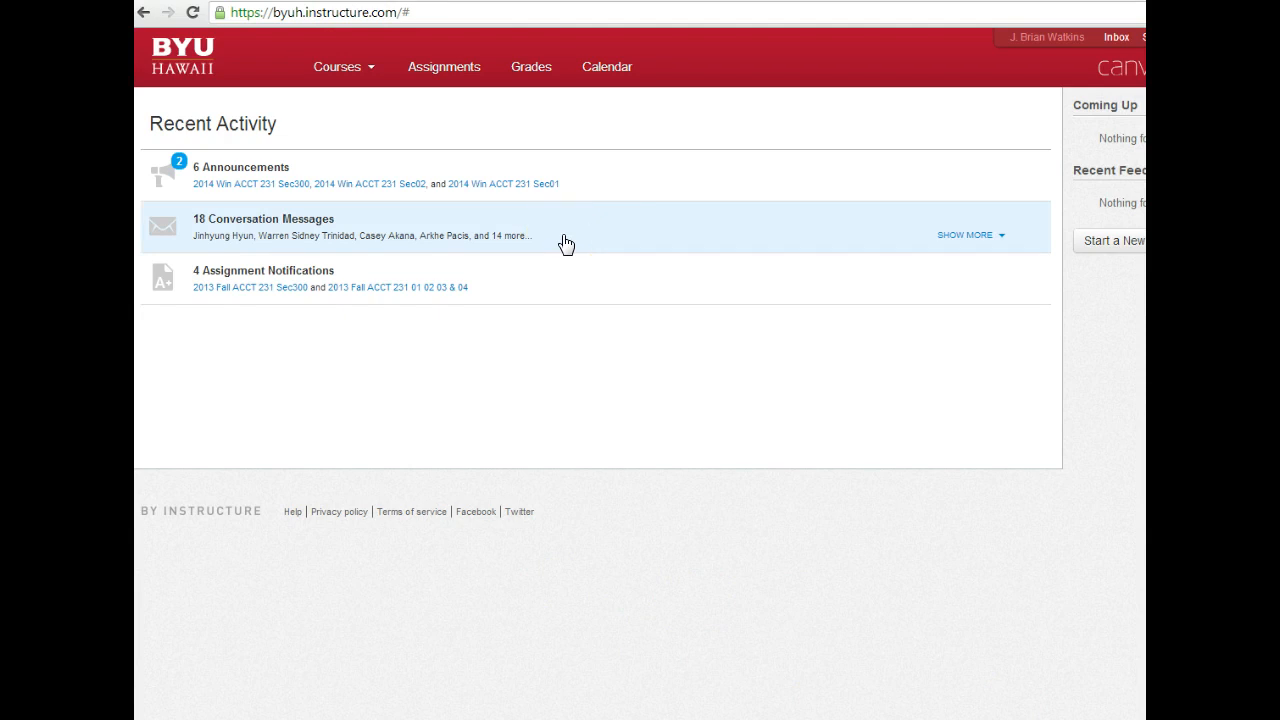
mouse_move(337, 66)
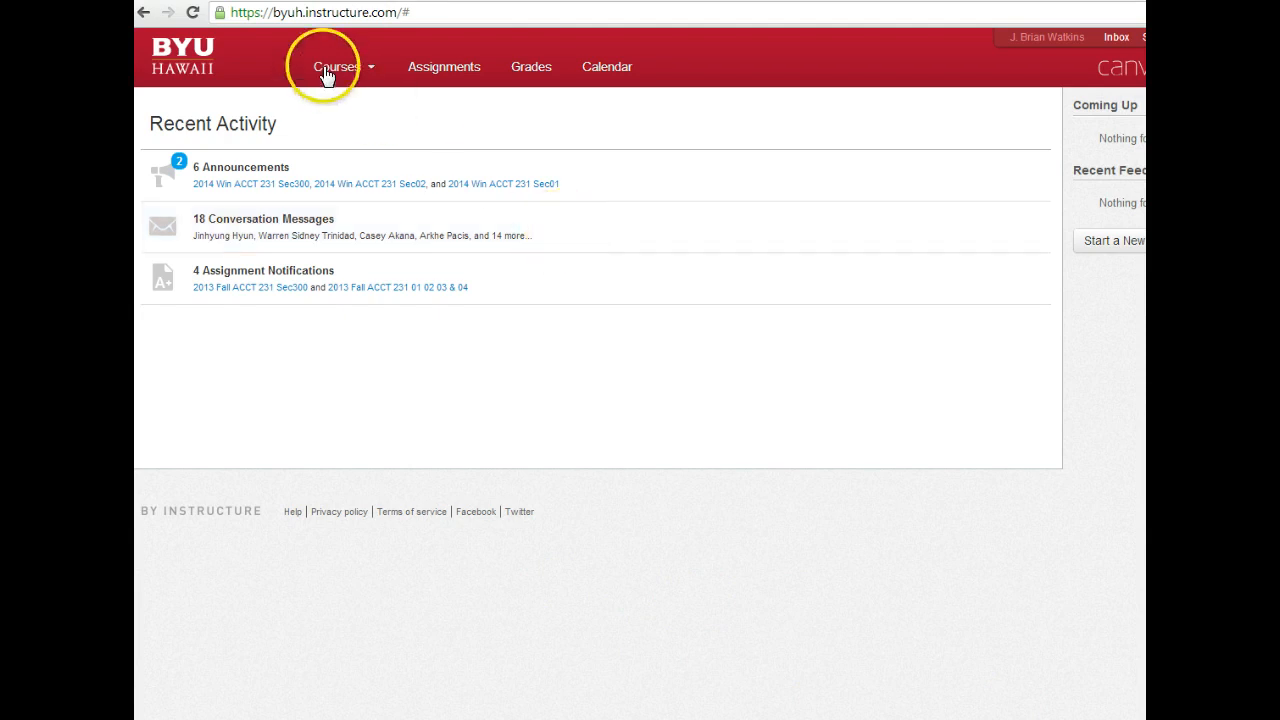
click(337, 66)
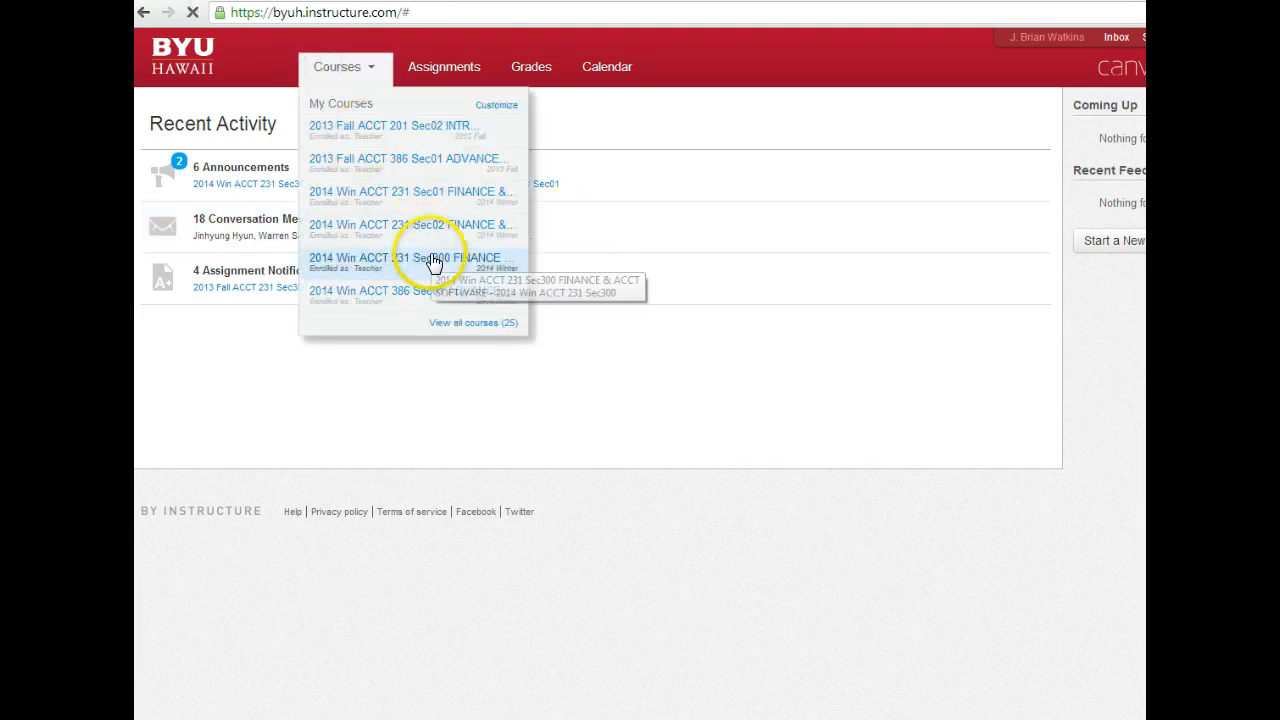
click(473, 322)
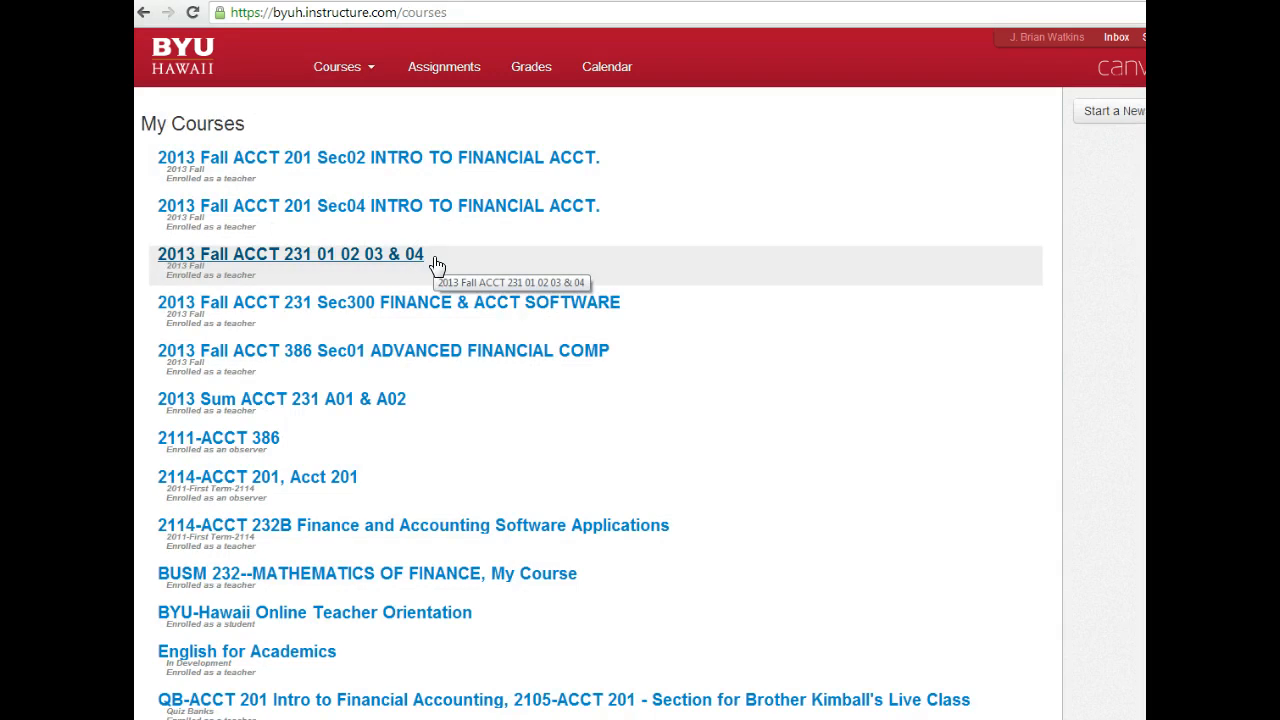
mouse_move(362, 67)
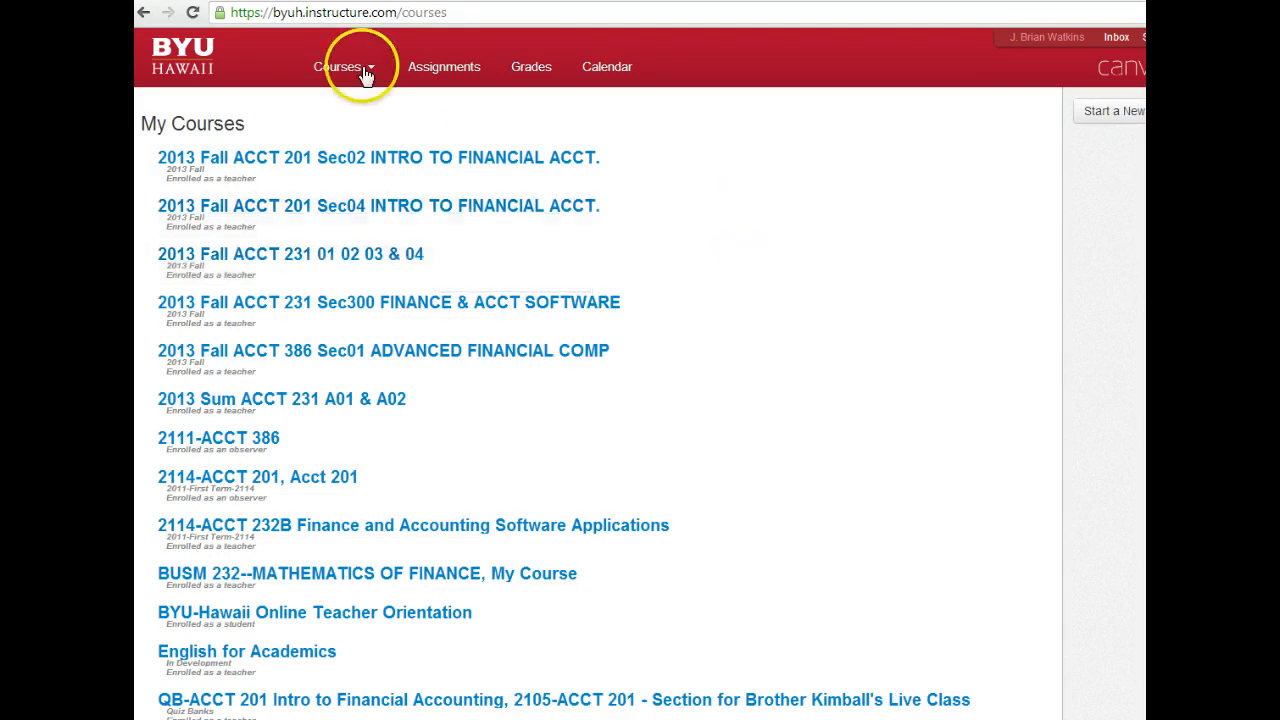
click(338, 66)
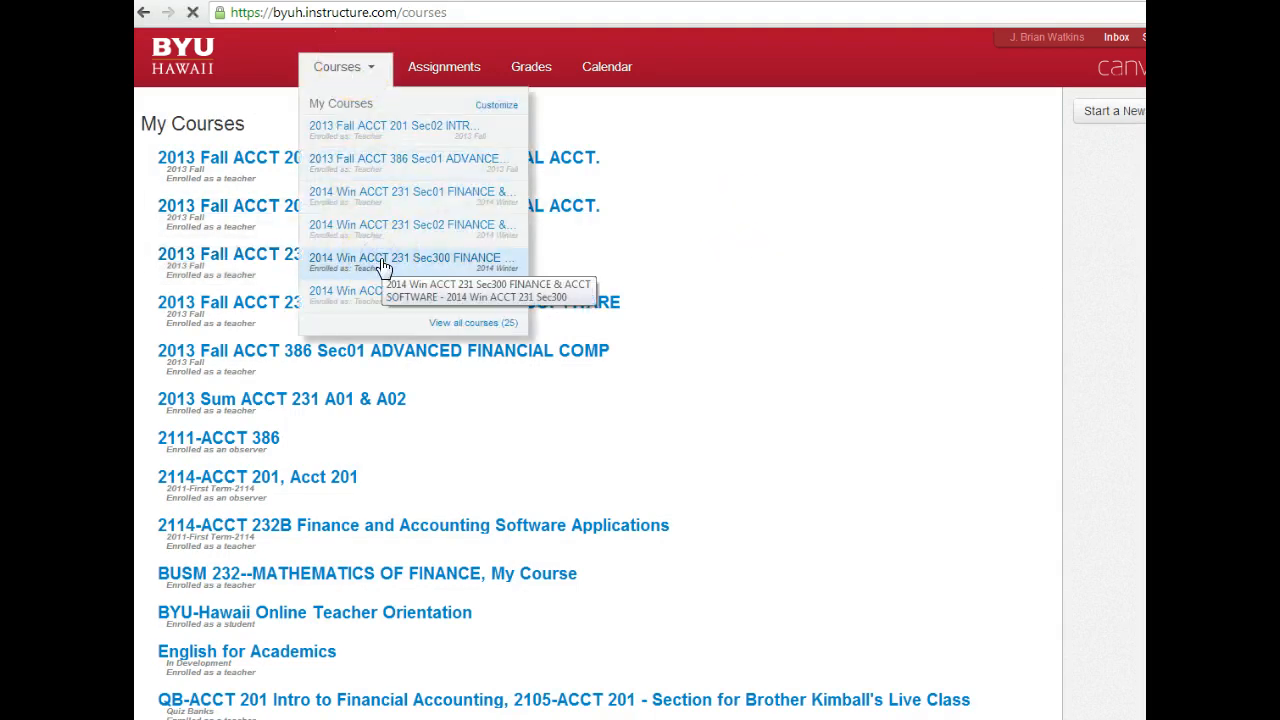
click(411, 258)
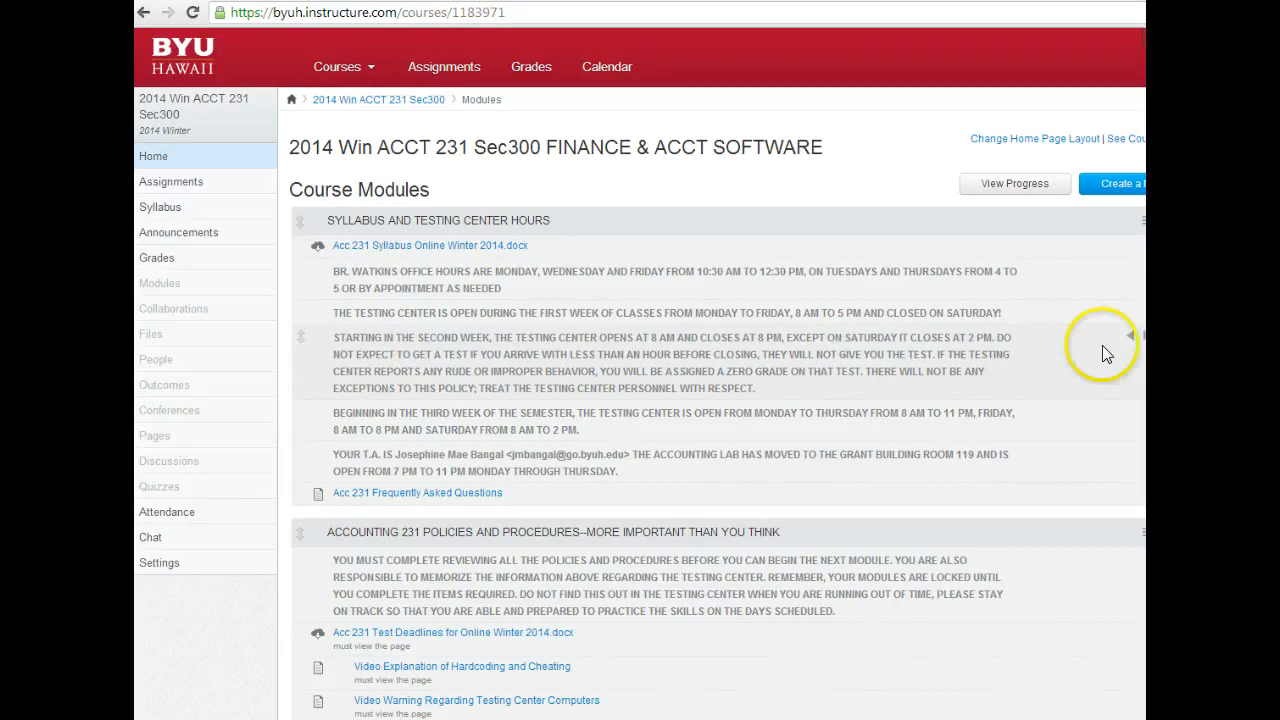
scroll(down, 3)
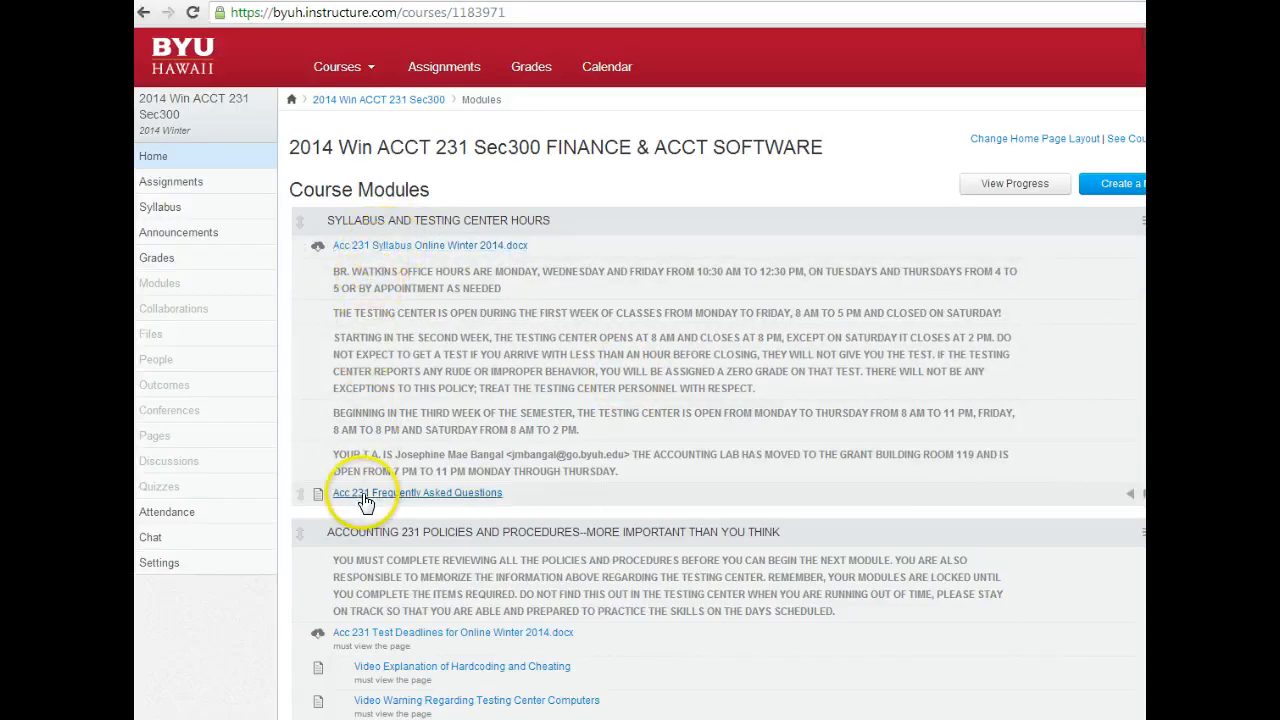
scroll(down, 3)
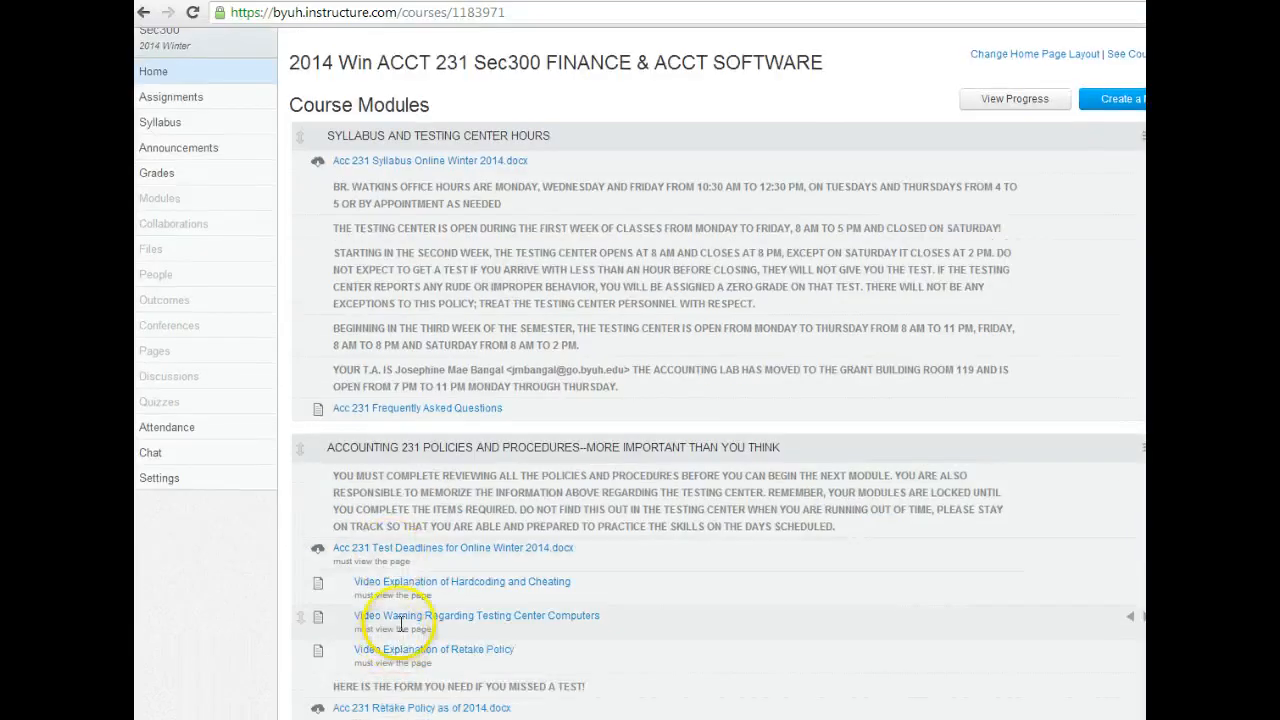
scroll(down, 3)
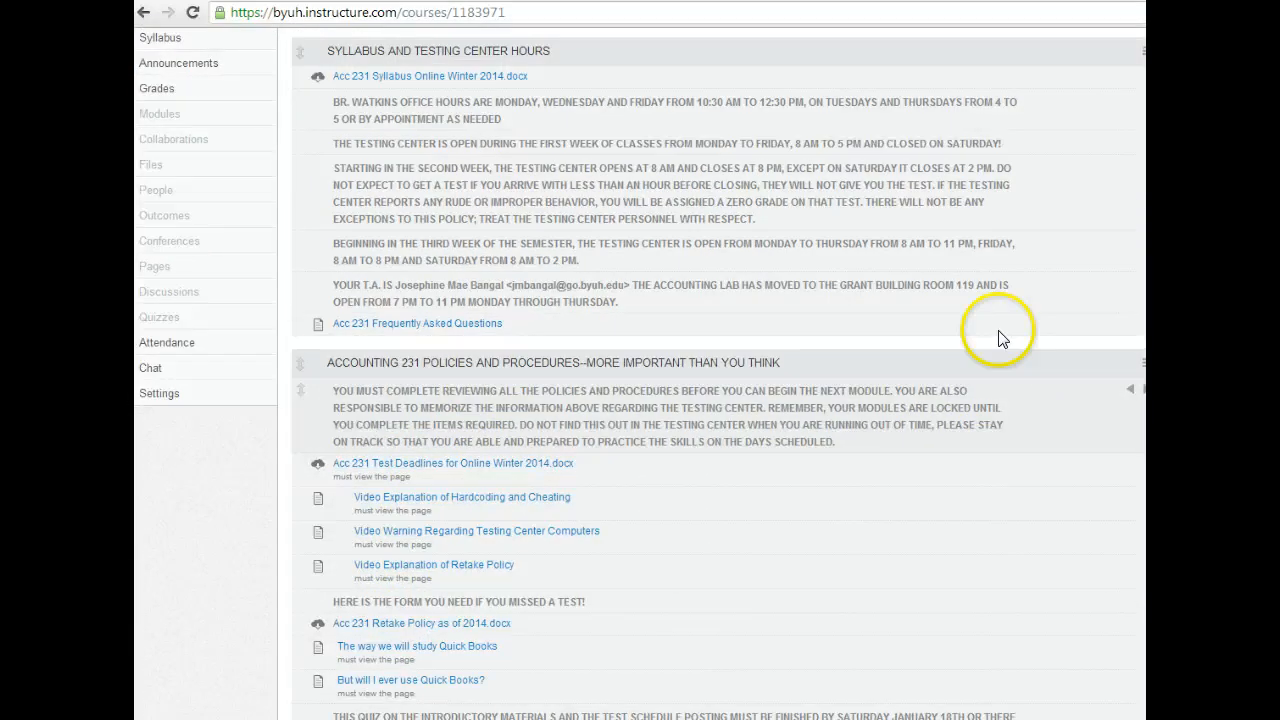
scroll(down, 3)
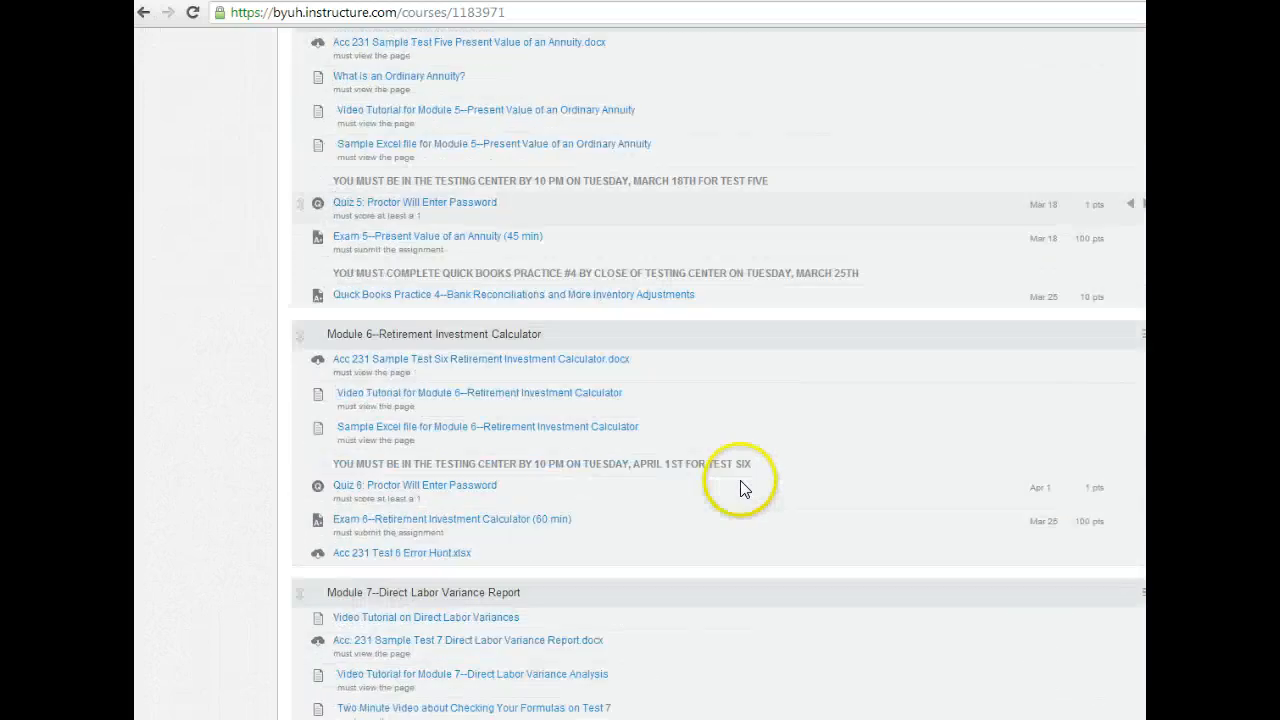
scroll(down, 3)
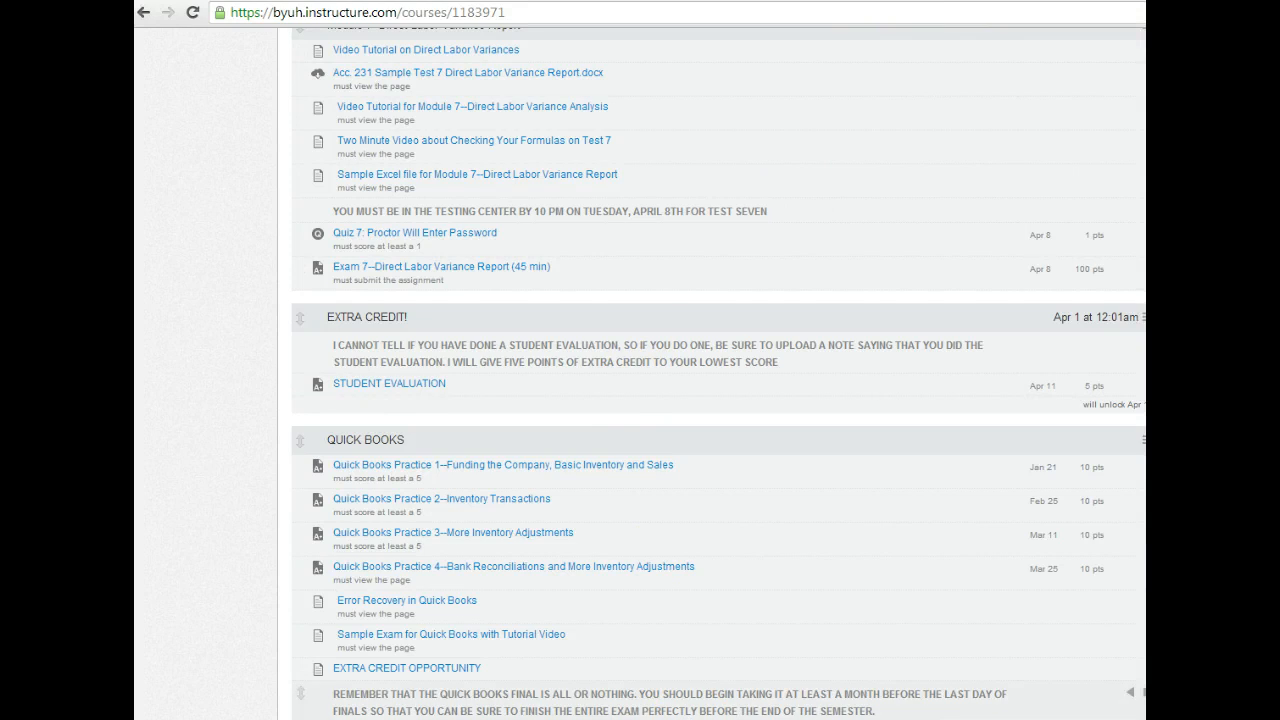
scroll(down, 3)
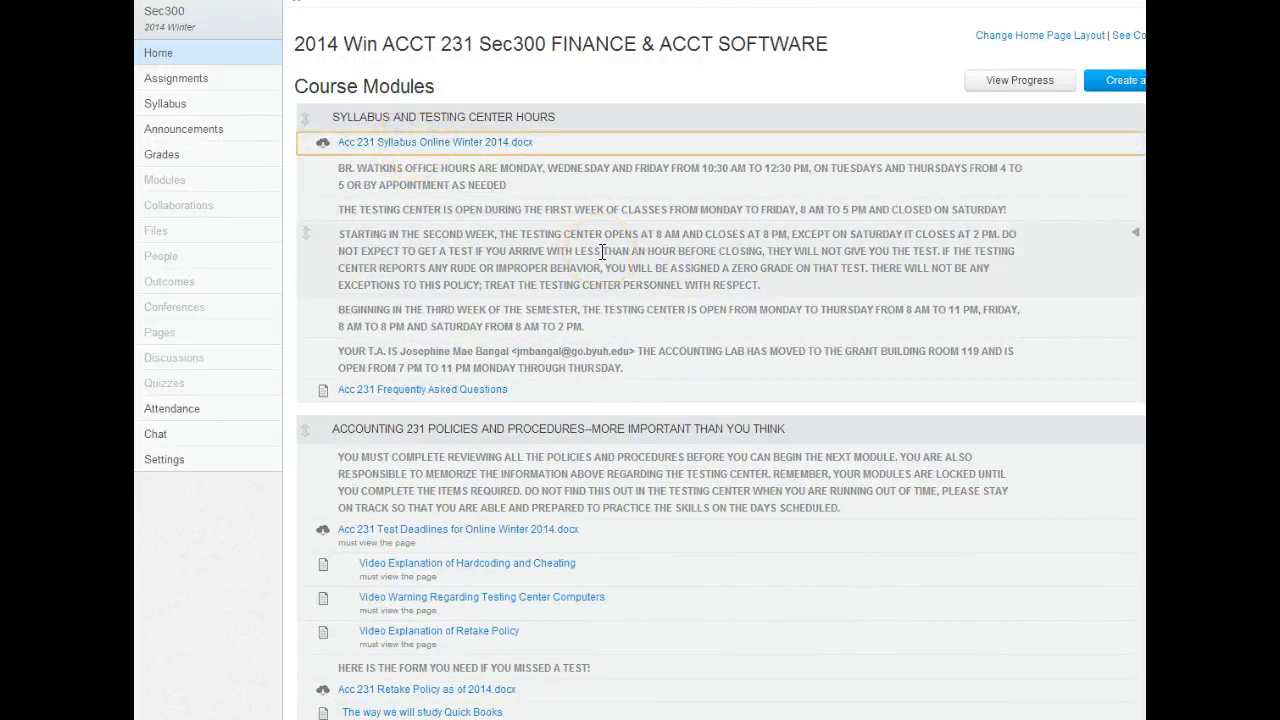
click(433, 142)
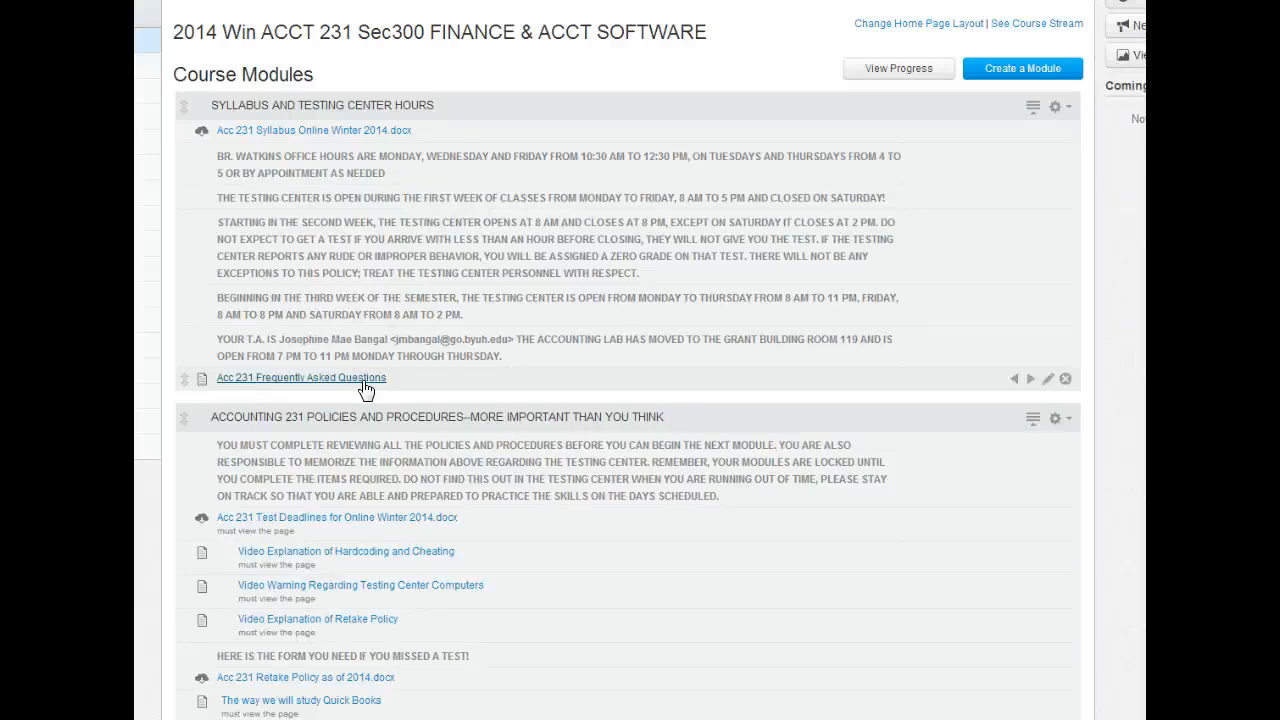
scroll(down, 3)
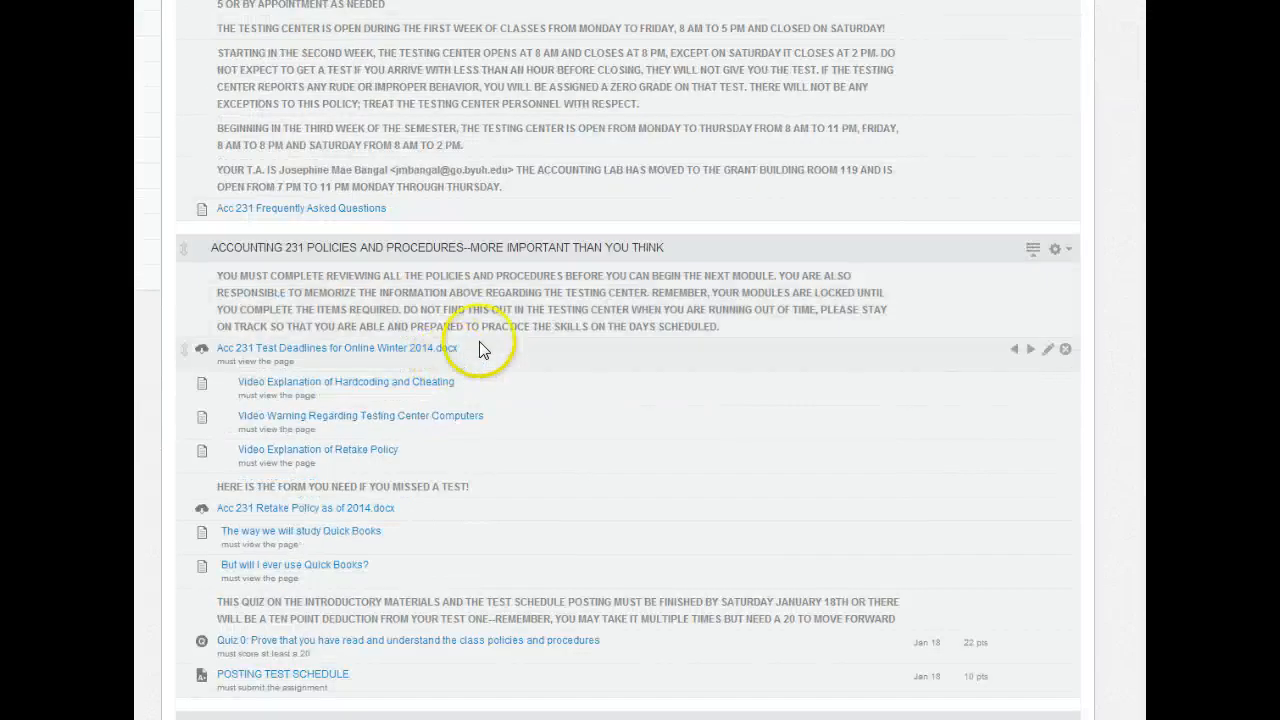
scroll(down, 3)
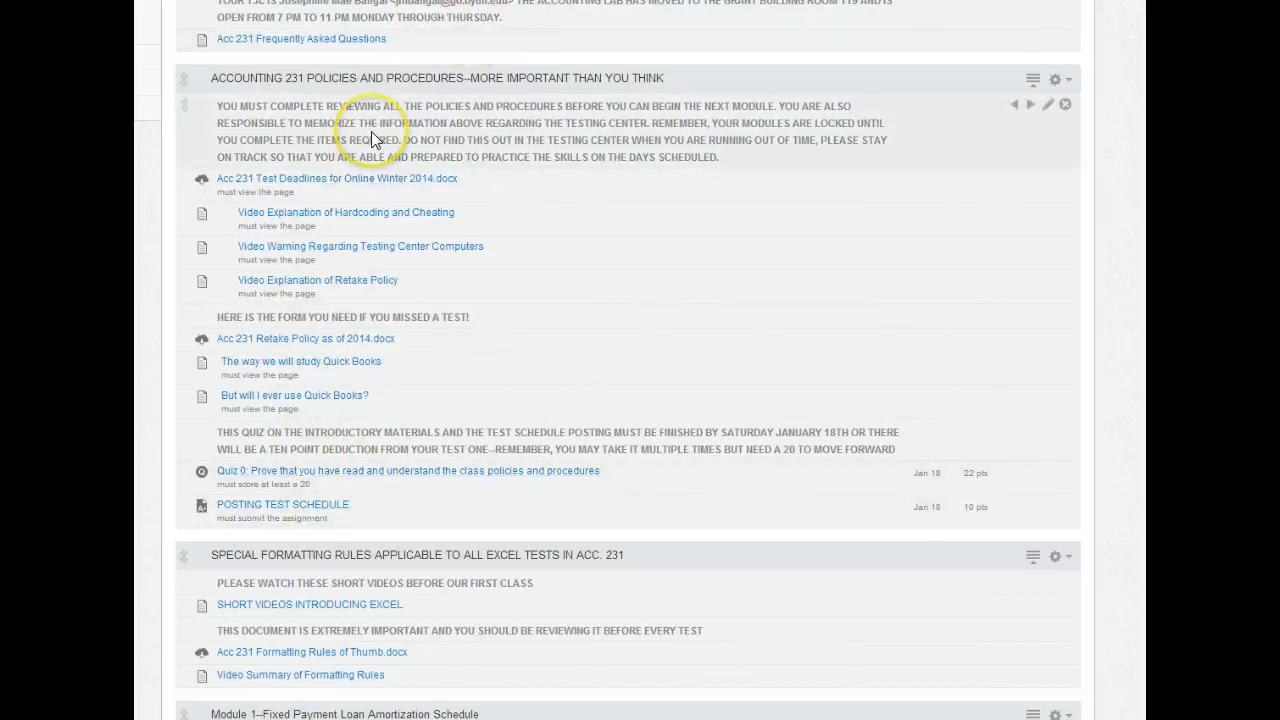
mouse_move(461, 470)
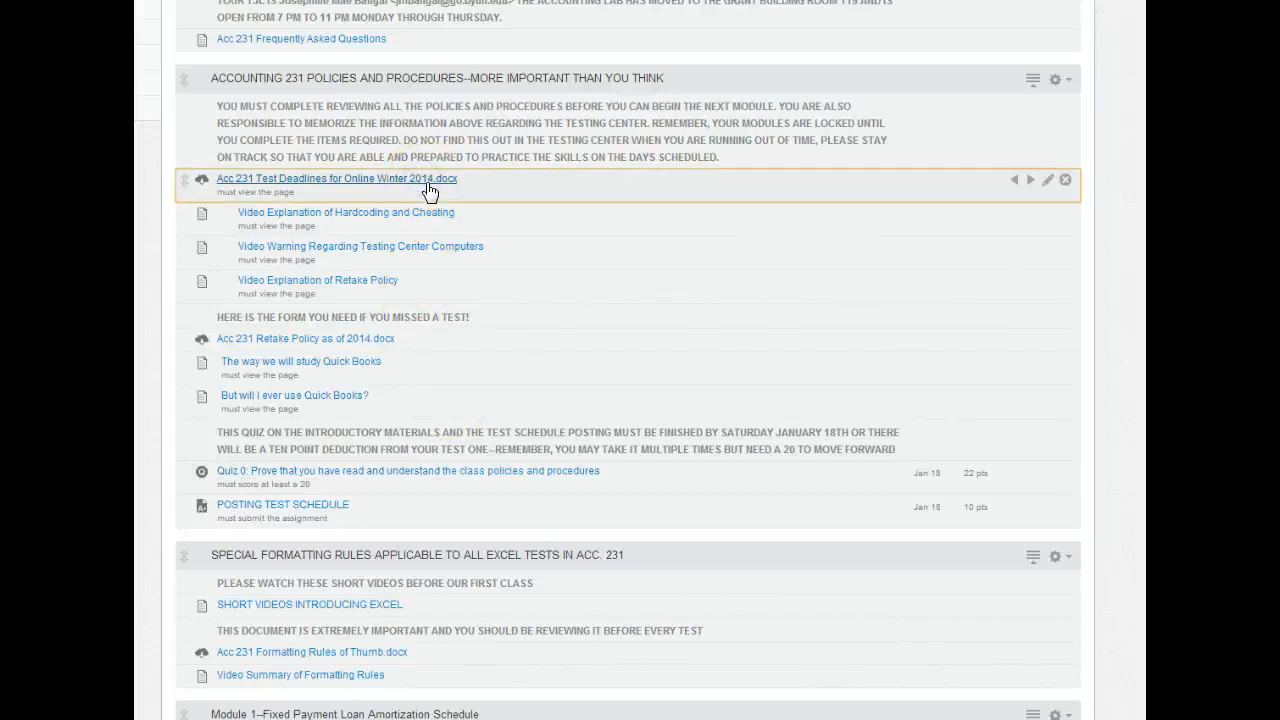
Step: Open Acc 231 Test Deadlines for Online Winter 2014.docx and scroll through the schedule
click(337, 178)
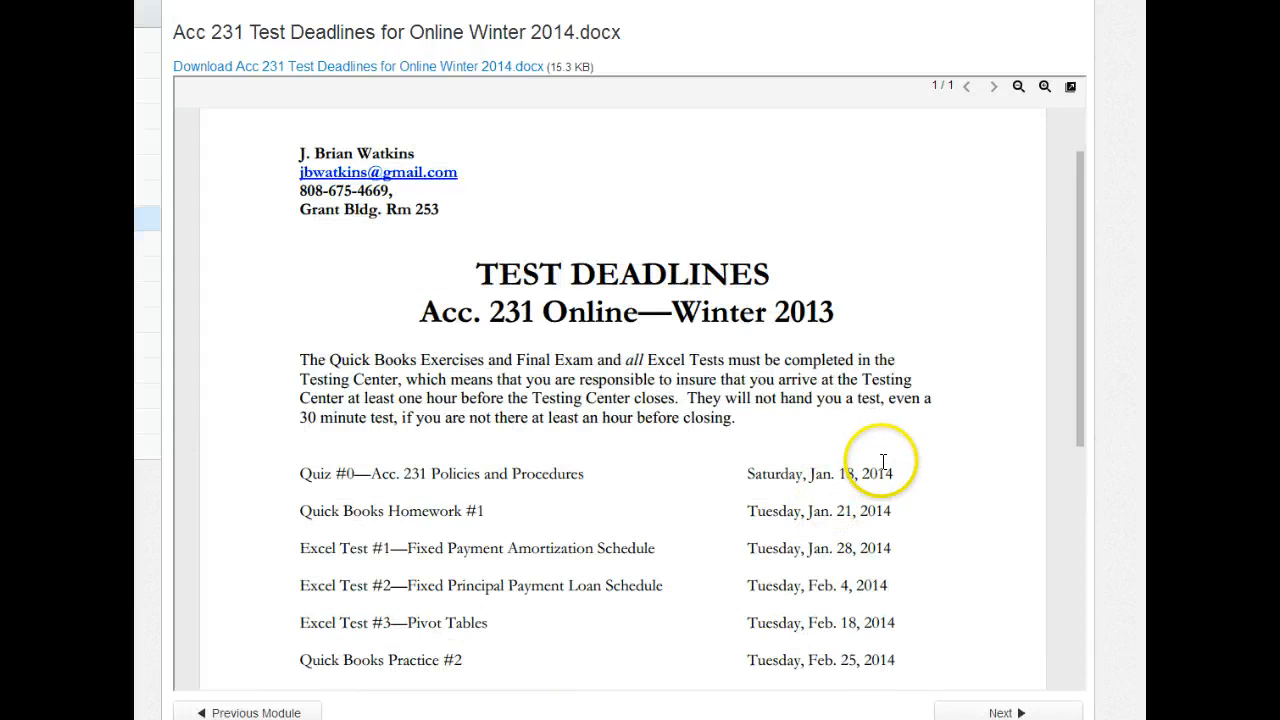
scroll(down, 3)
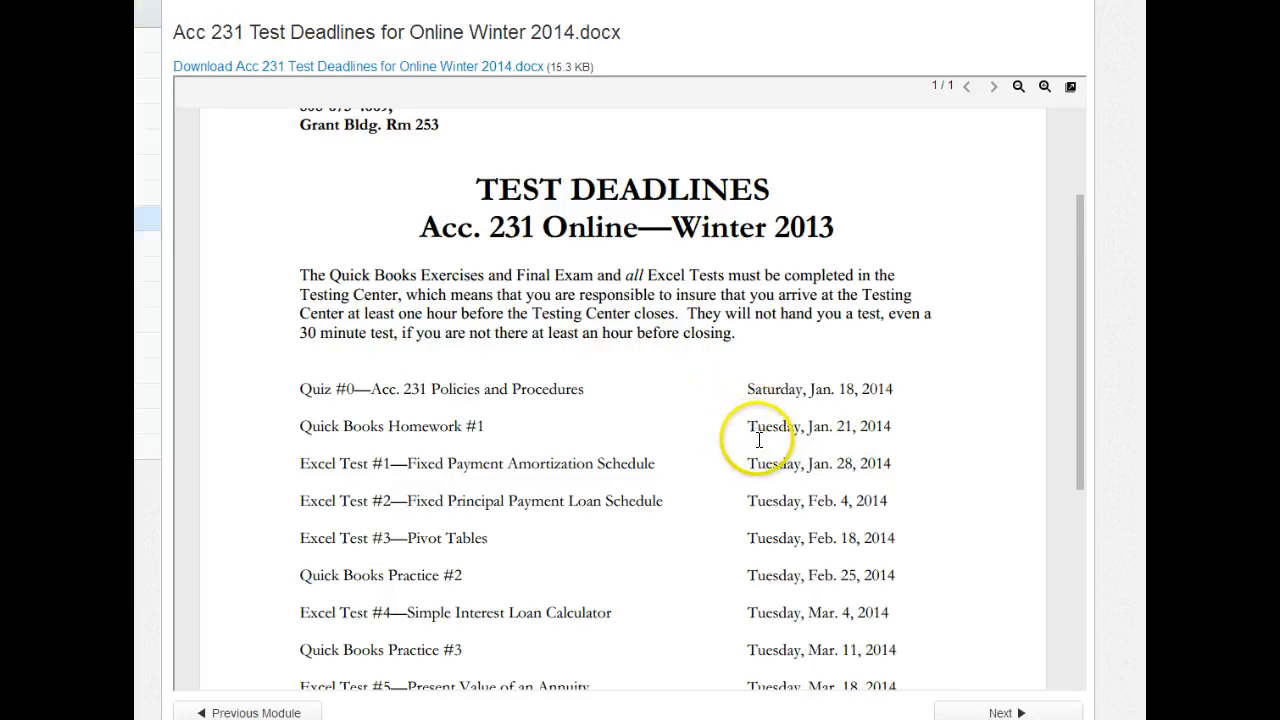
mouse_move(792, 502)
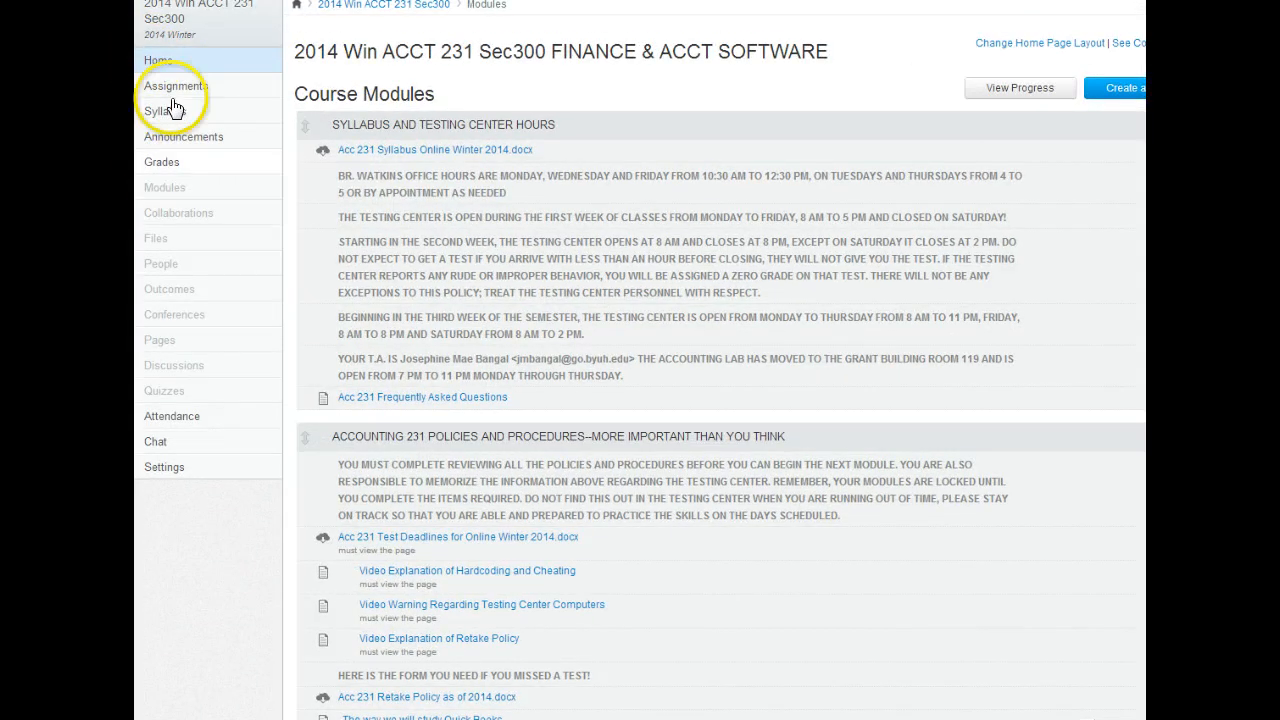
mouse_move(165, 442)
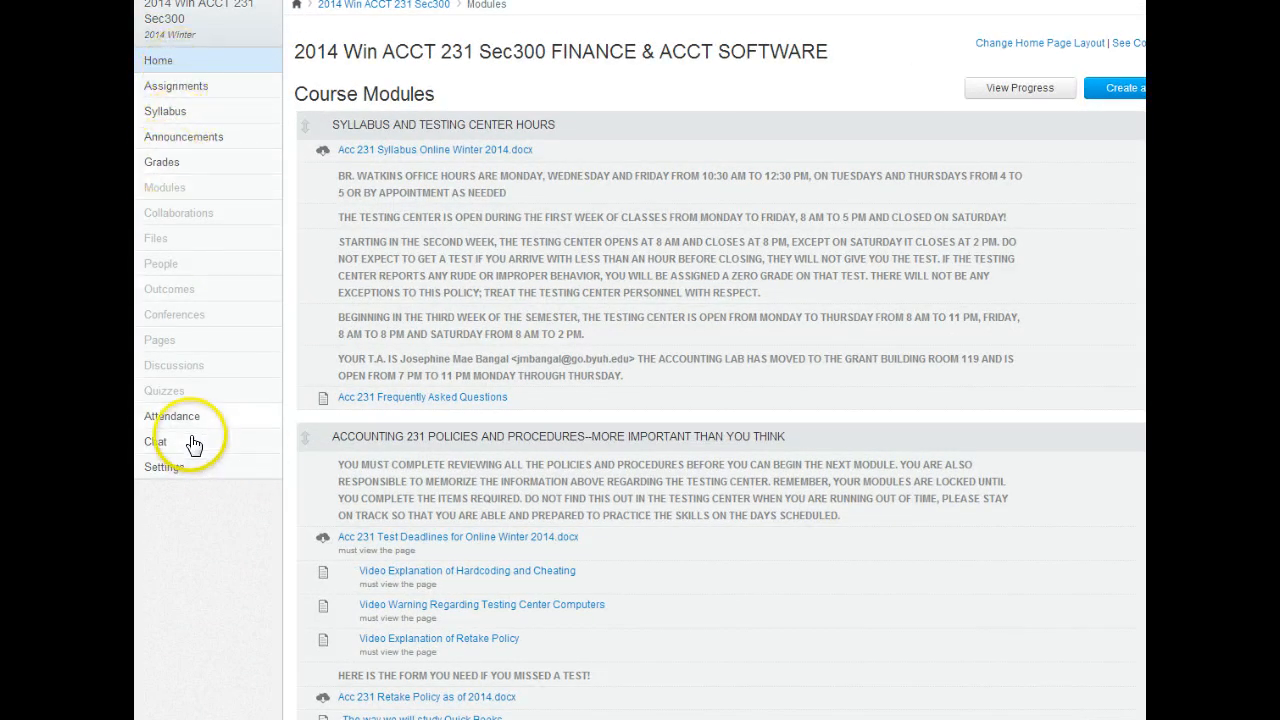
mouse_move(230, 132)
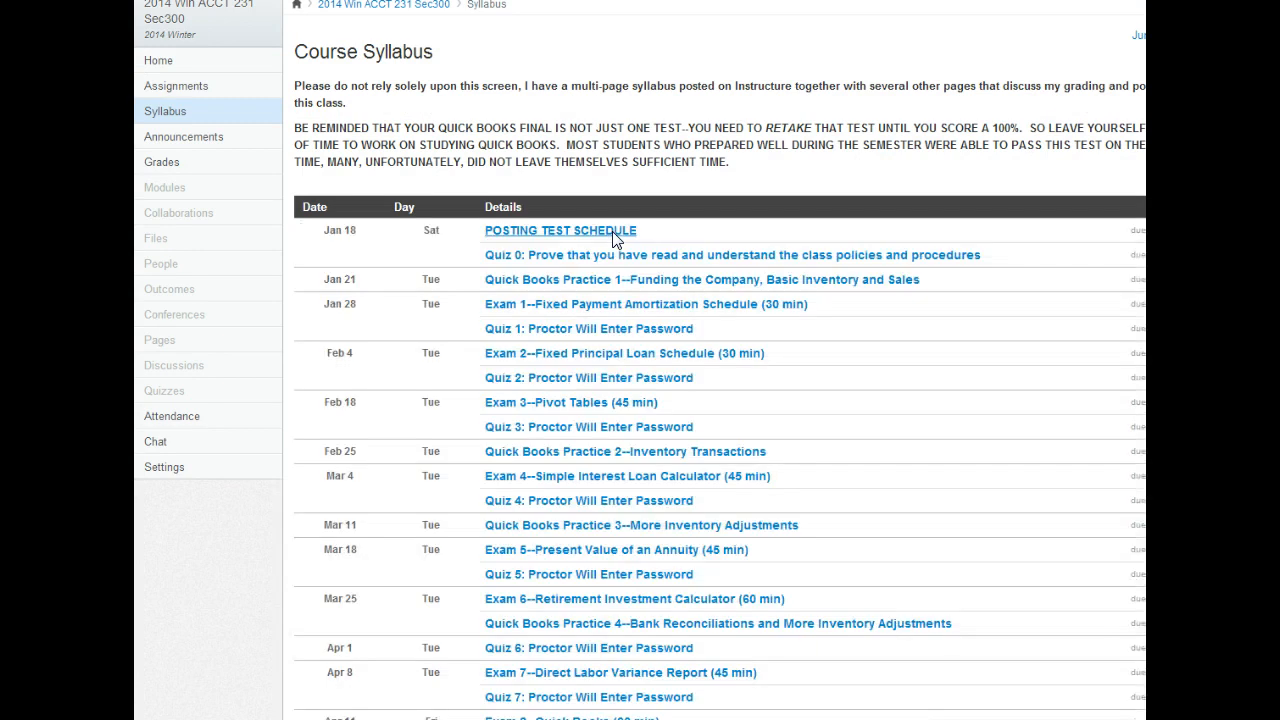
mouse_move(535, 488)
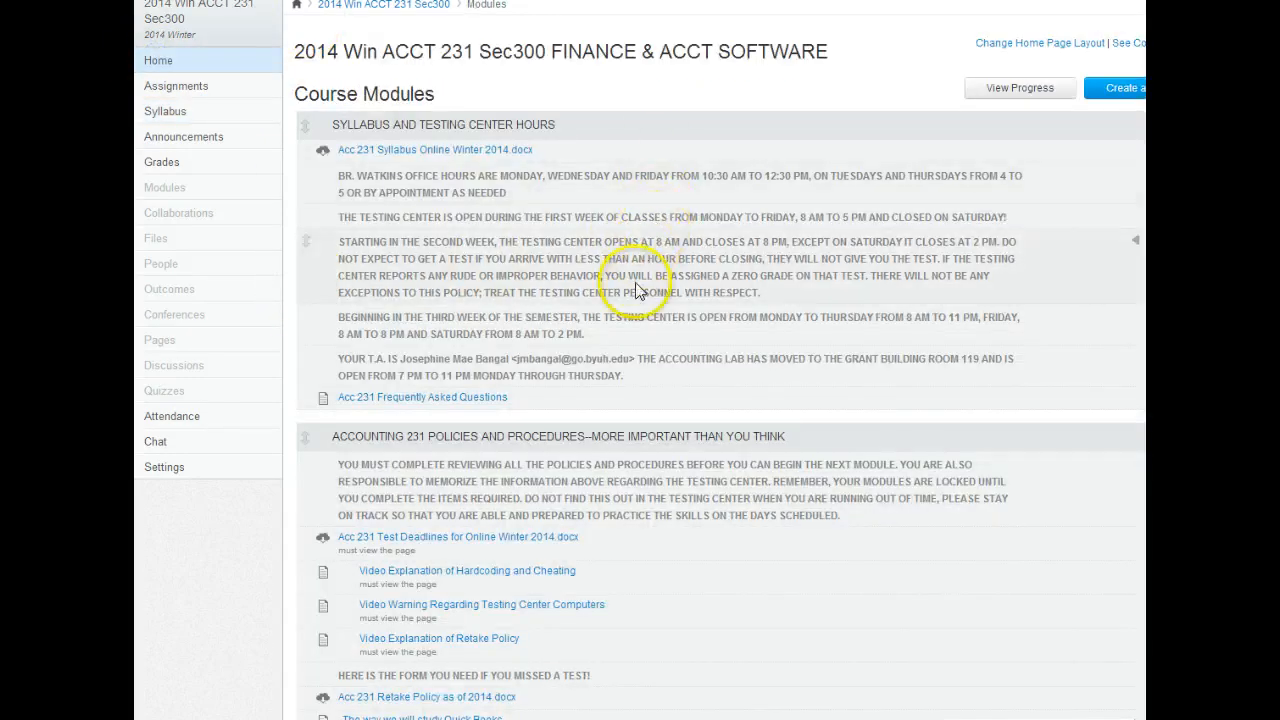
scroll(down, 3)
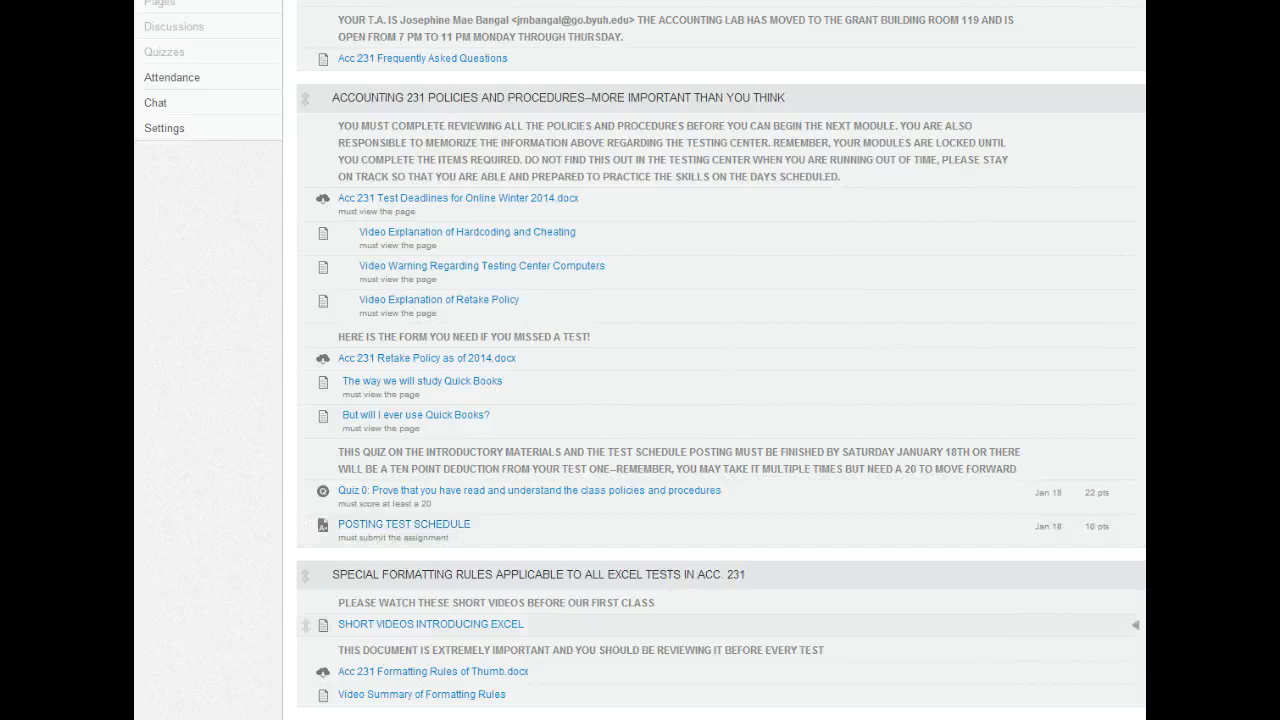
scroll(down, 3)
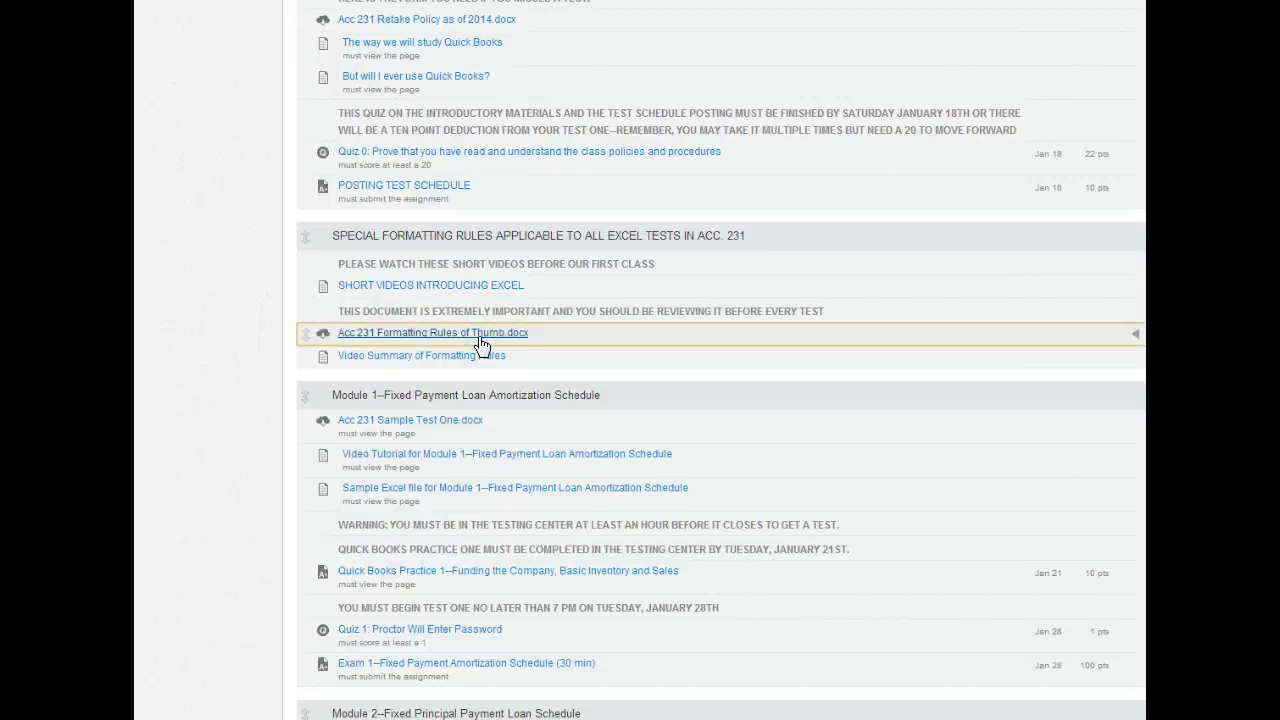
click(432, 332)
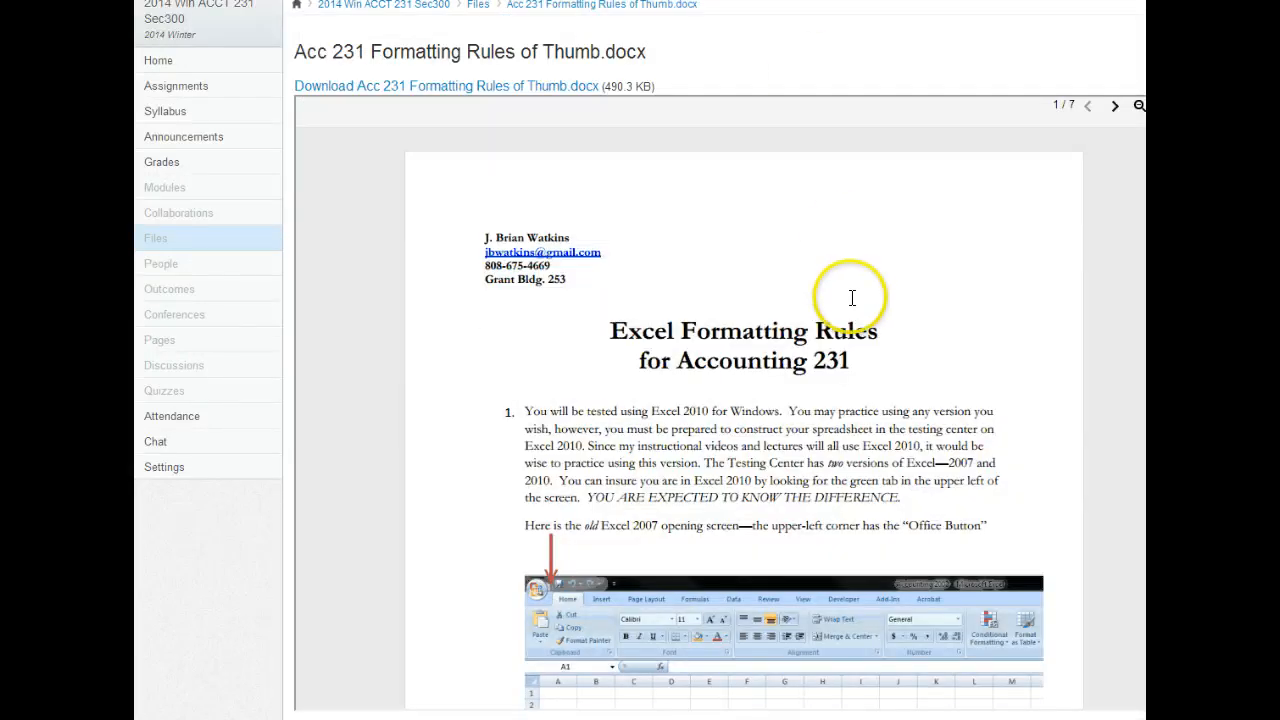
scroll(down, 3)
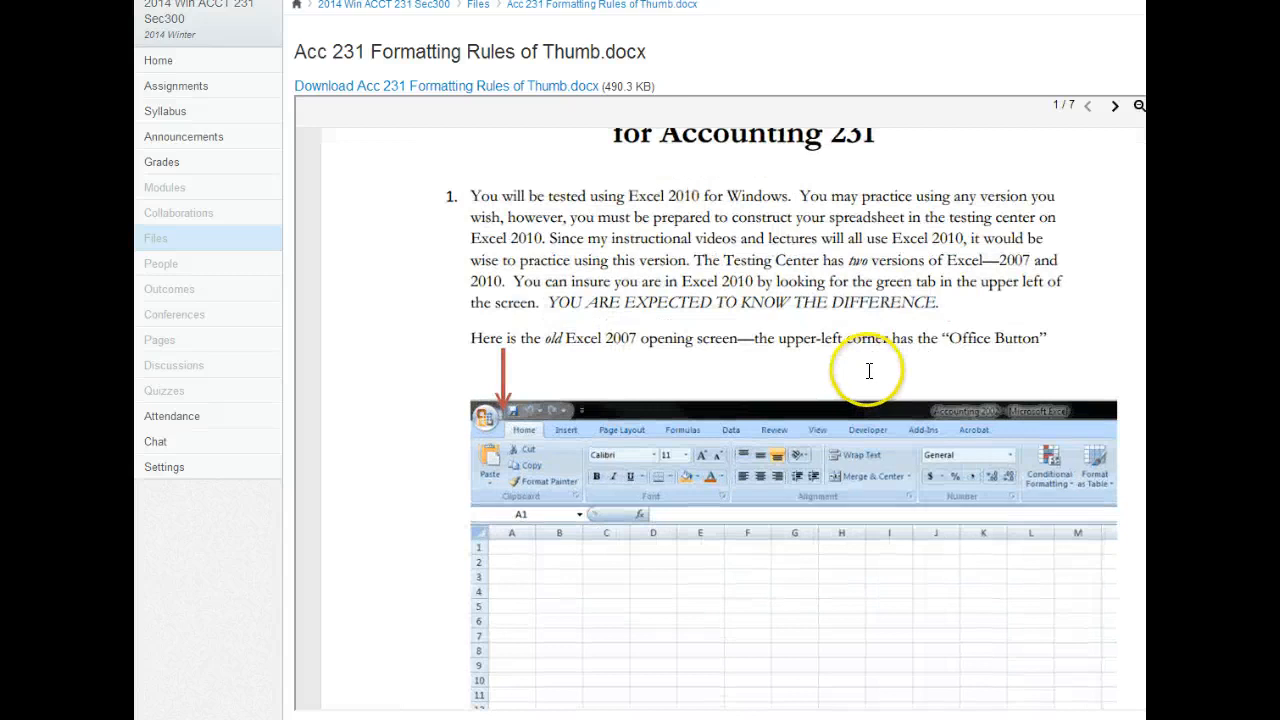
click(1114, 106)
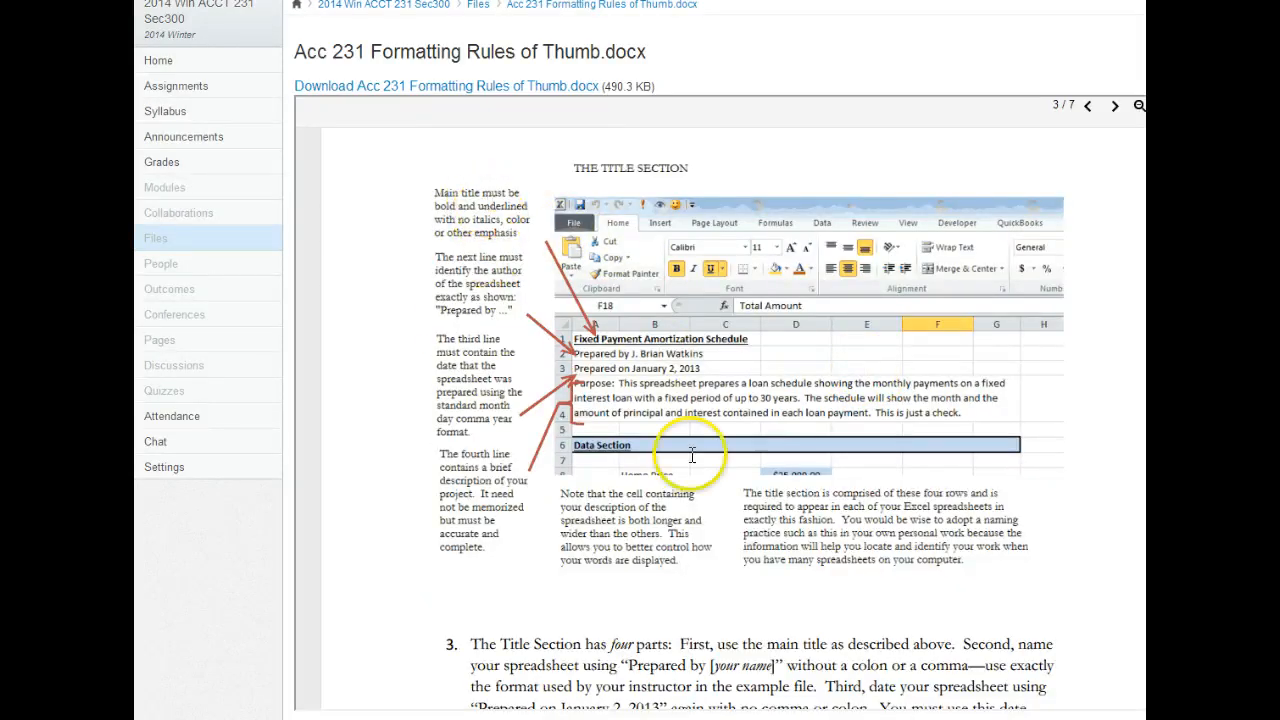
scroll(down, 3)
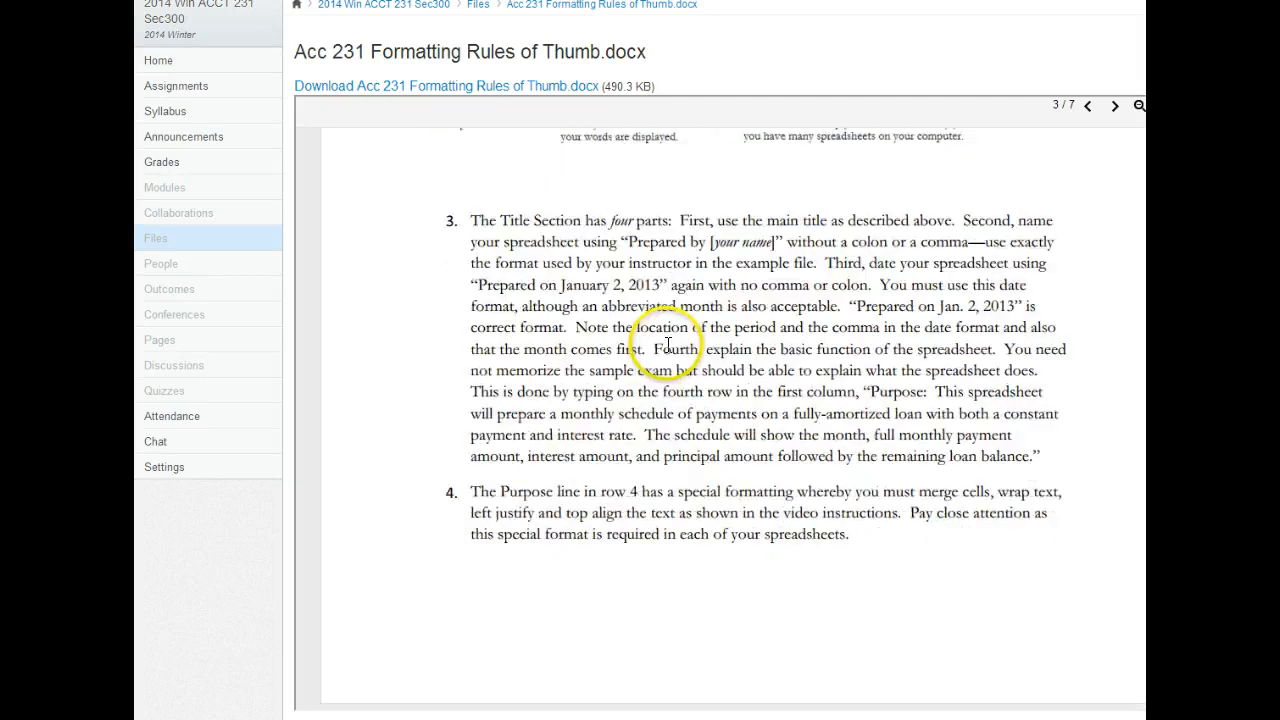
click(1115, 106)
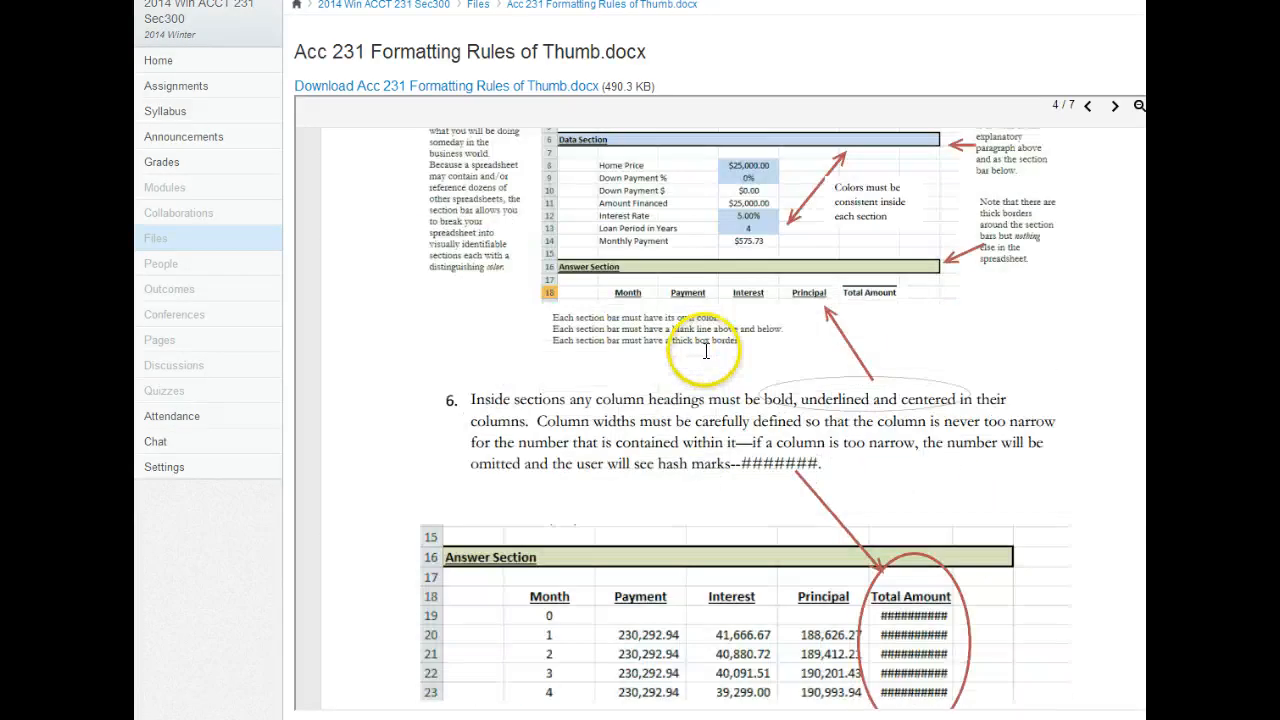
click(1115, 106)
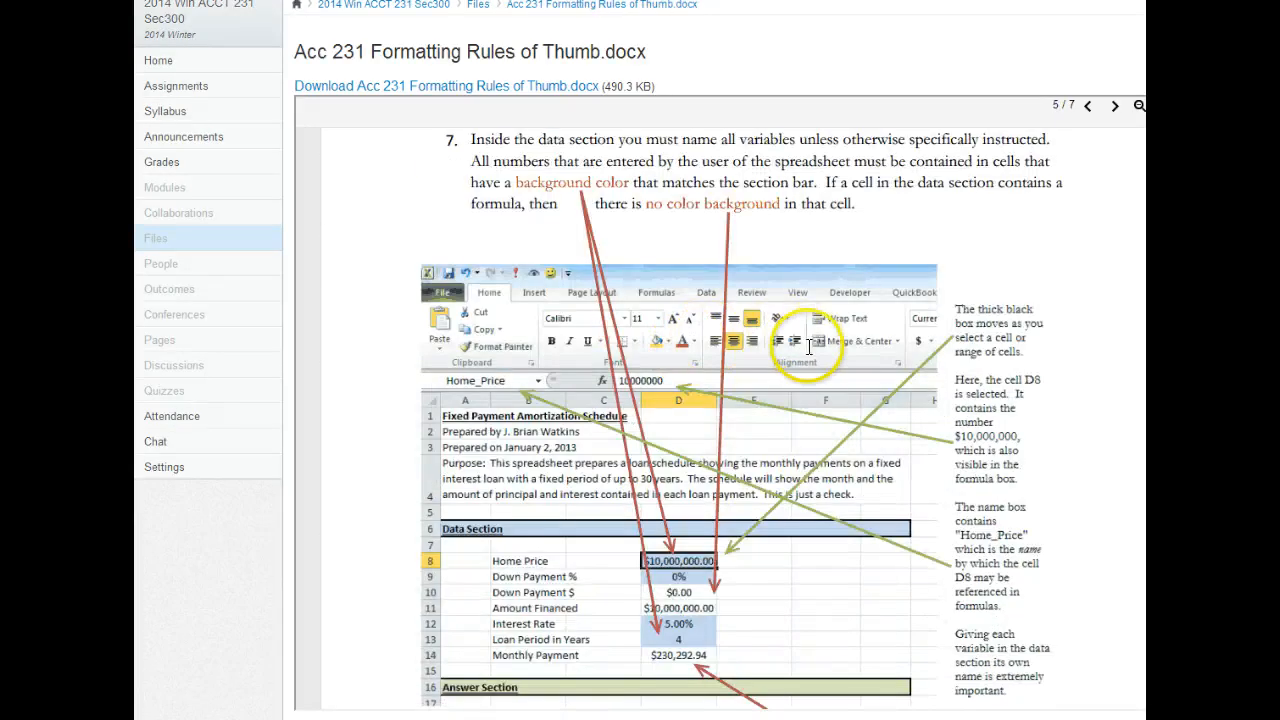
scroll(down, 3)
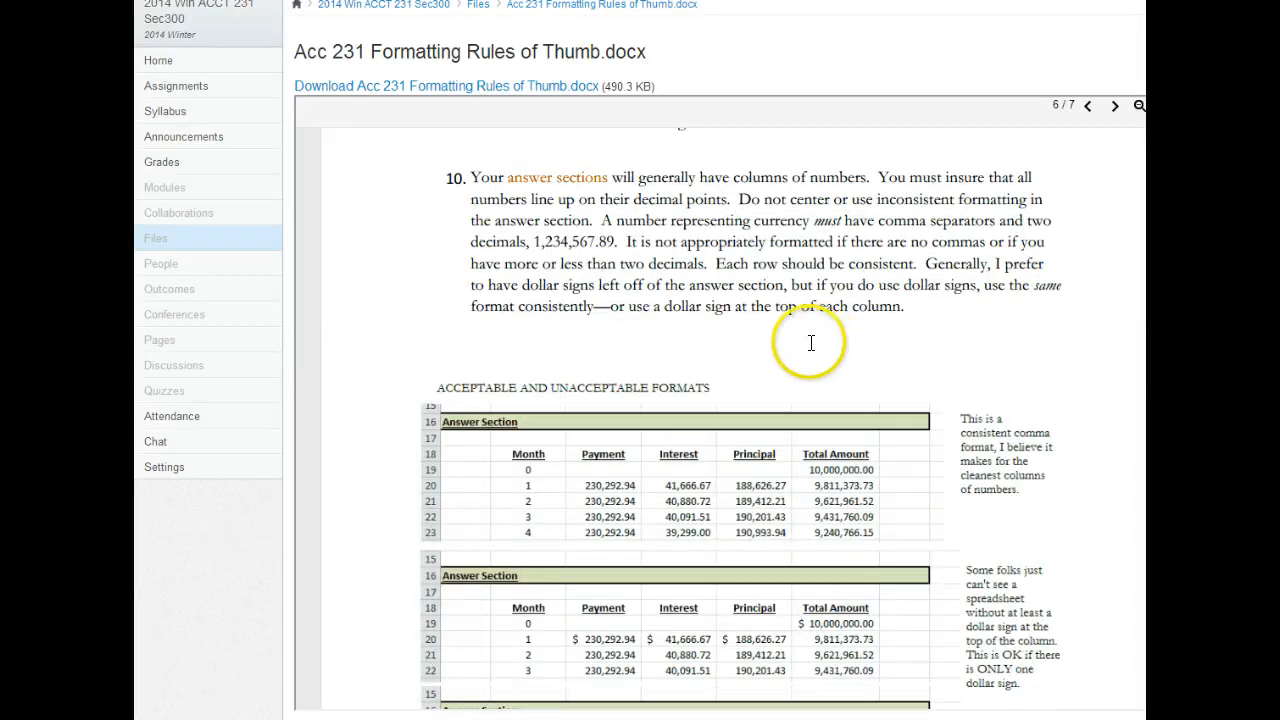
scroll(down, 3)
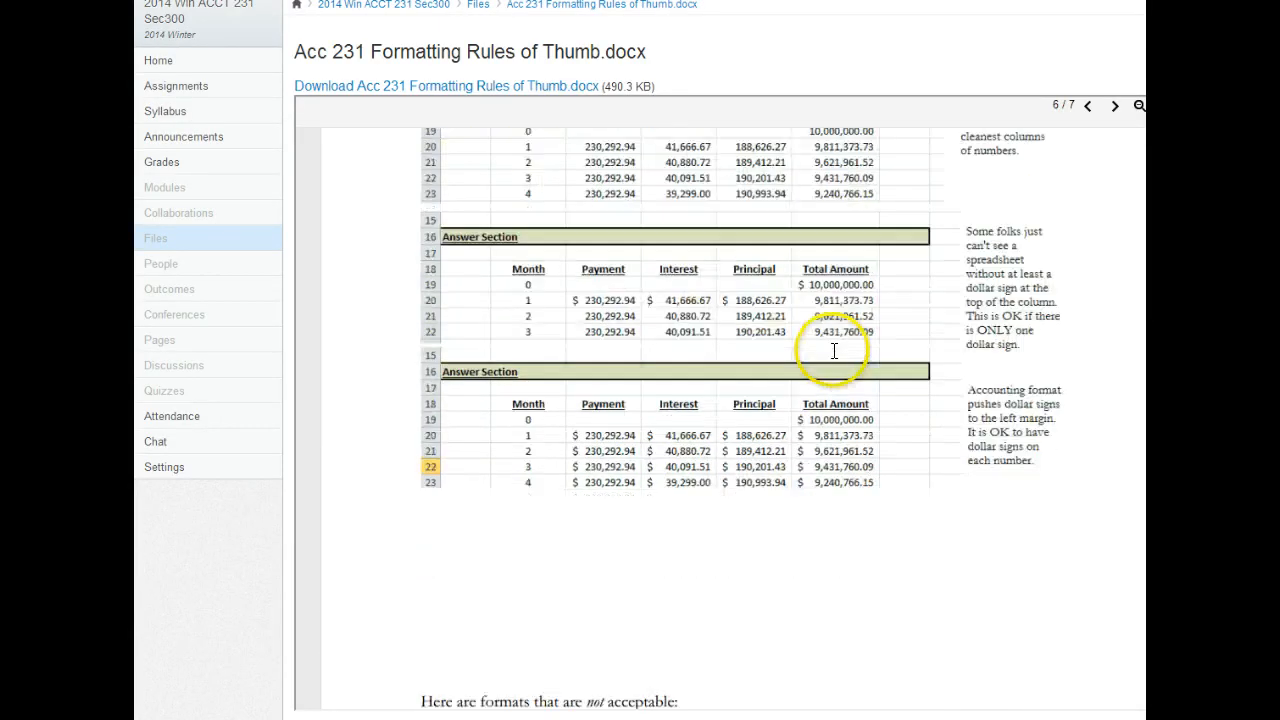
click(1114, 106)
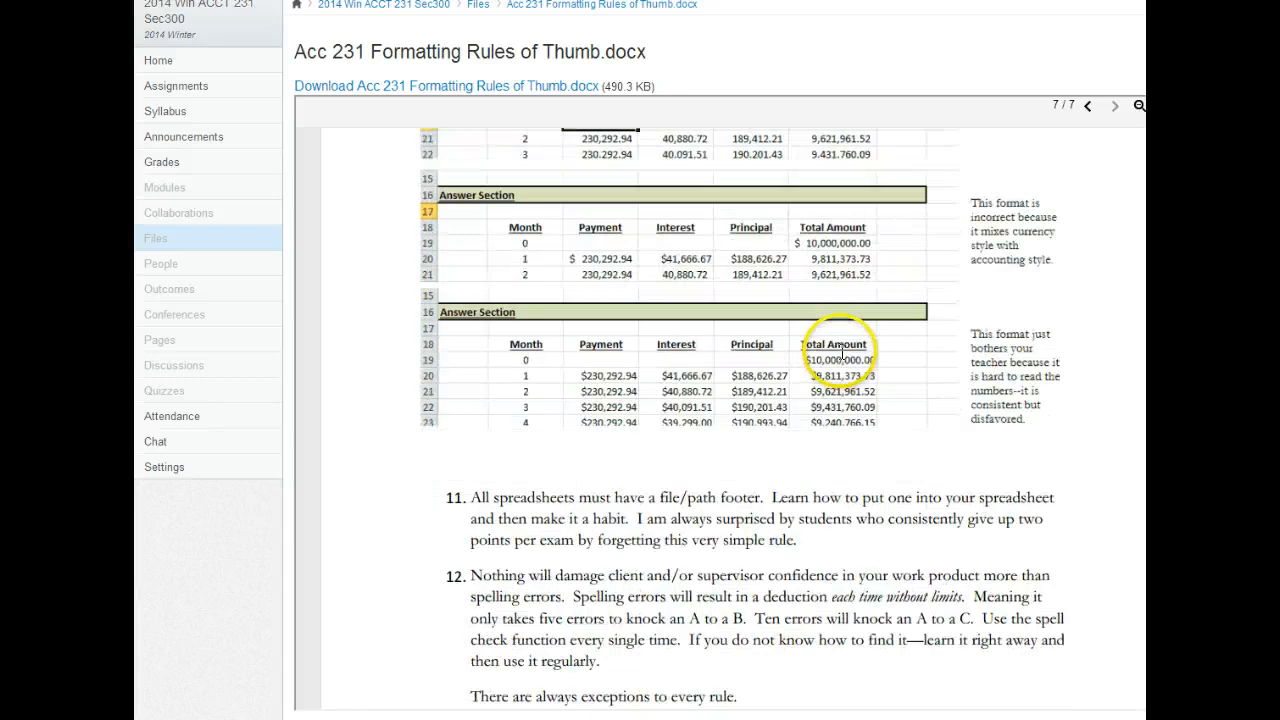
scroll(down, 3)
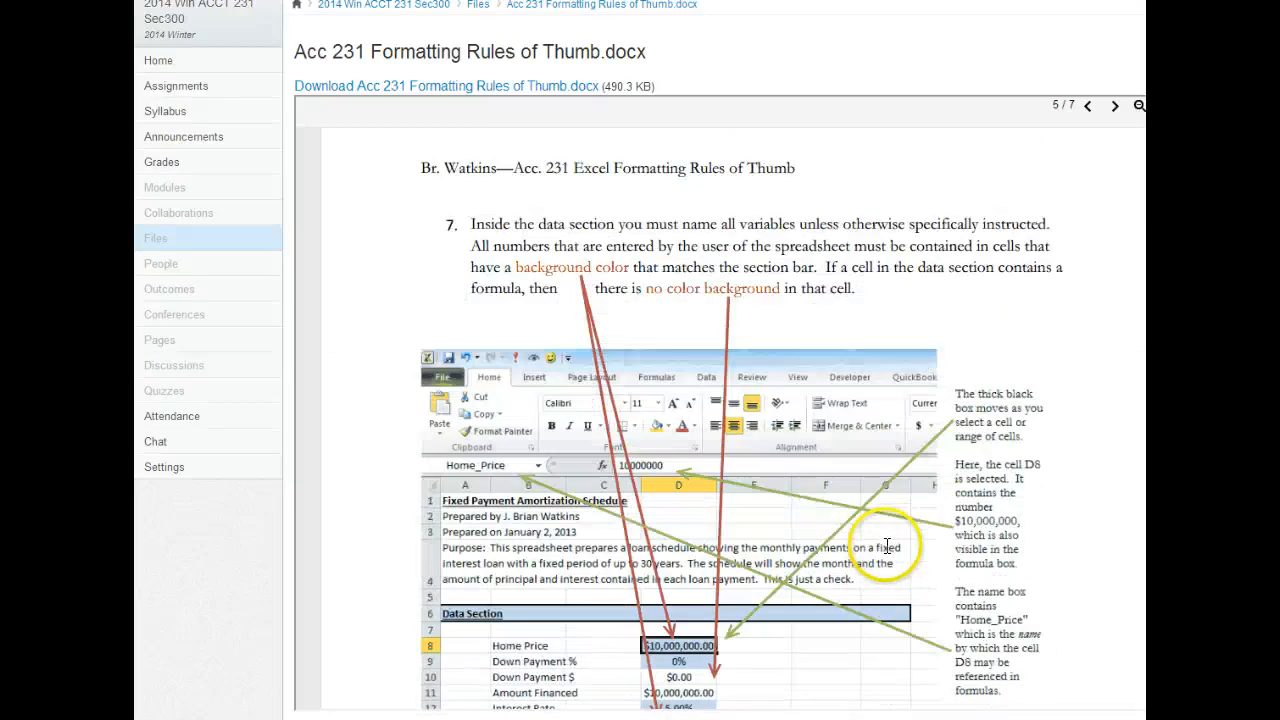
click(1088, 106)
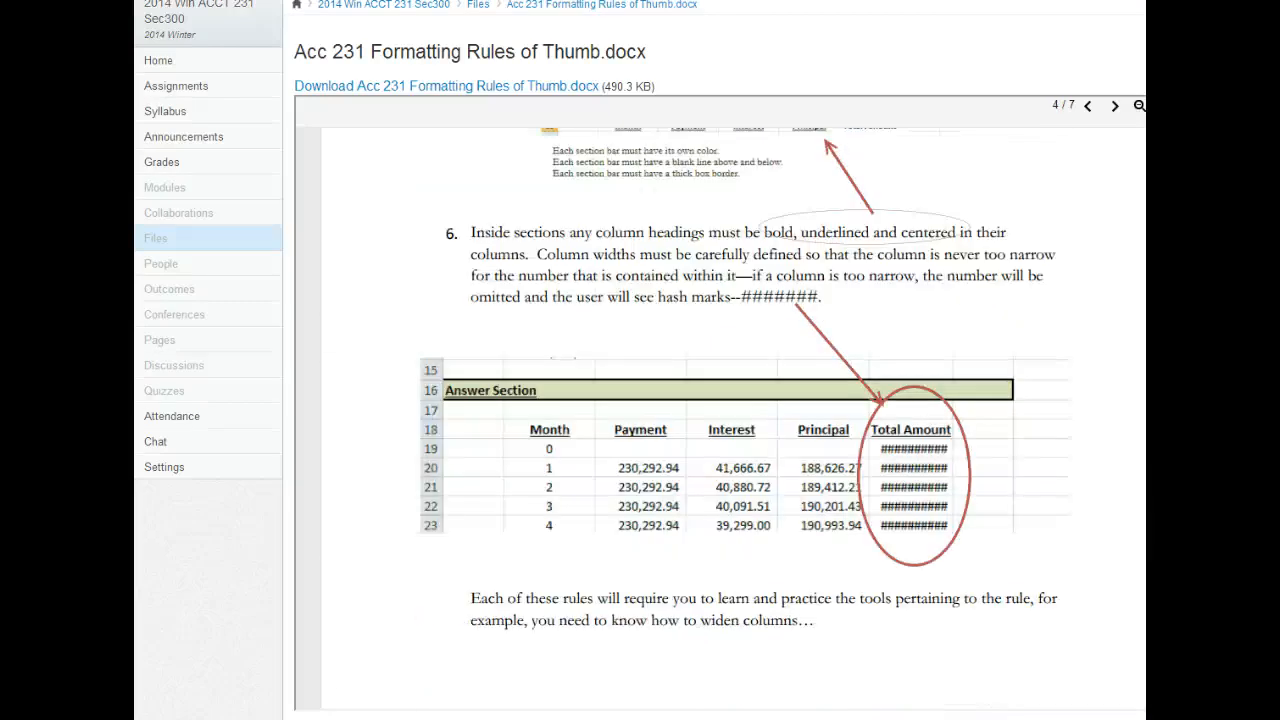
click(1088, 106)
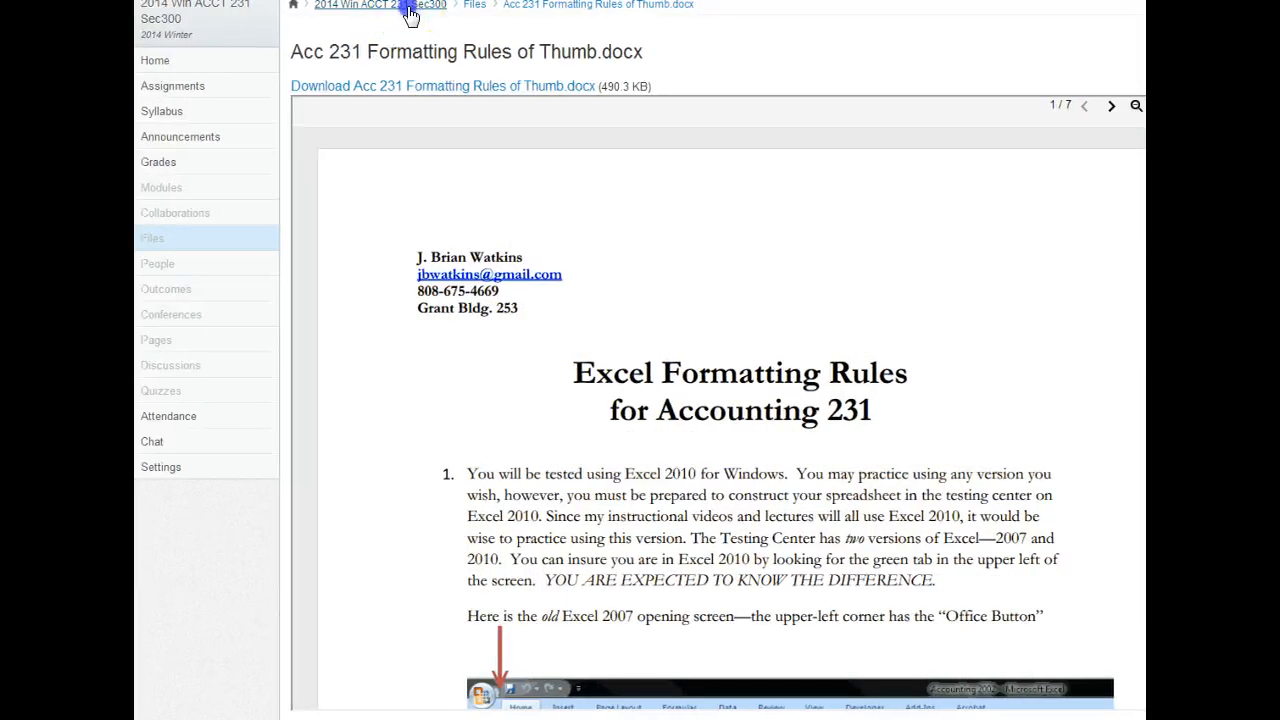
Step: Return to Course Modules and open Acc 231 Sample Test One.docx under Module 1
click(380, 5)
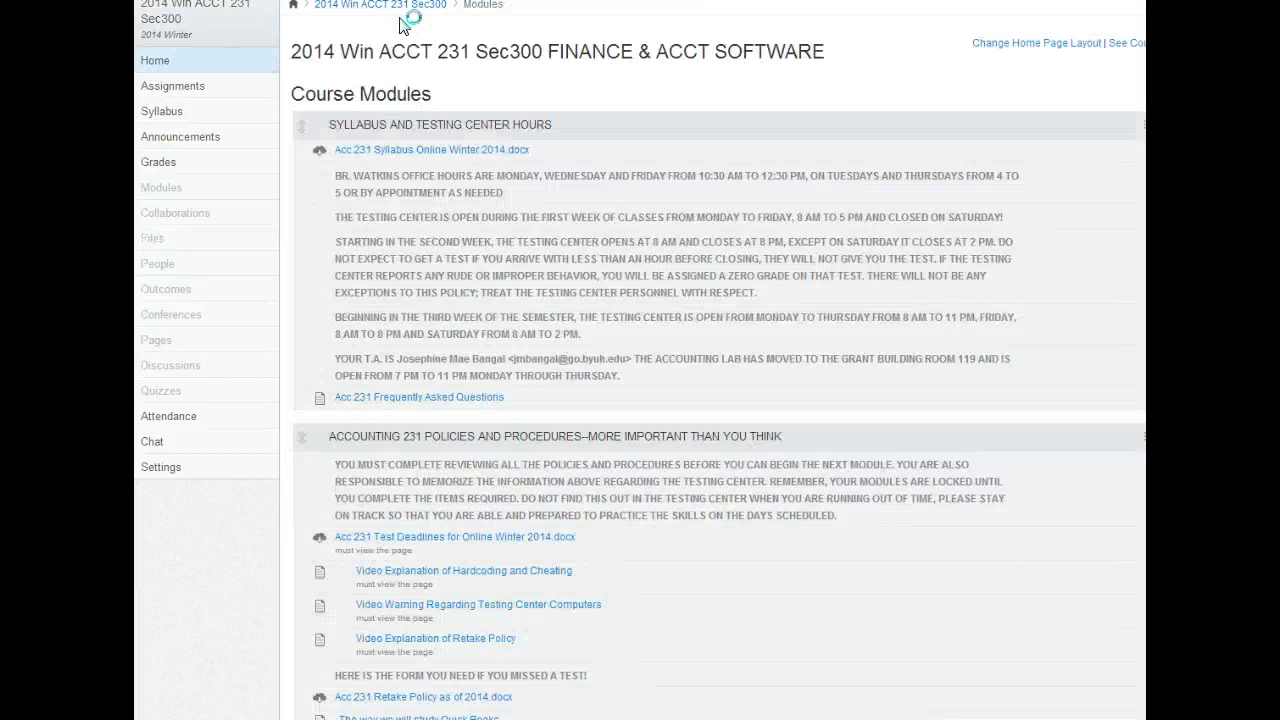
scroll(down, 3)
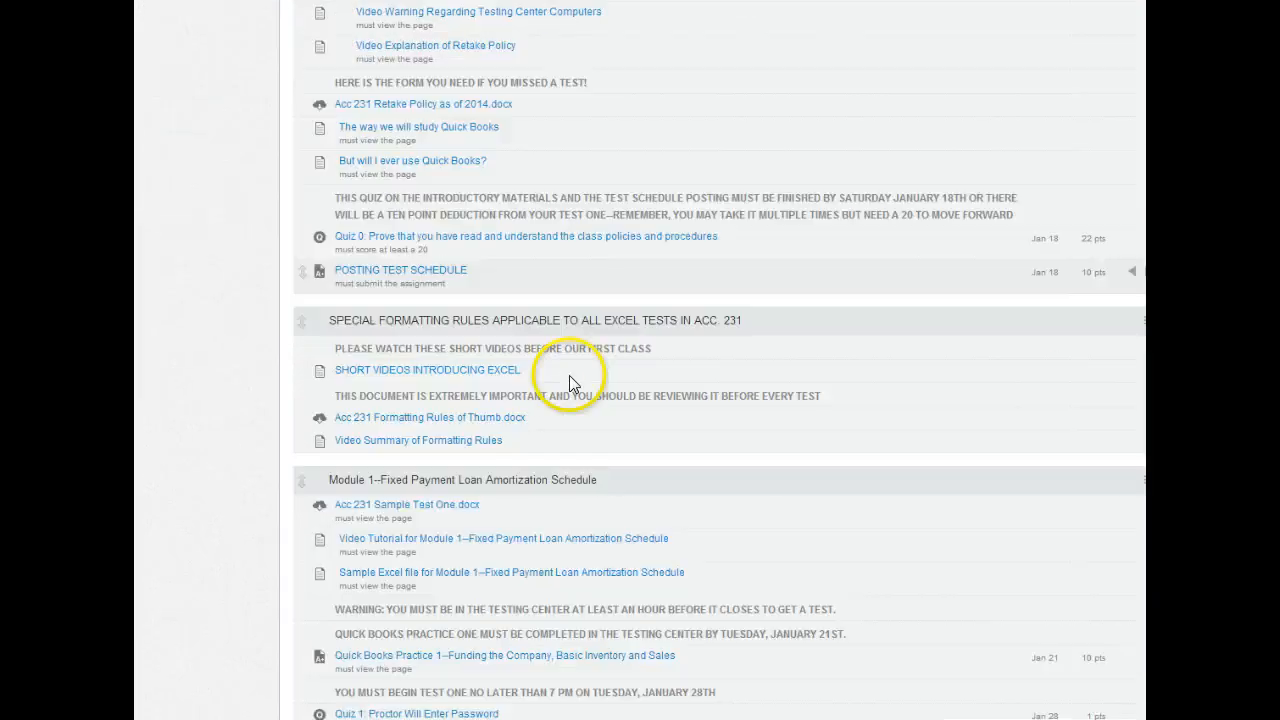
scroll(down, 3)
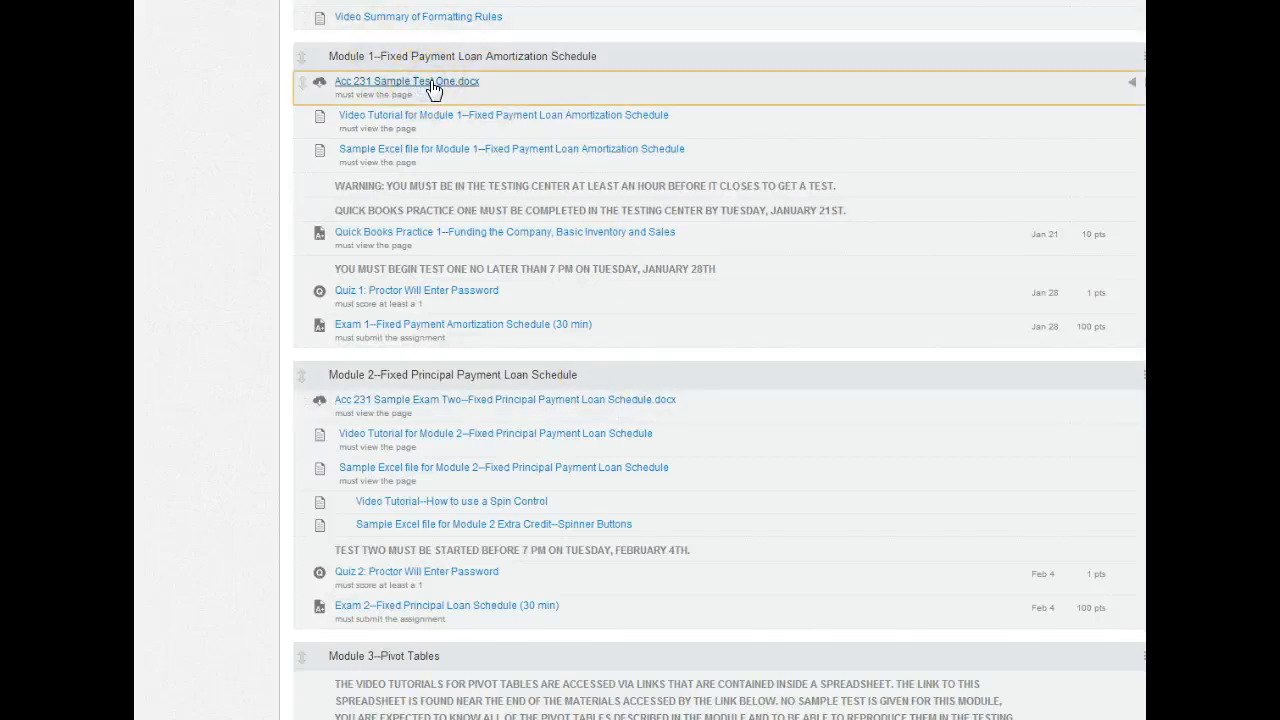
click(407, 81)
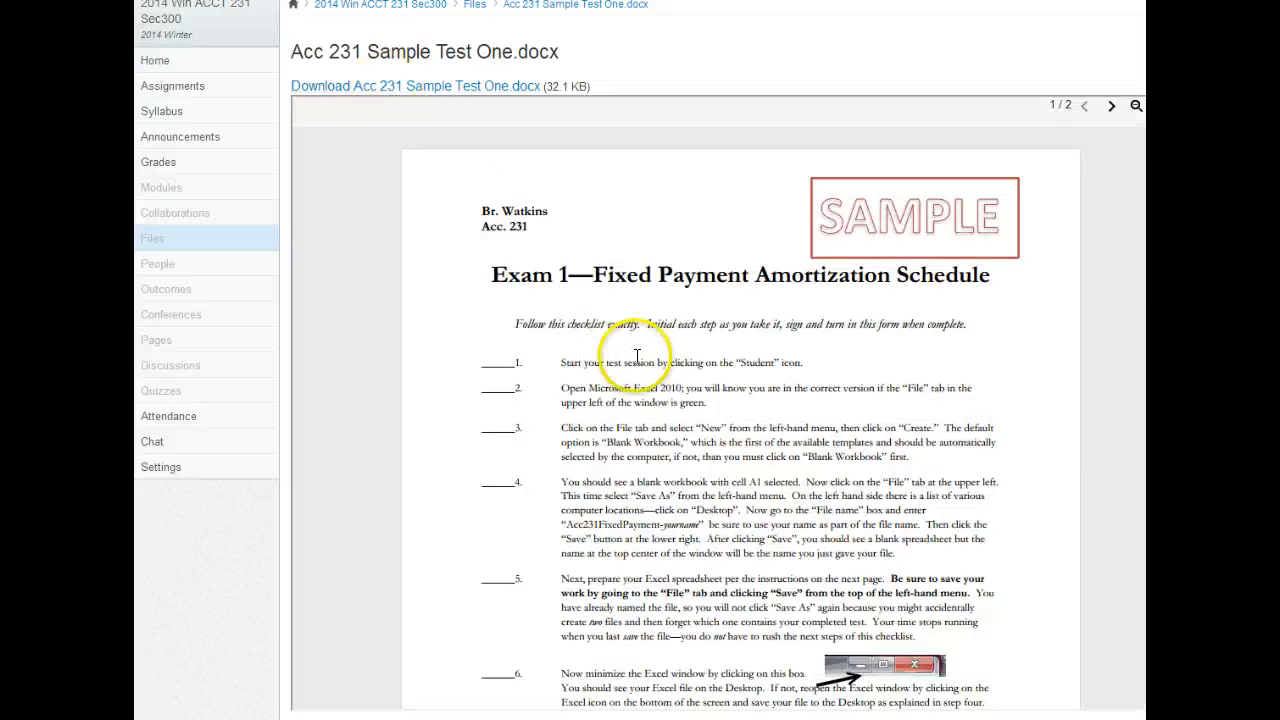
click(1111, 106)
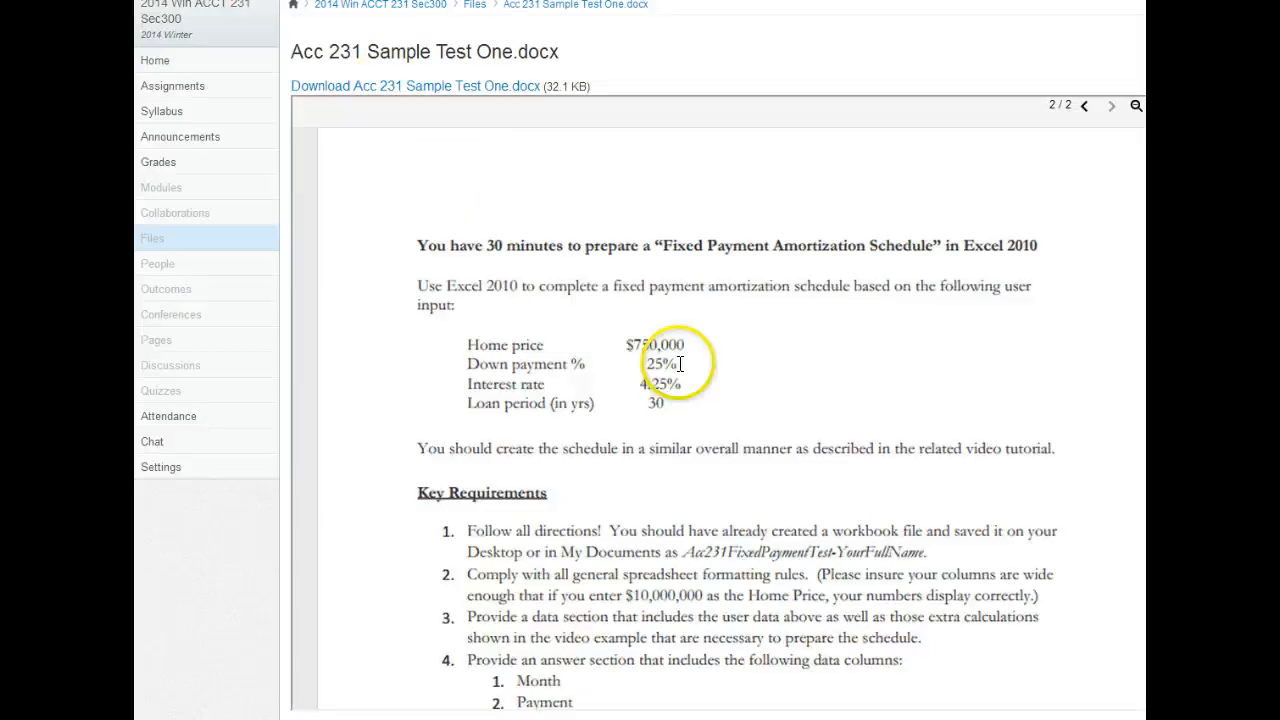
scroll(down, 3)
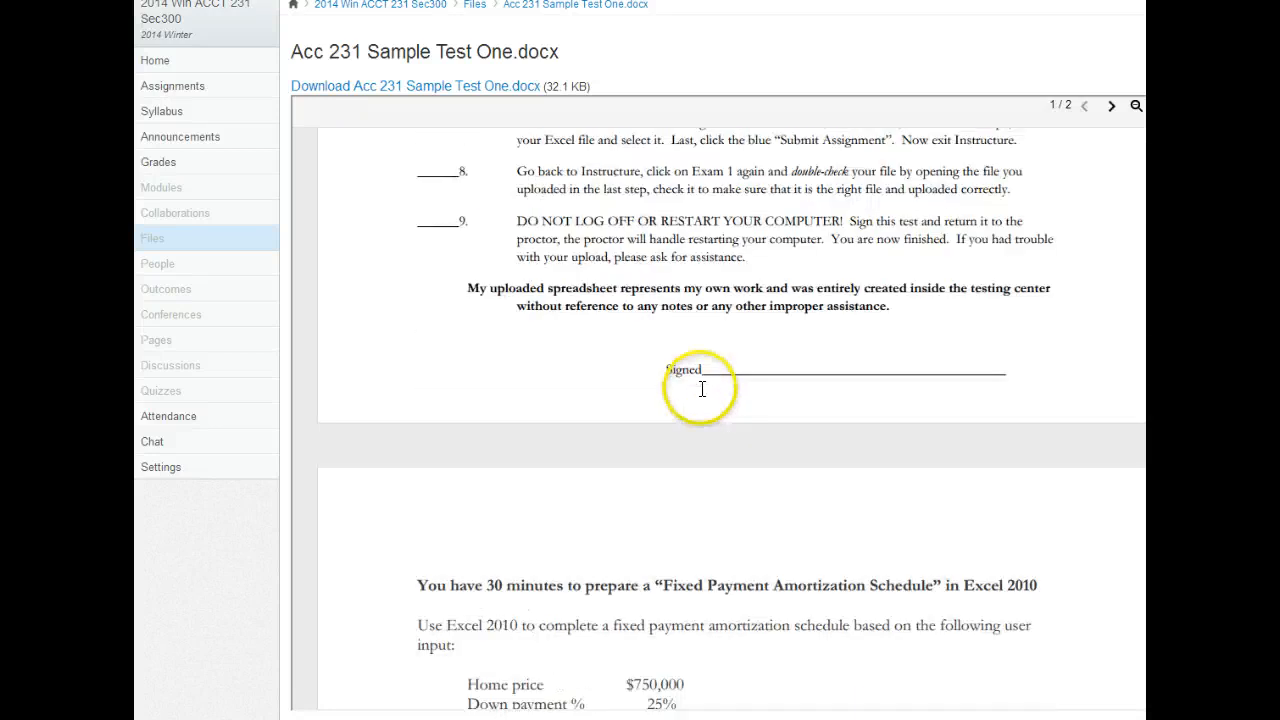
click(1111, 106)
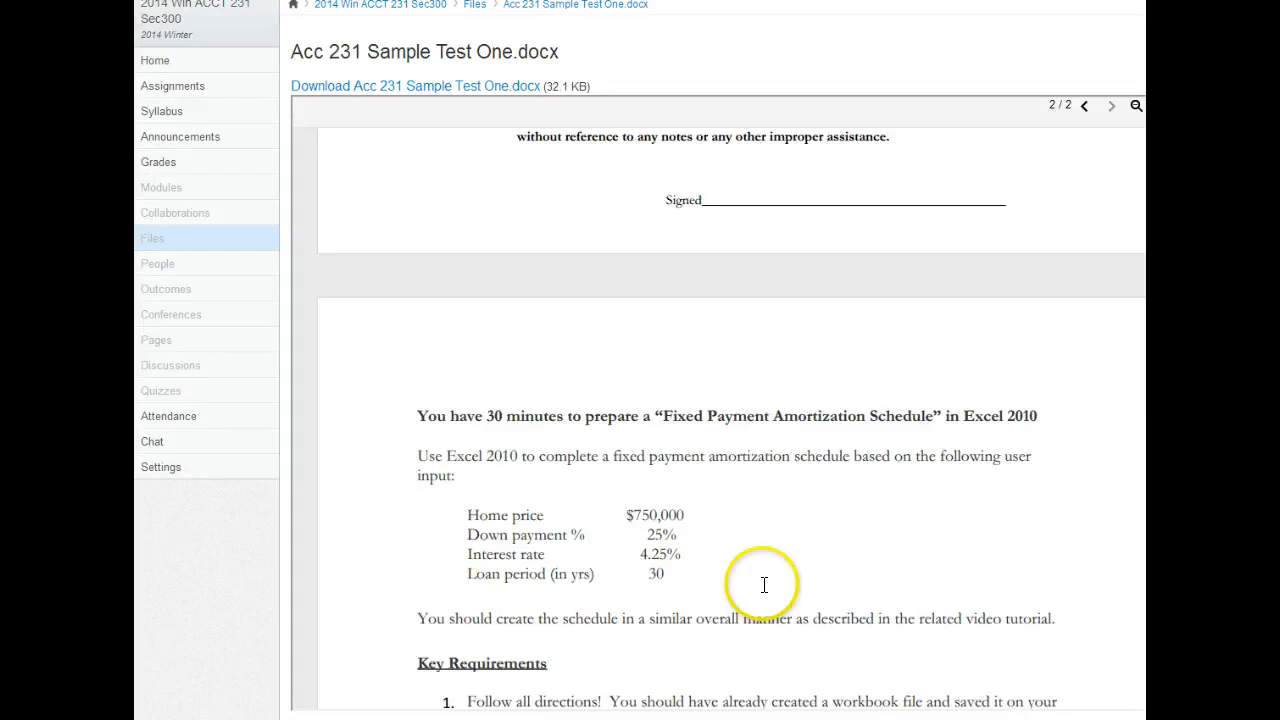
click(1084, 106)
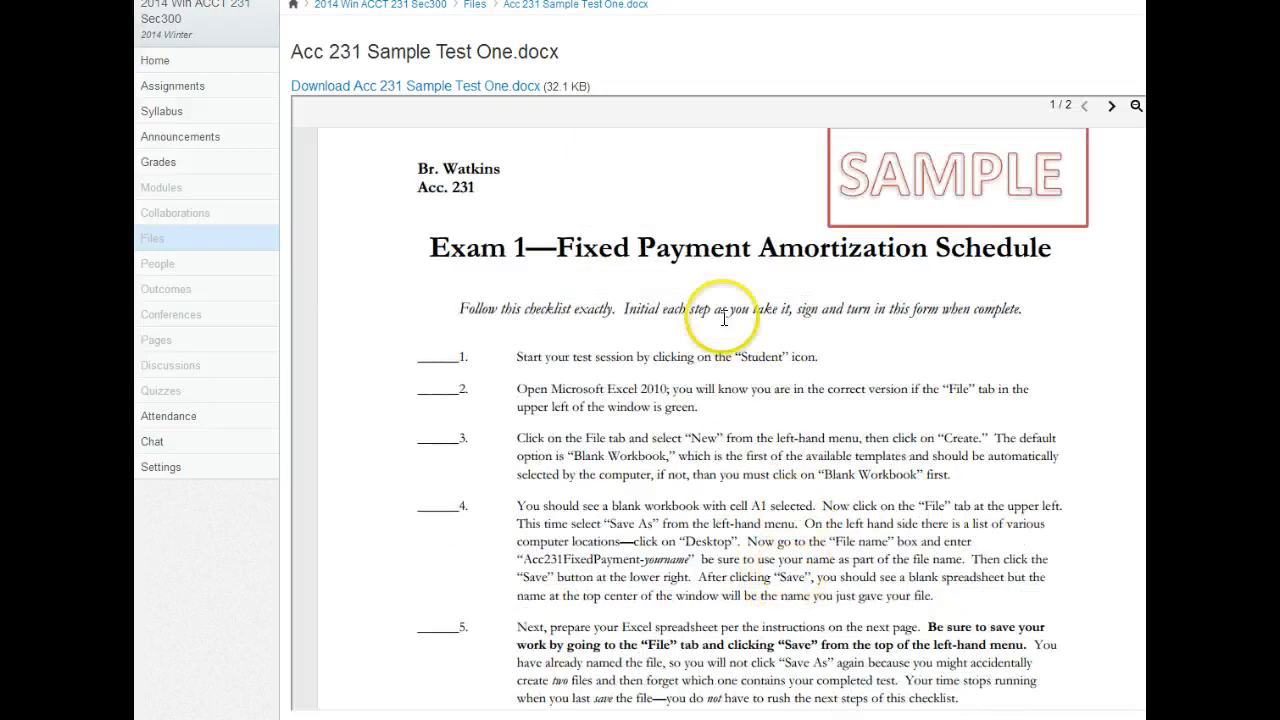
scroll(down, 3)
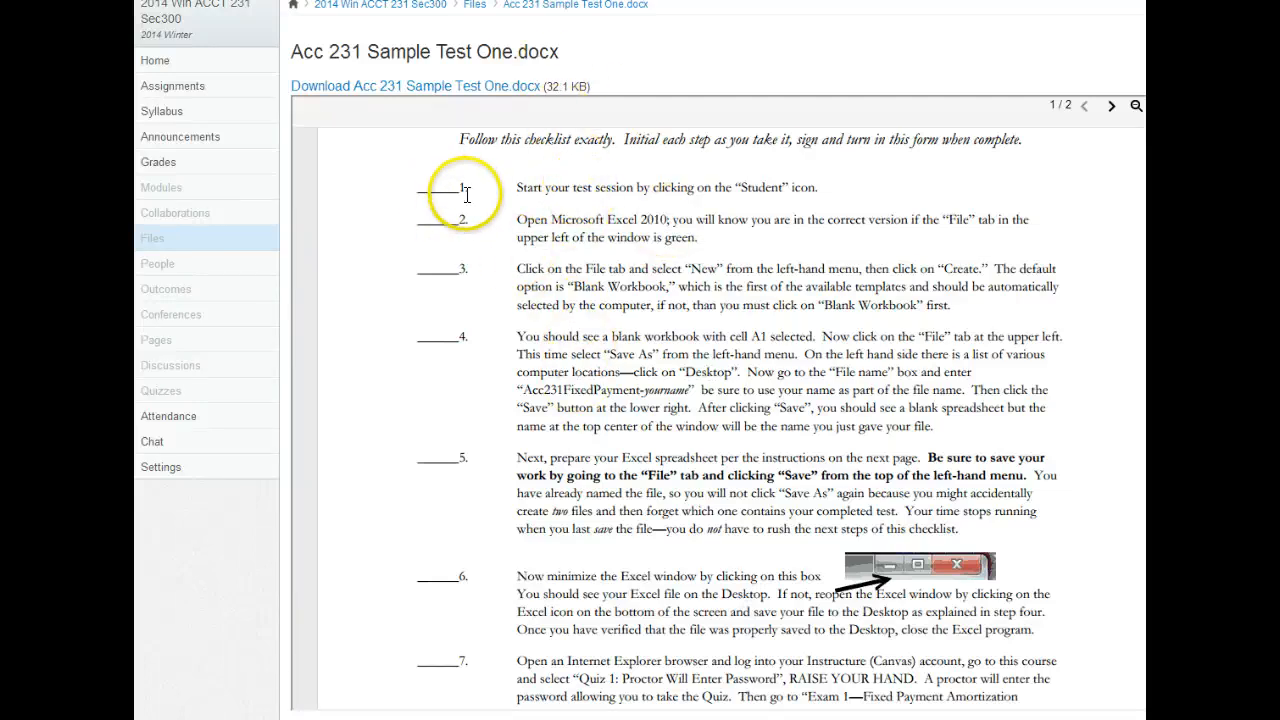
scroll(down, 3)
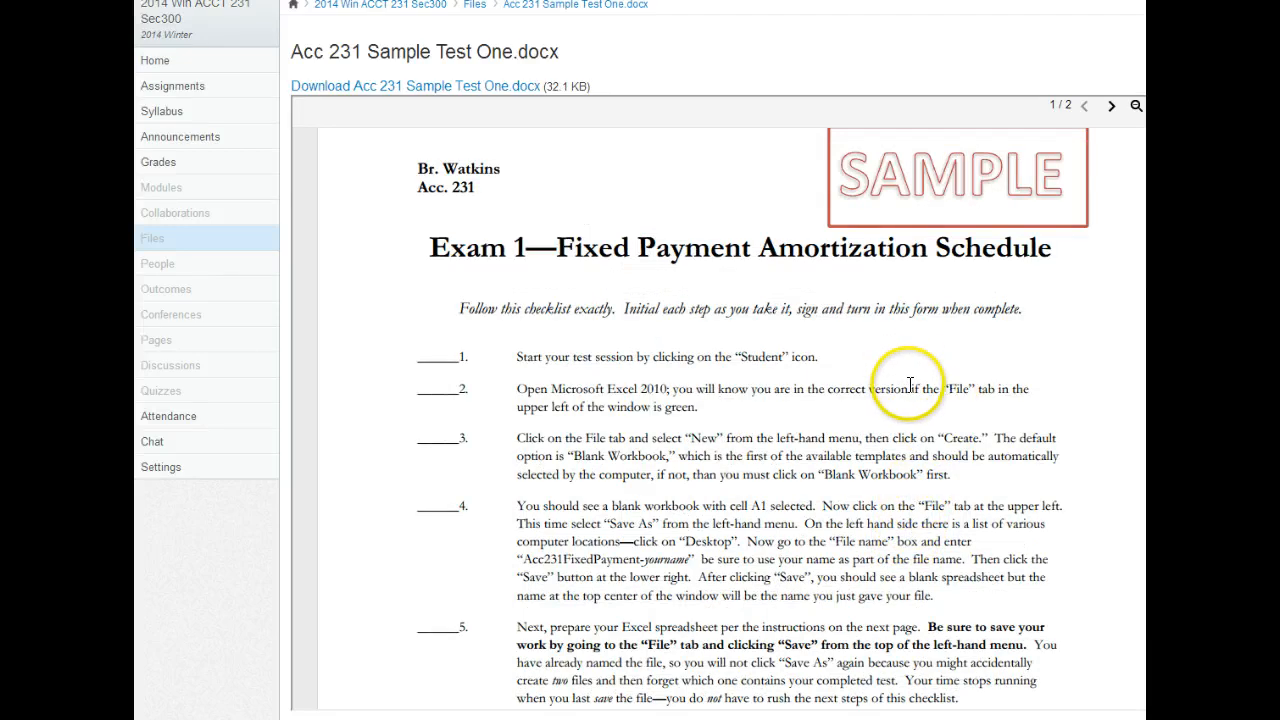
click(295, 6)
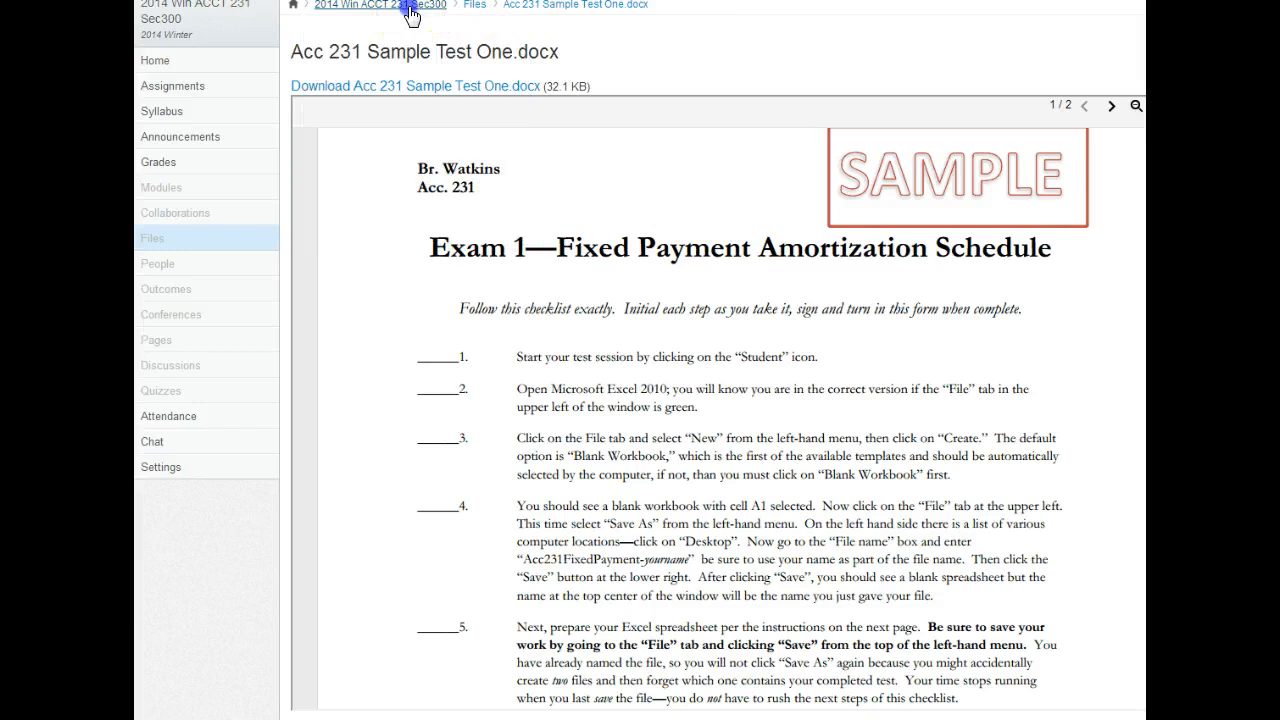
mouse_move(529, 306)
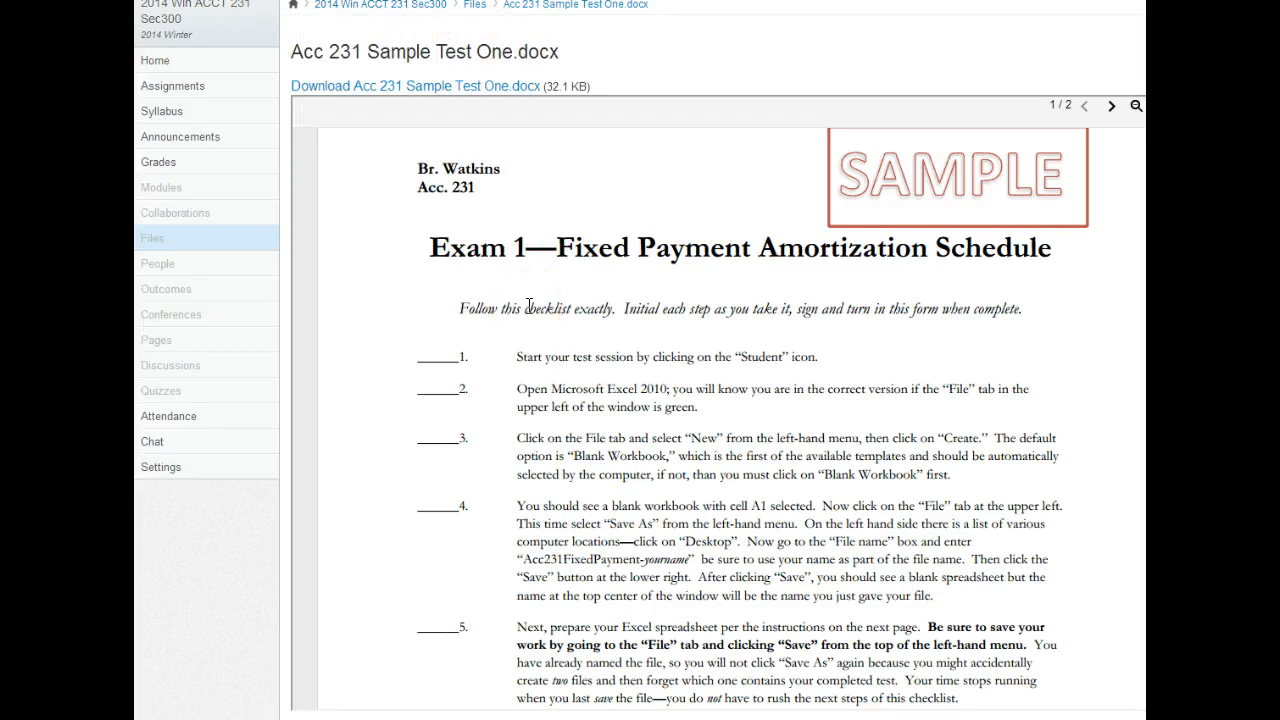
Step: Return to Modules and open 'Sample Excel file for Module 1--Fixed Payment Loan Amortization Schedule'
click(155, 60)
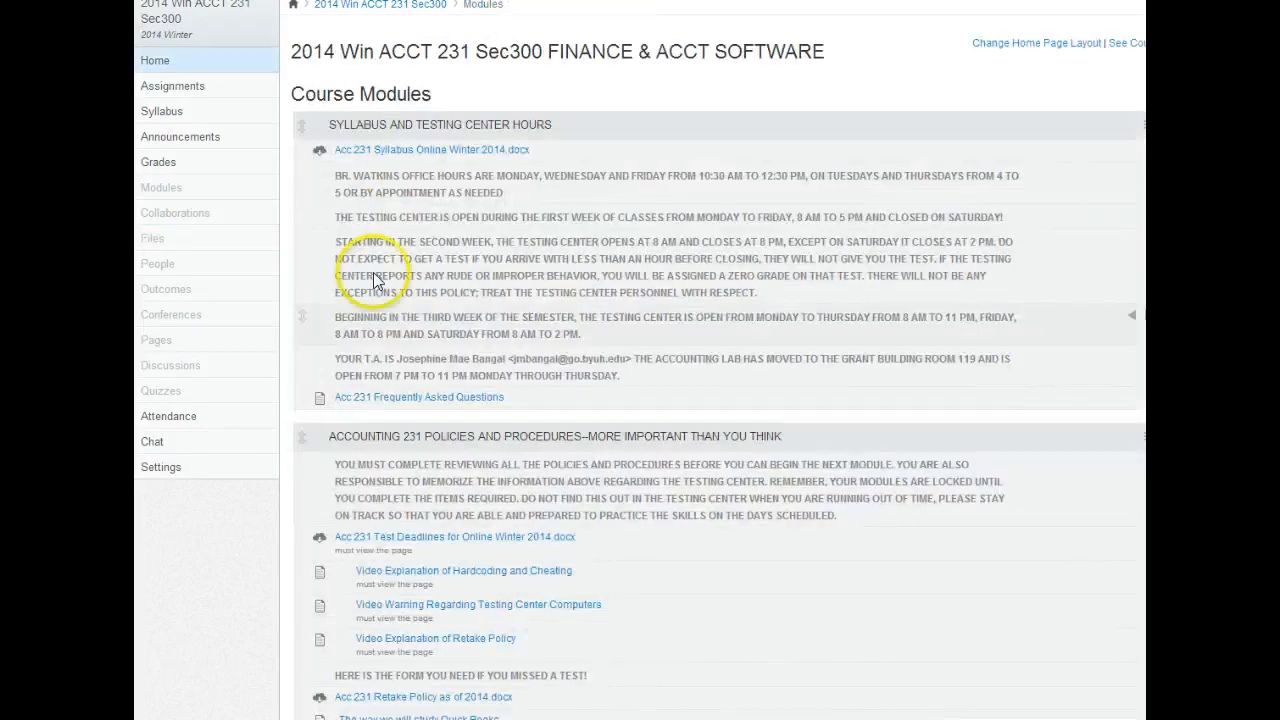
scroll(down, 3)
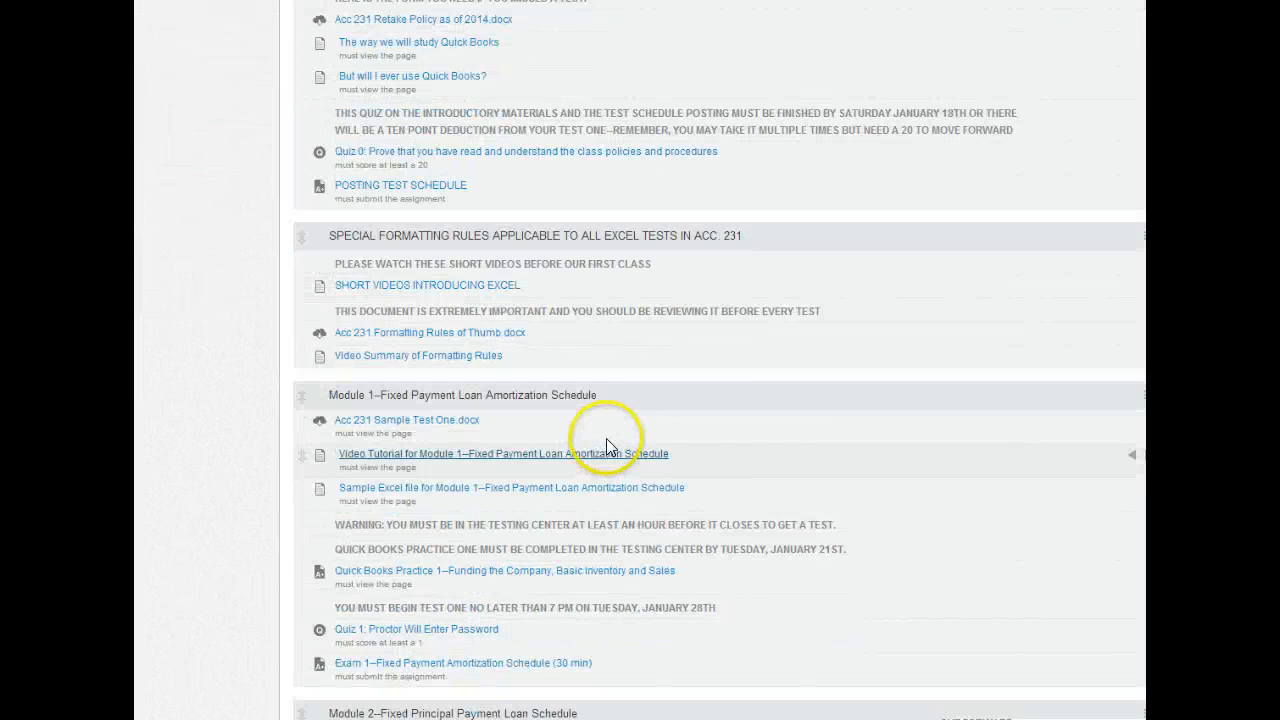
scroll(down, 3)
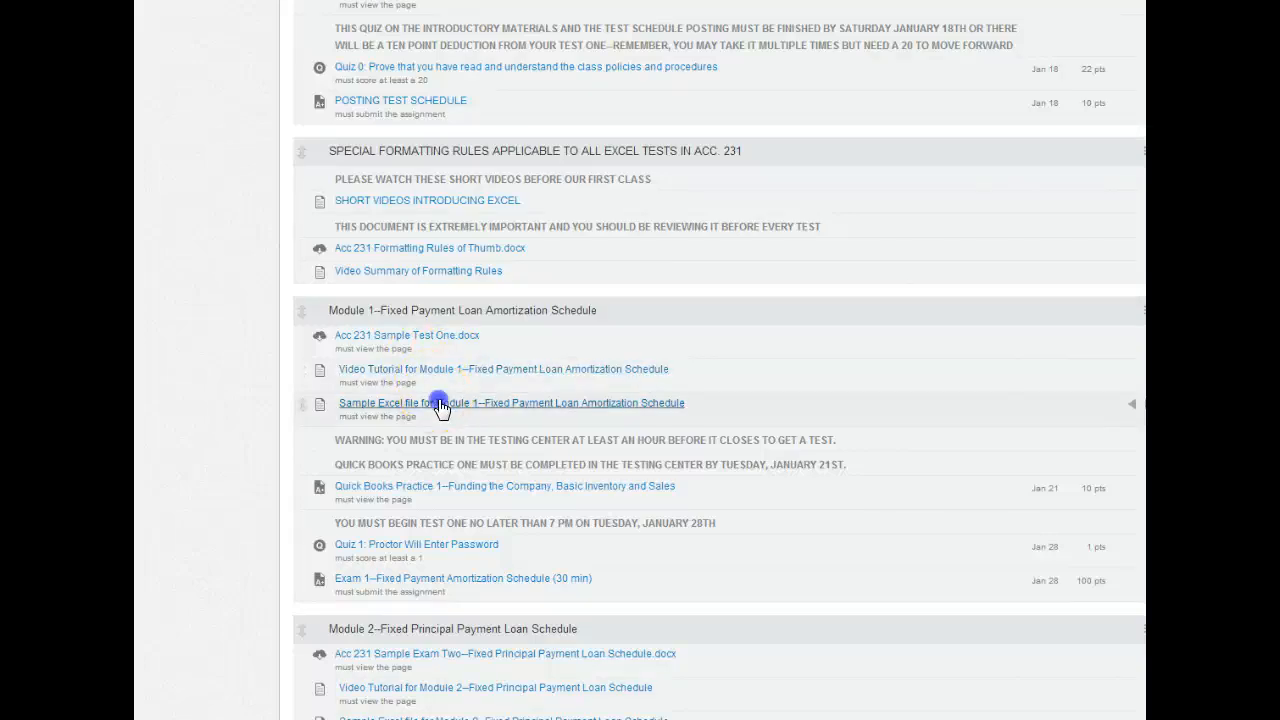
click(510, 403)
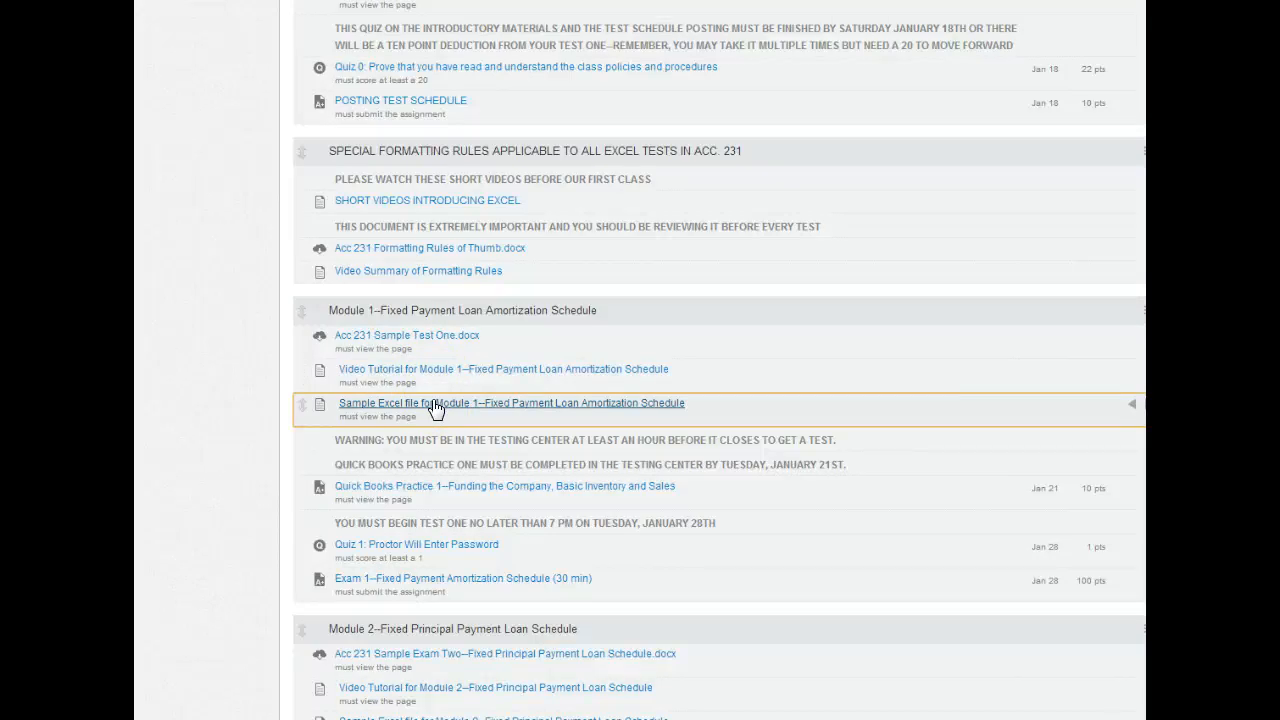
click(509, 403)
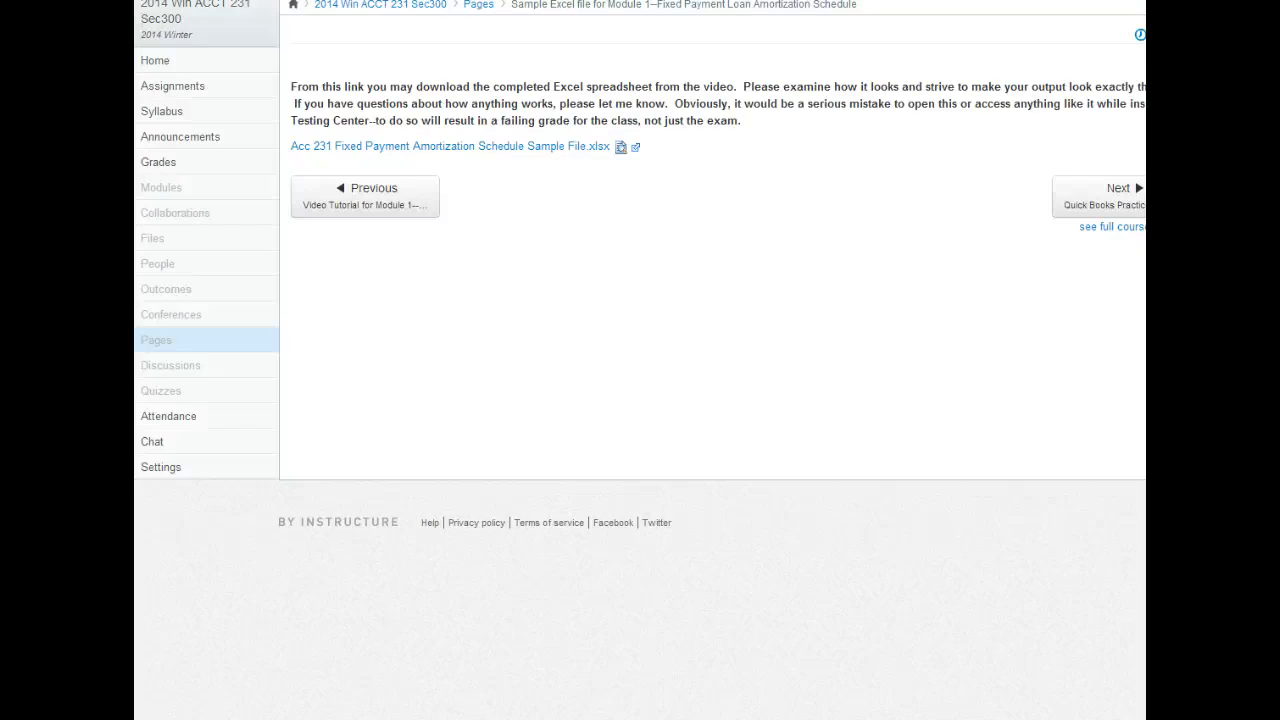
Step: Open the amortization schedule .xlsx in Excel and follow the cell I2 video link
click(446, 146)
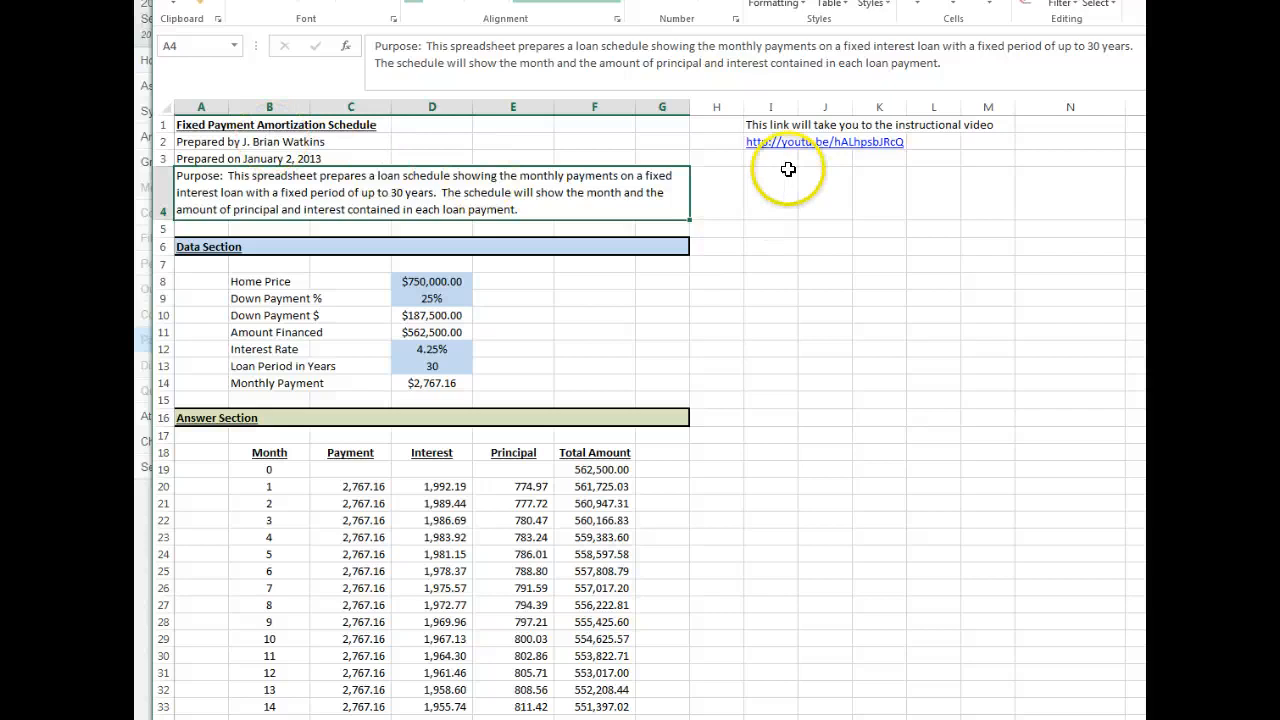
click(770, 141)
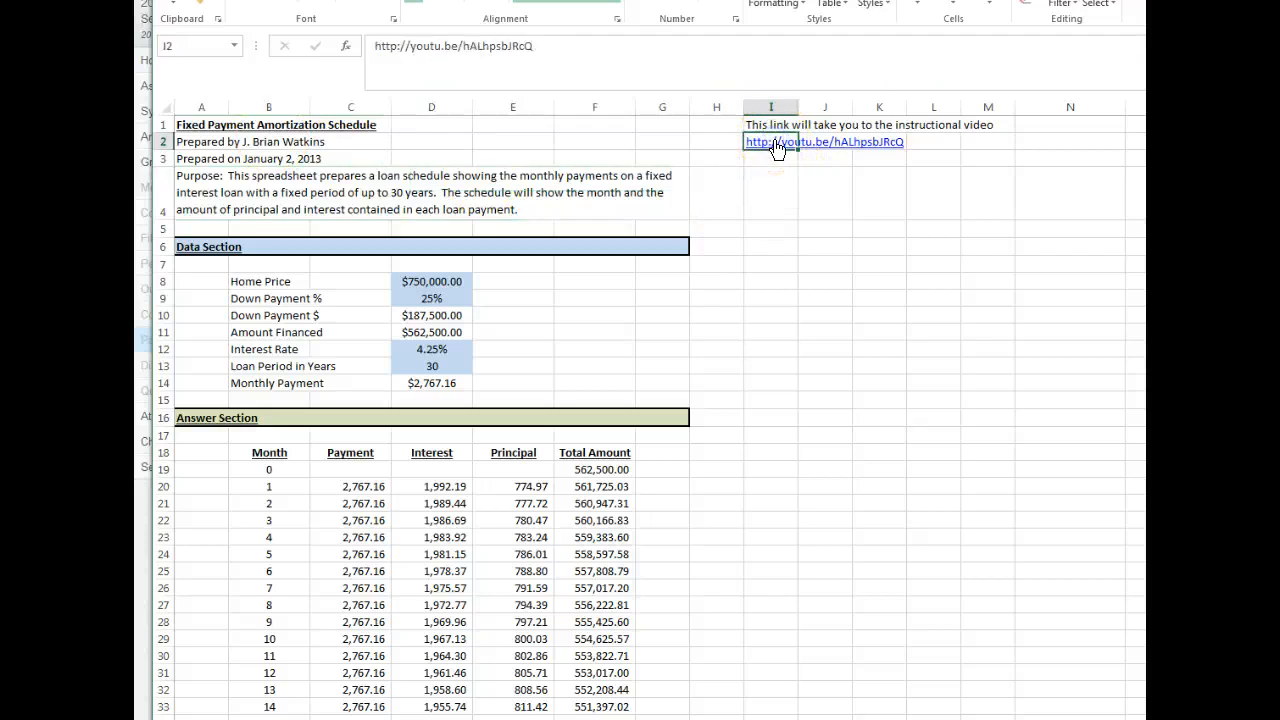
mouse_move(757, 278)
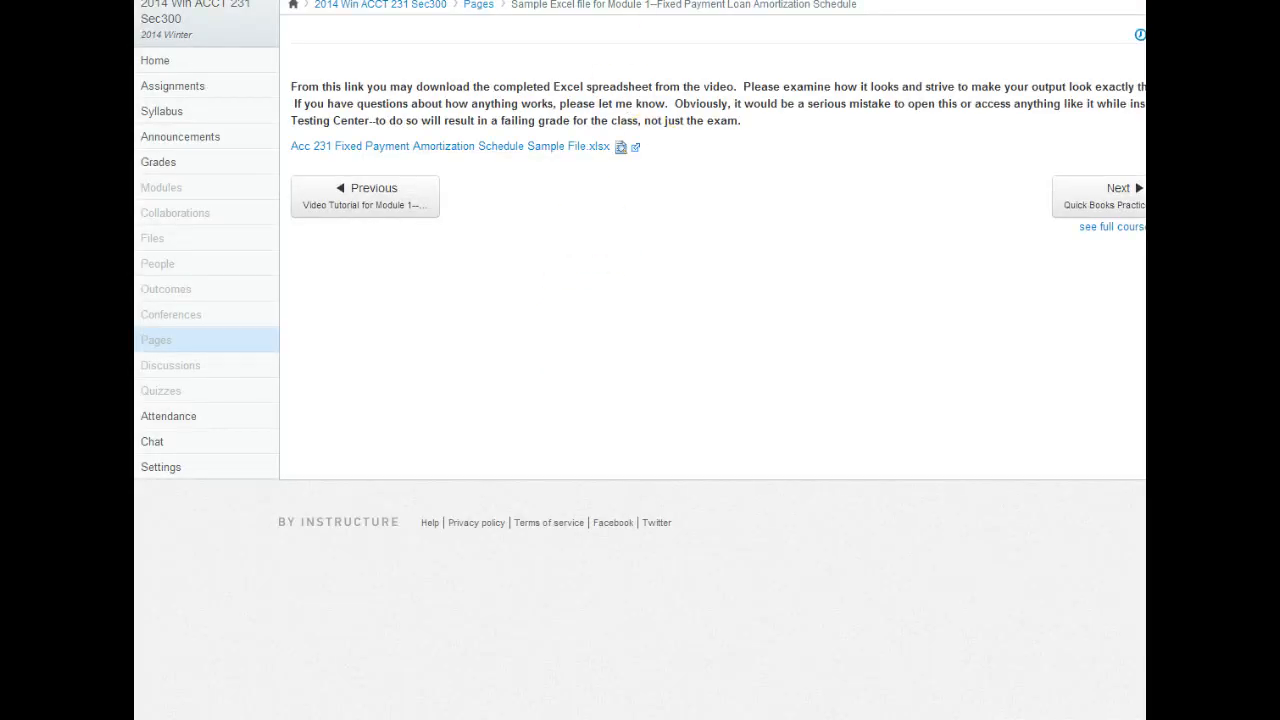
click(449, 146)
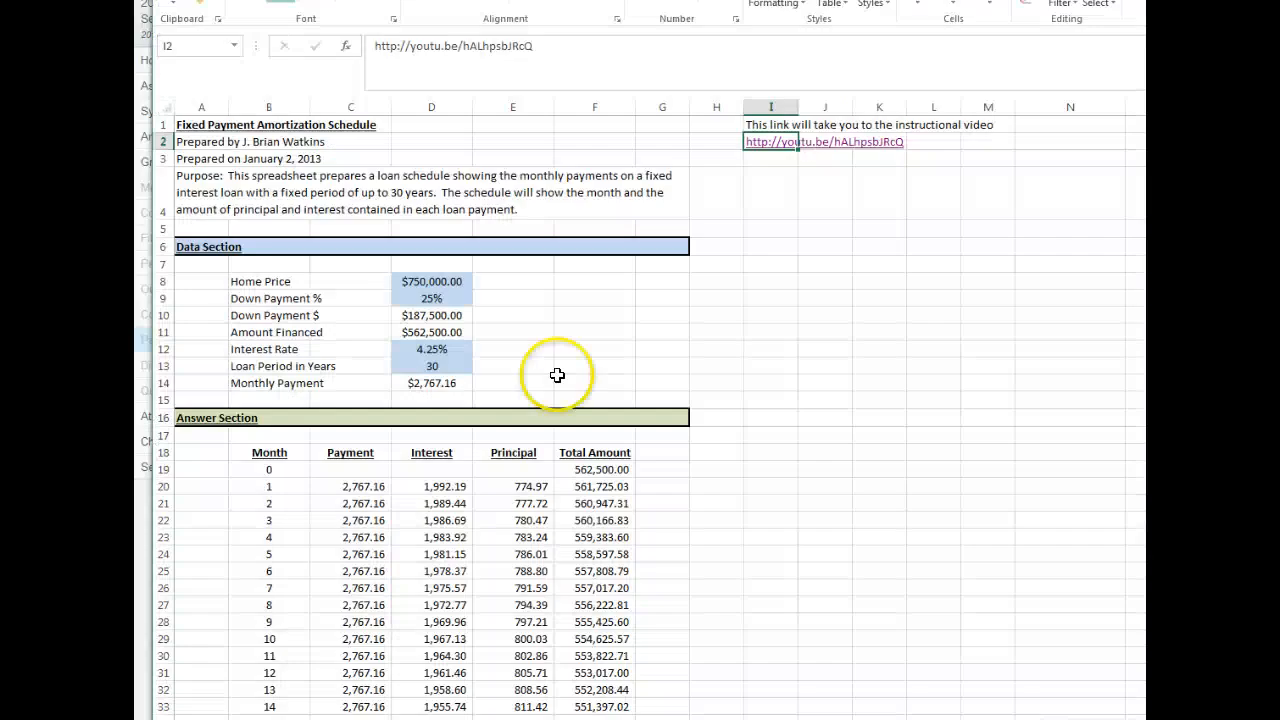
mouse_move(481, 408)
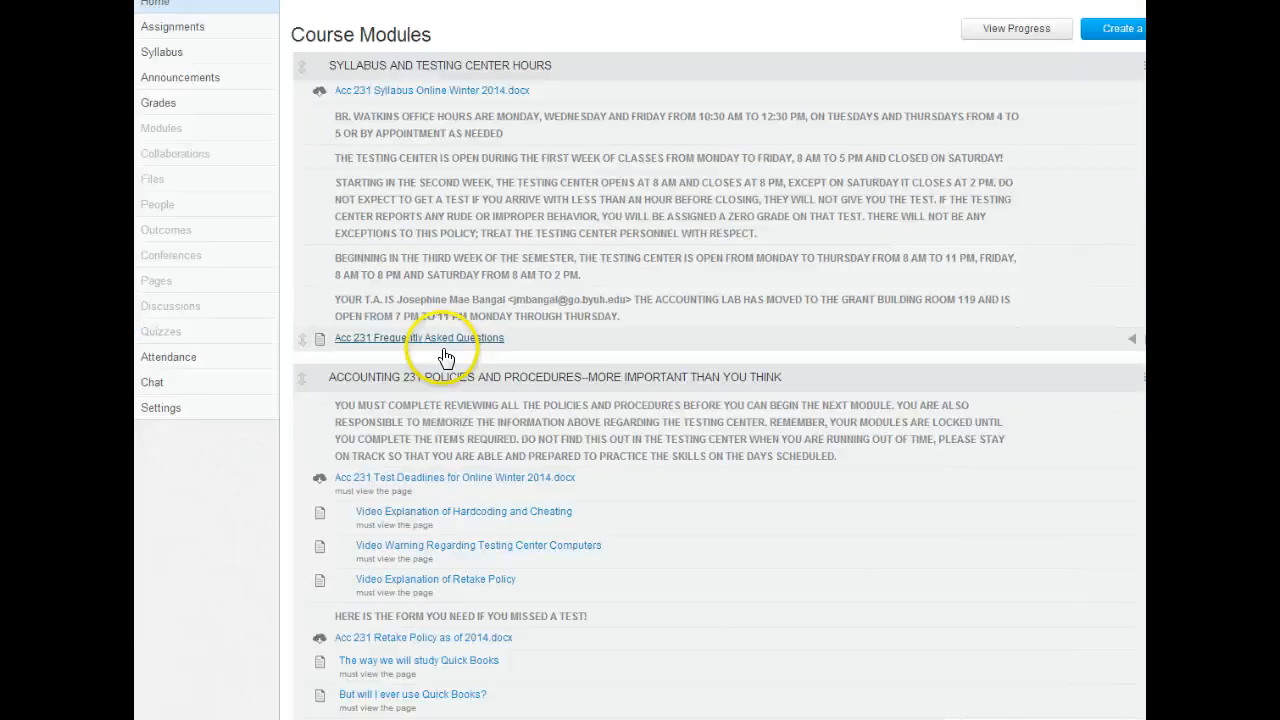
Step: Scroll to Module 3 and open 'Introduction to Pivot Tables', the worksheet of 25 training videos
scroll(down, 3)
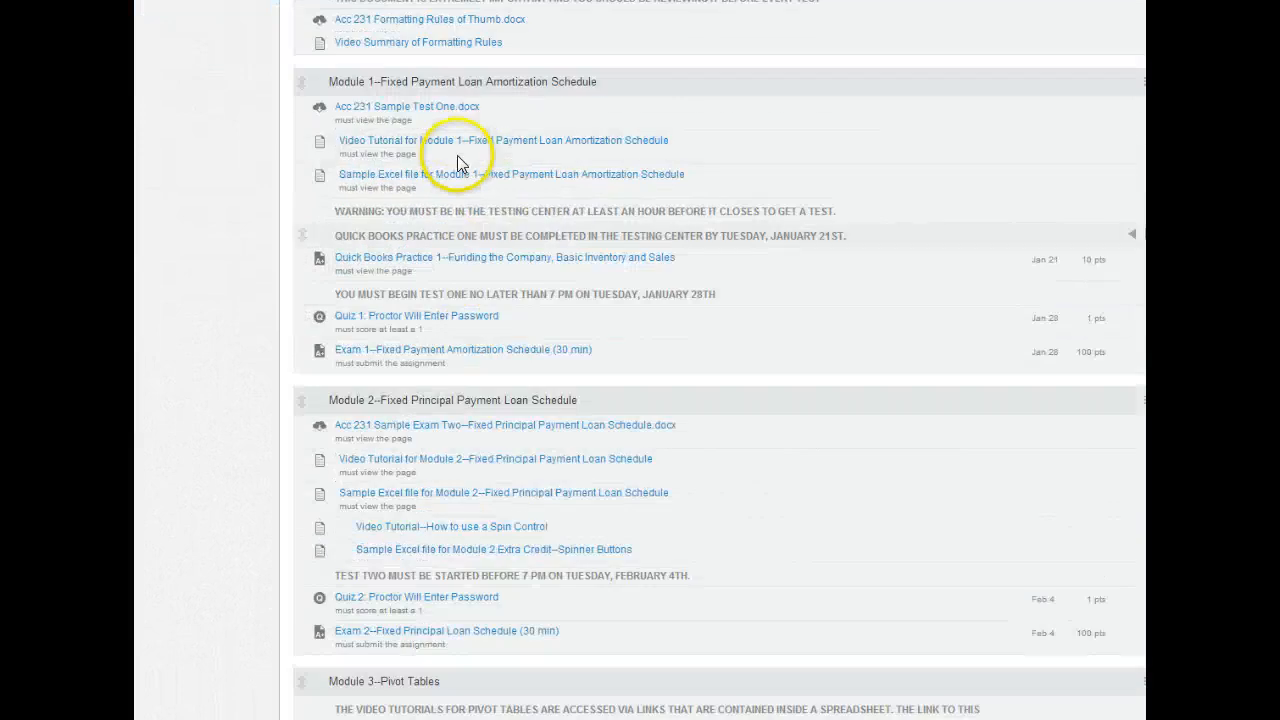
mouse_move(478, 445)
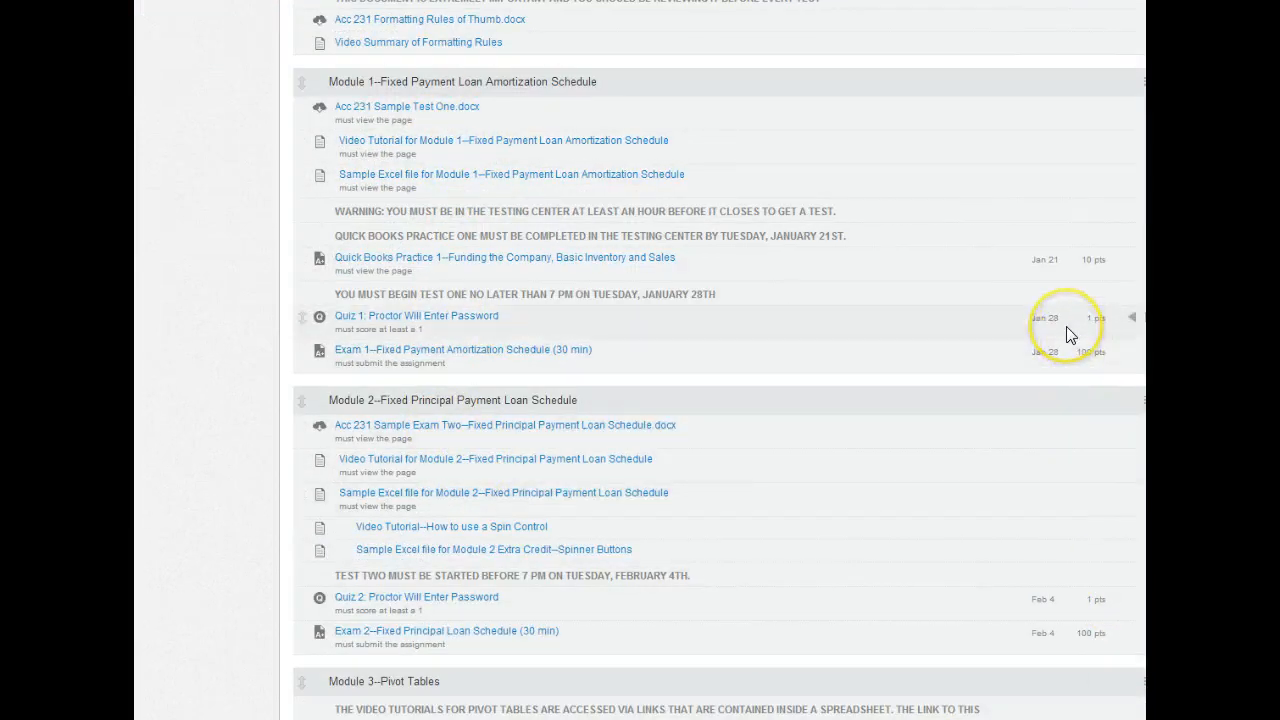
mouse_move(1065, 608)
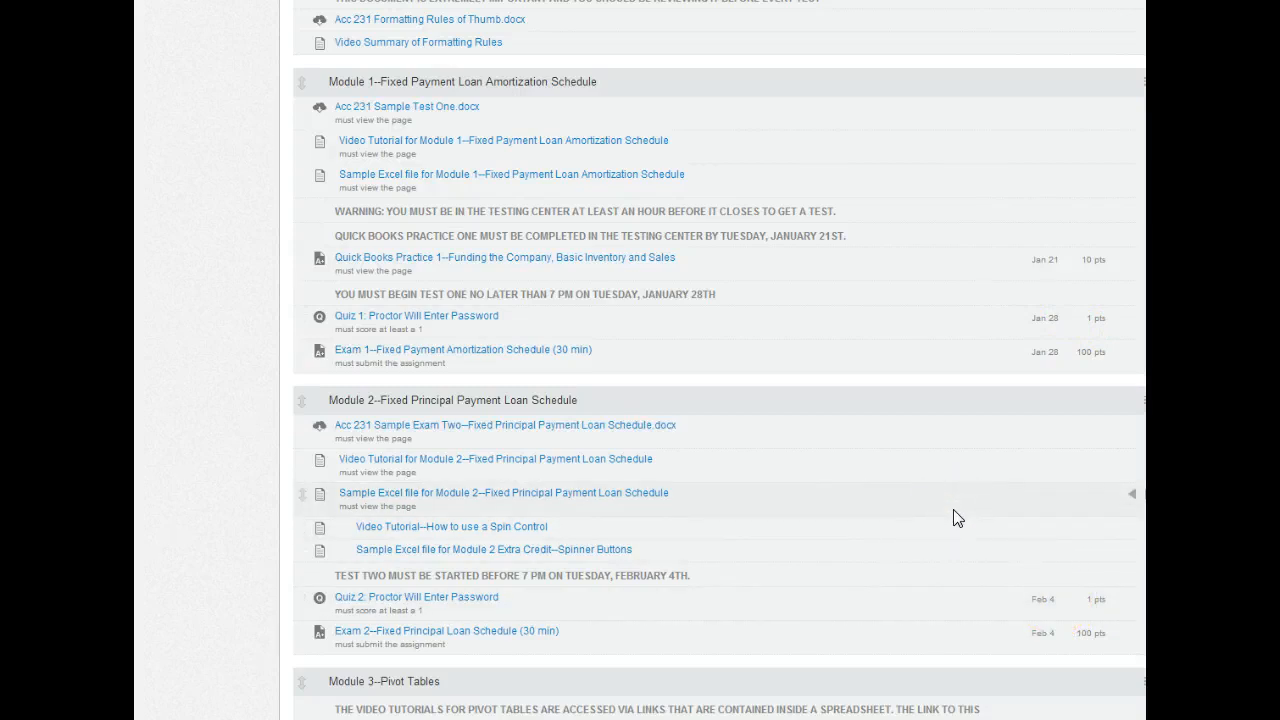
scroll(down, 3)
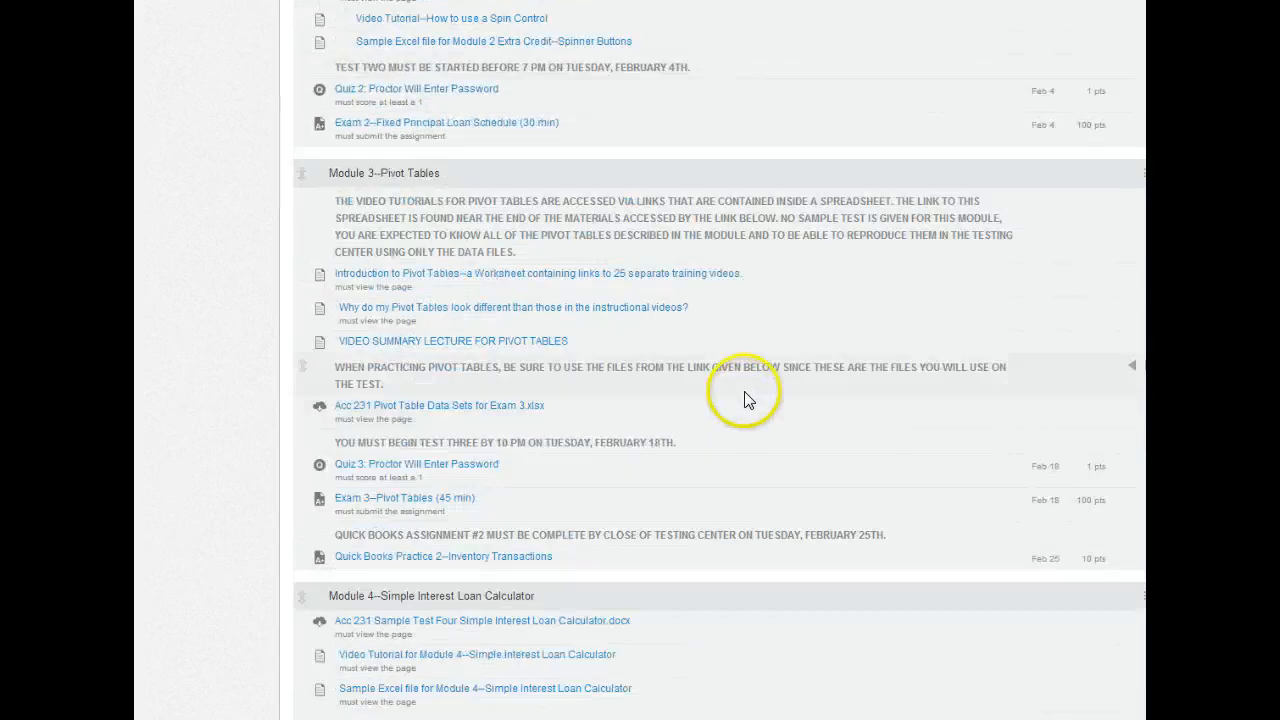
scroll(down, 3)
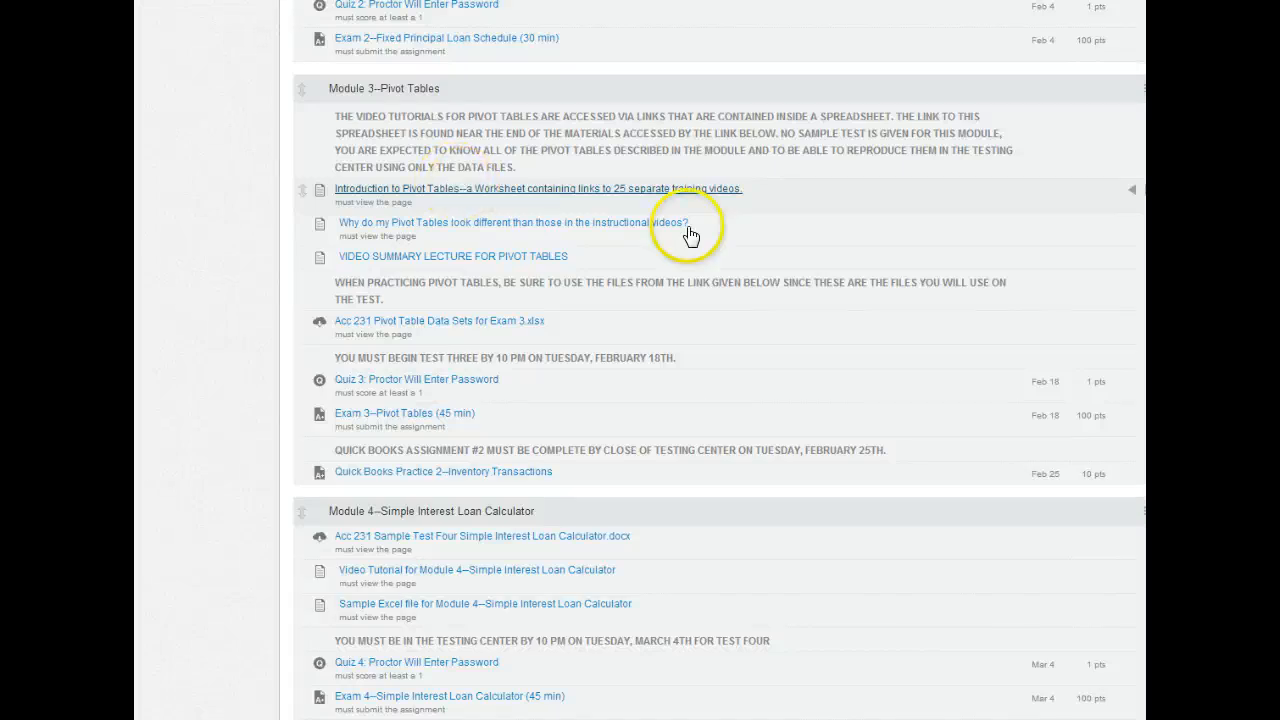
mouse_move(1038, 433)
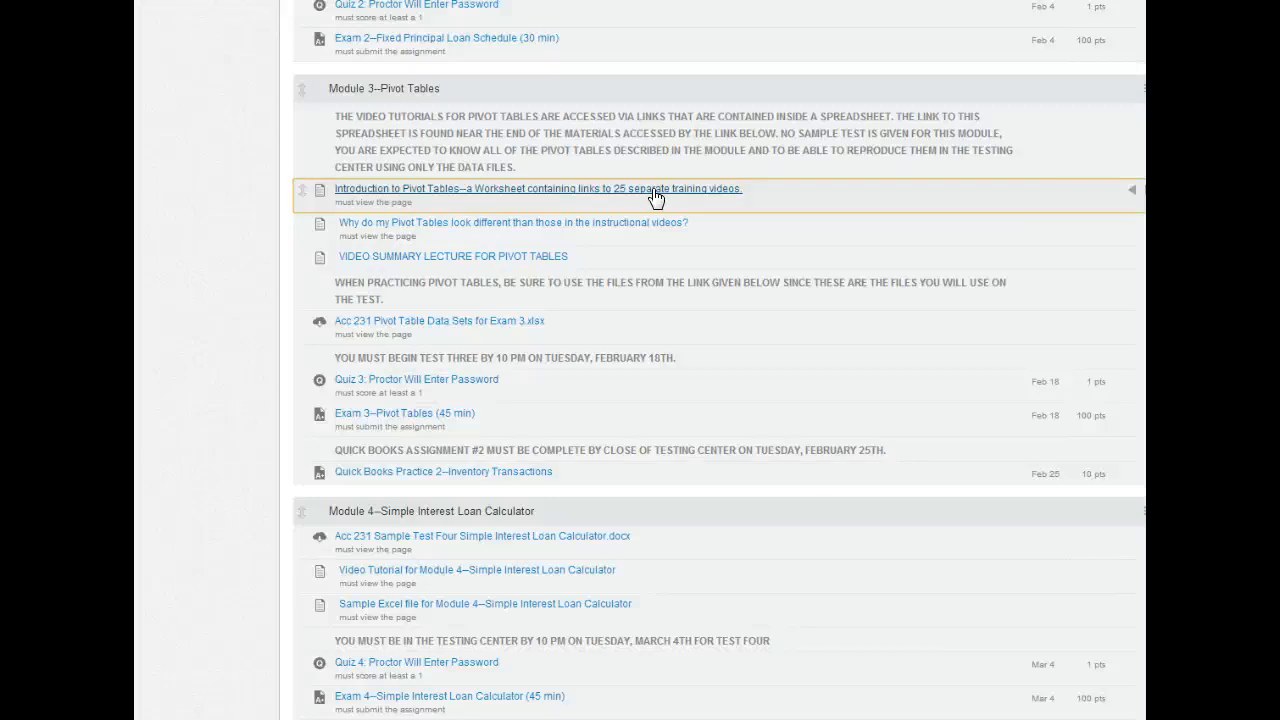
click(544, 188)
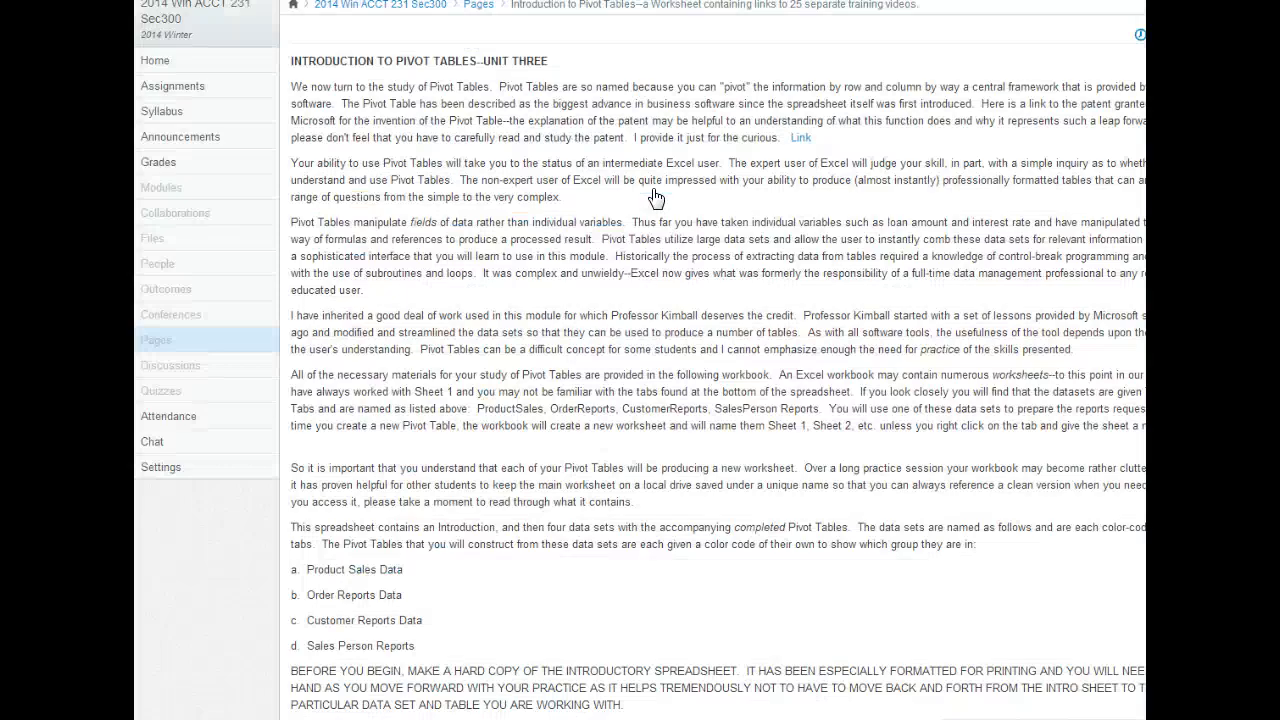
Step: Scroll the introduction and open 'Introduction to Pivot Tables ver 1.2.xlsx'
scroll(down, 3)
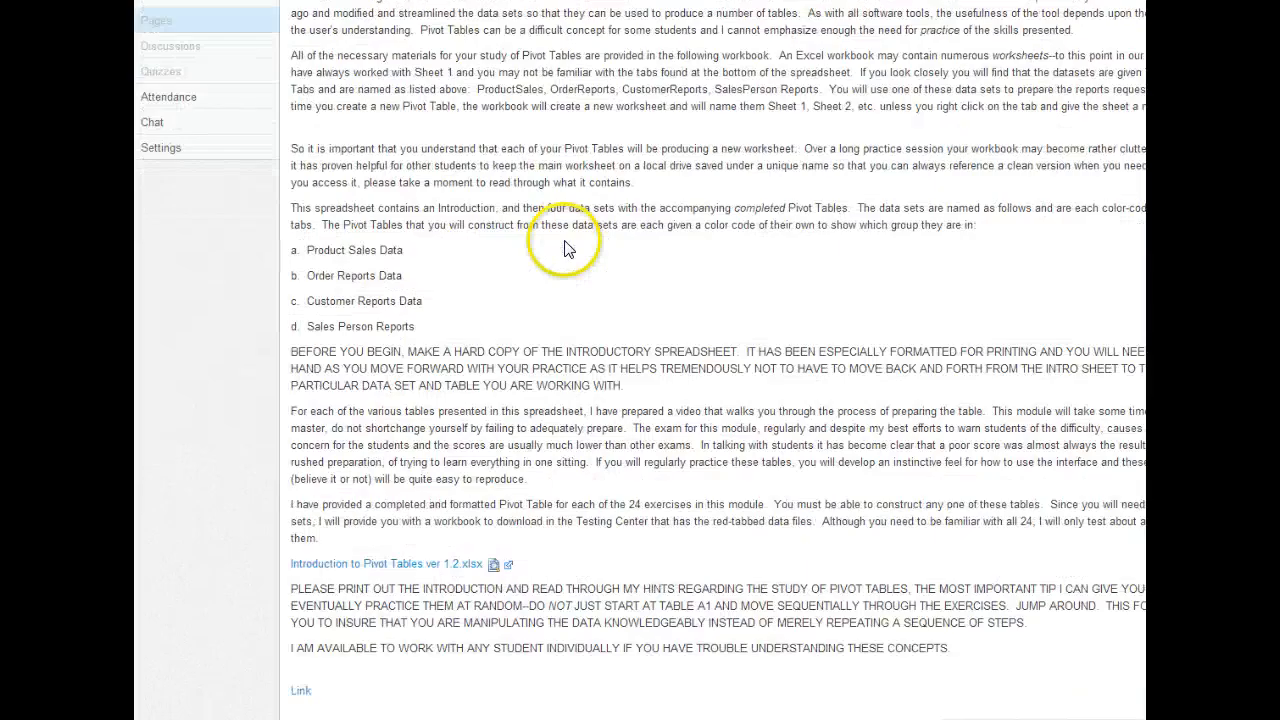
mouse_move(384, 575)
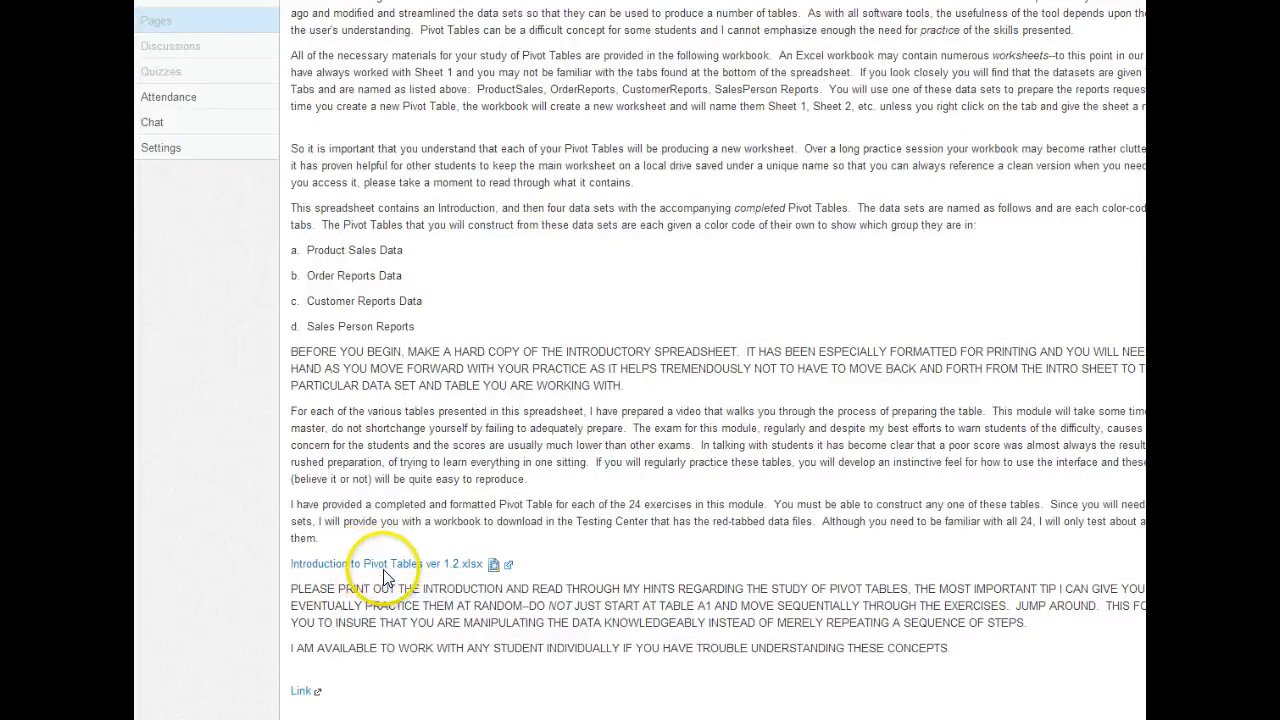
mouse_move(378, 563)
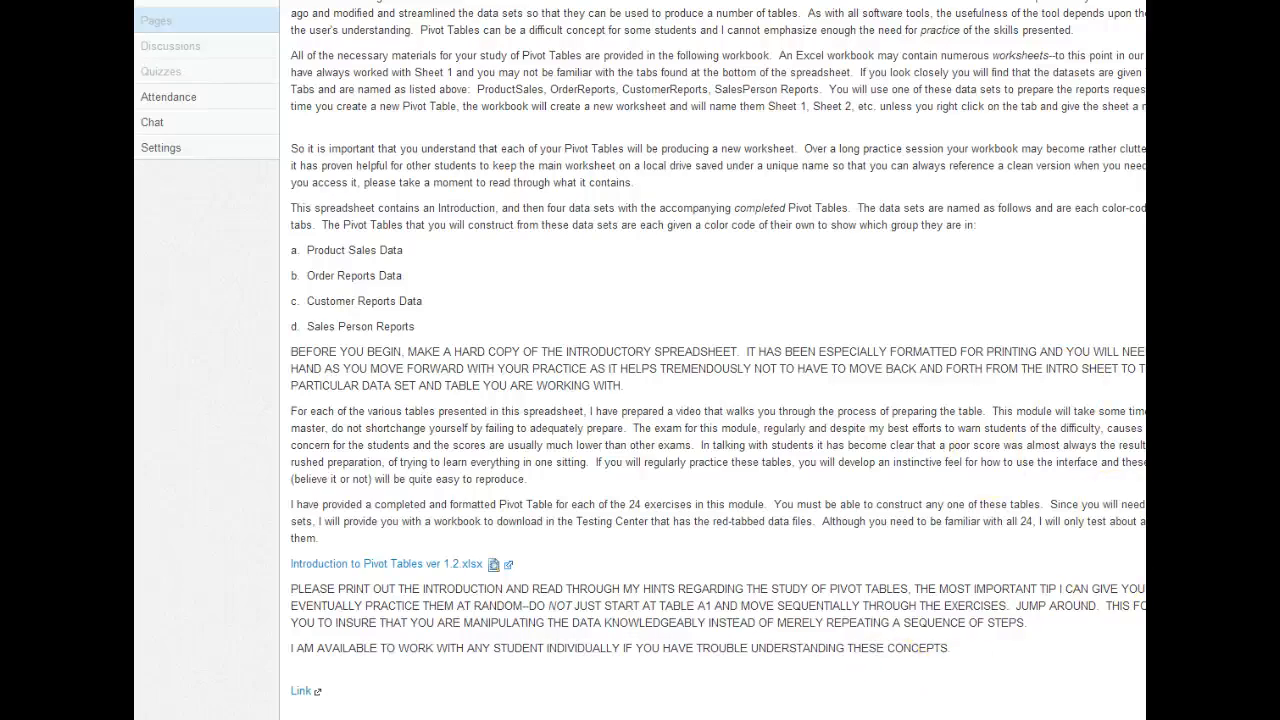
click(386, 563)
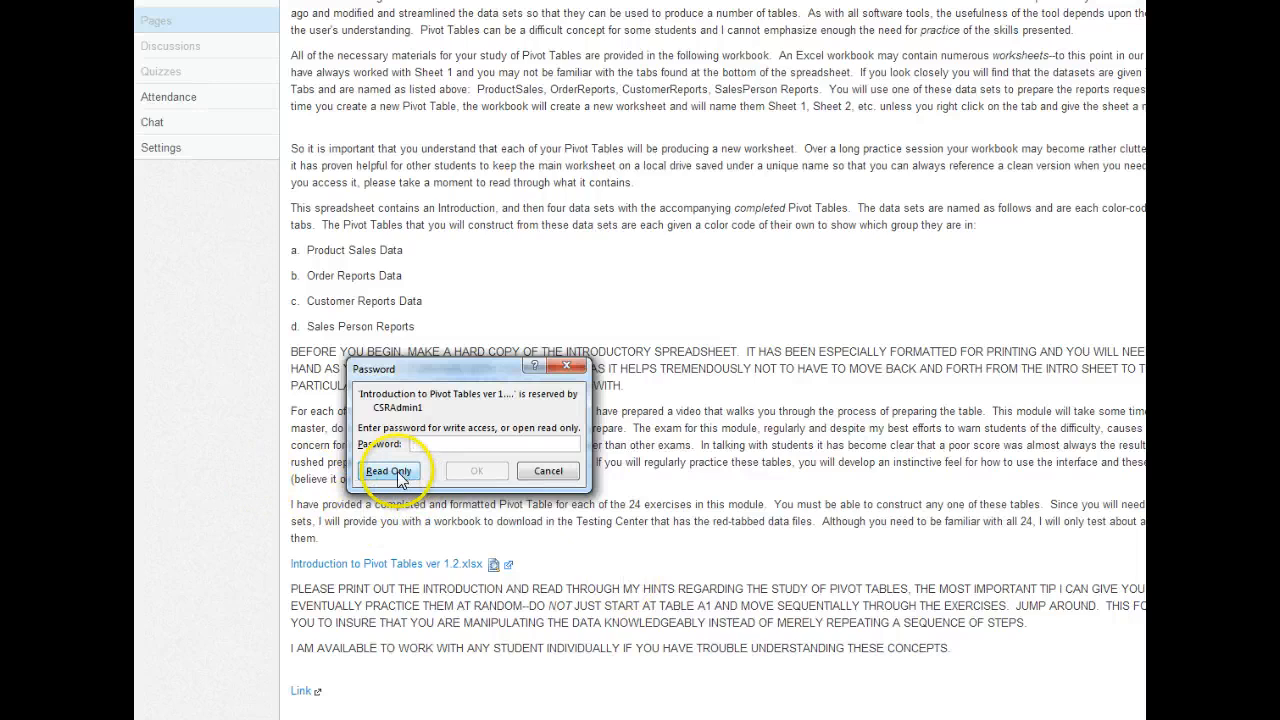
Step: Choose Read Only in the Password dialog
click(389, 470)
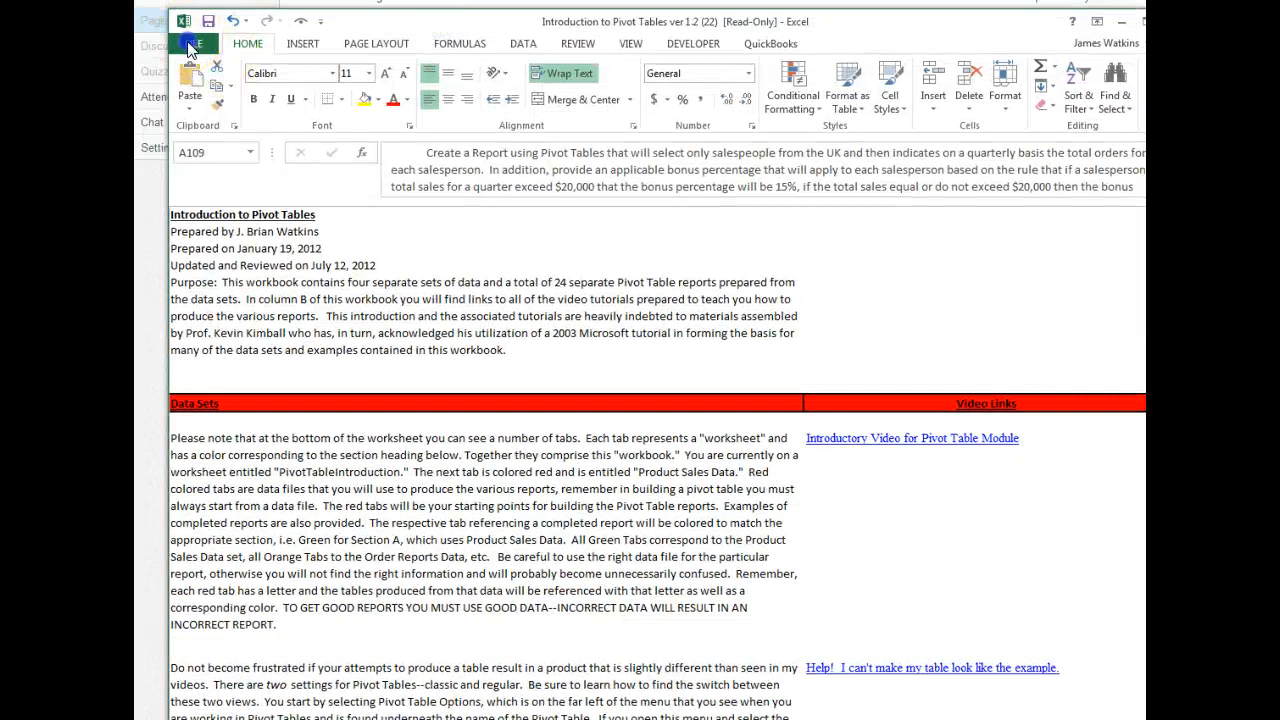
click(193, 43)
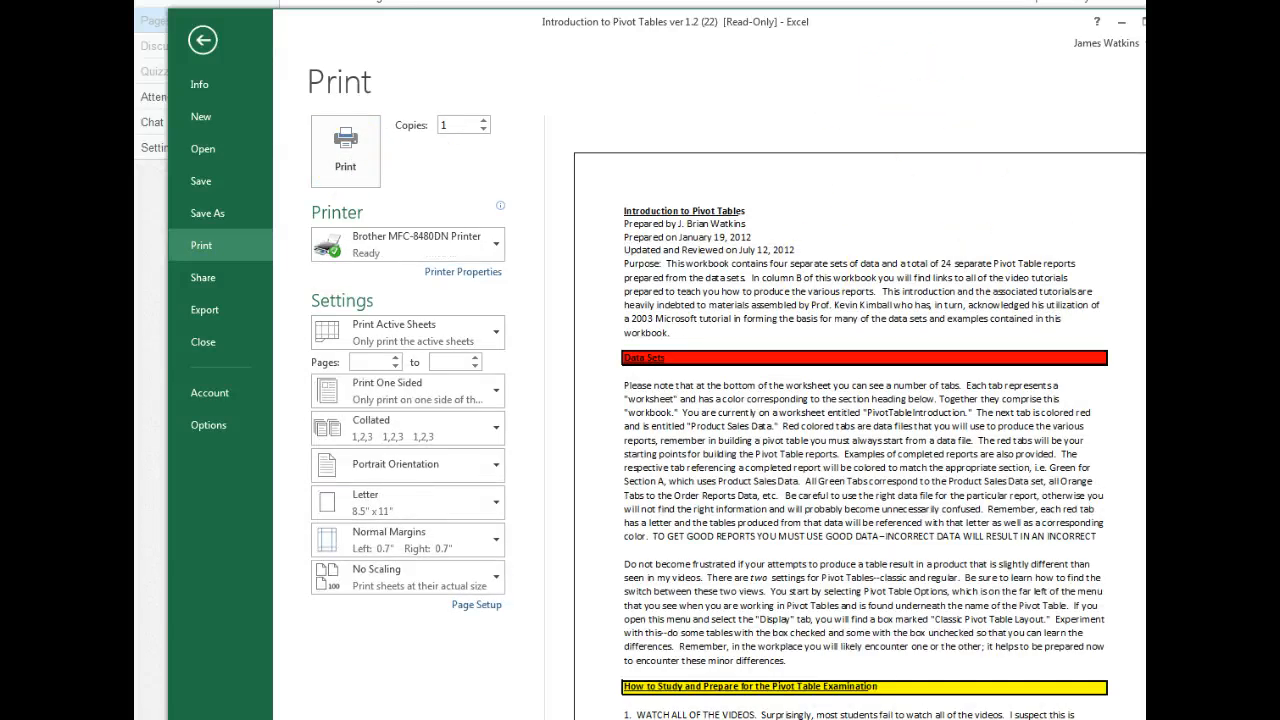
scroll(down, 3)
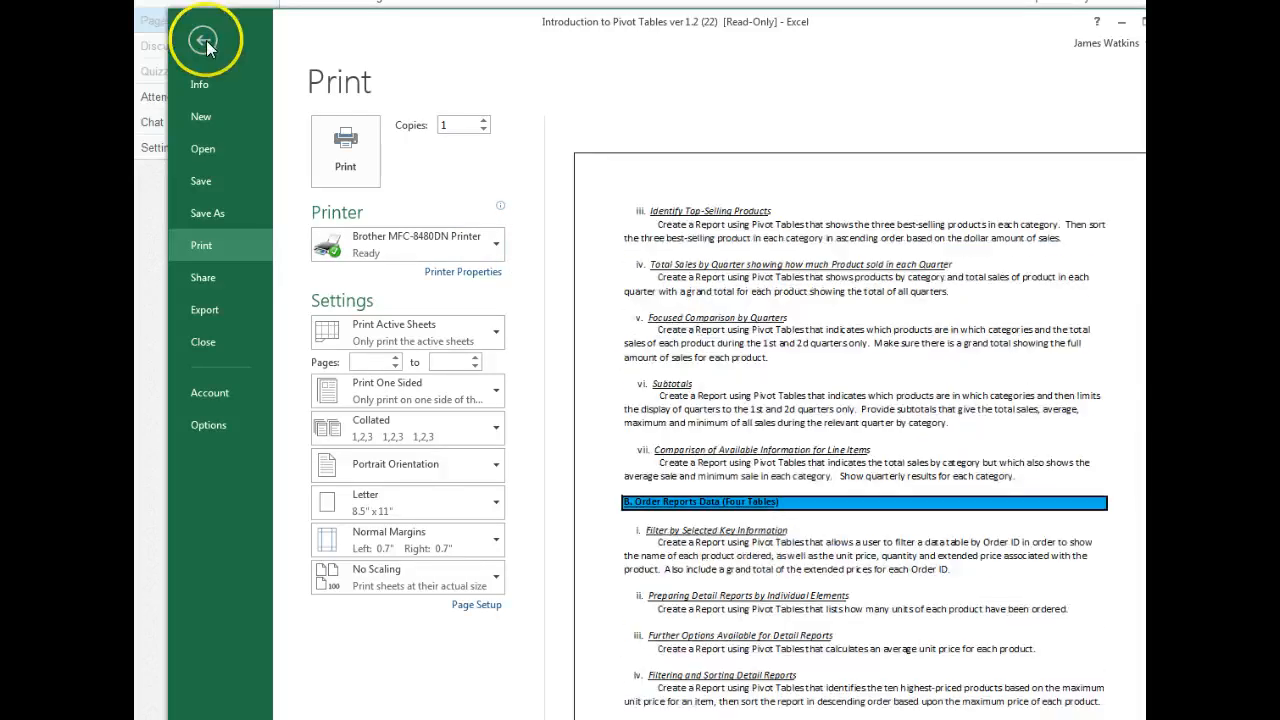
click(207, 40)
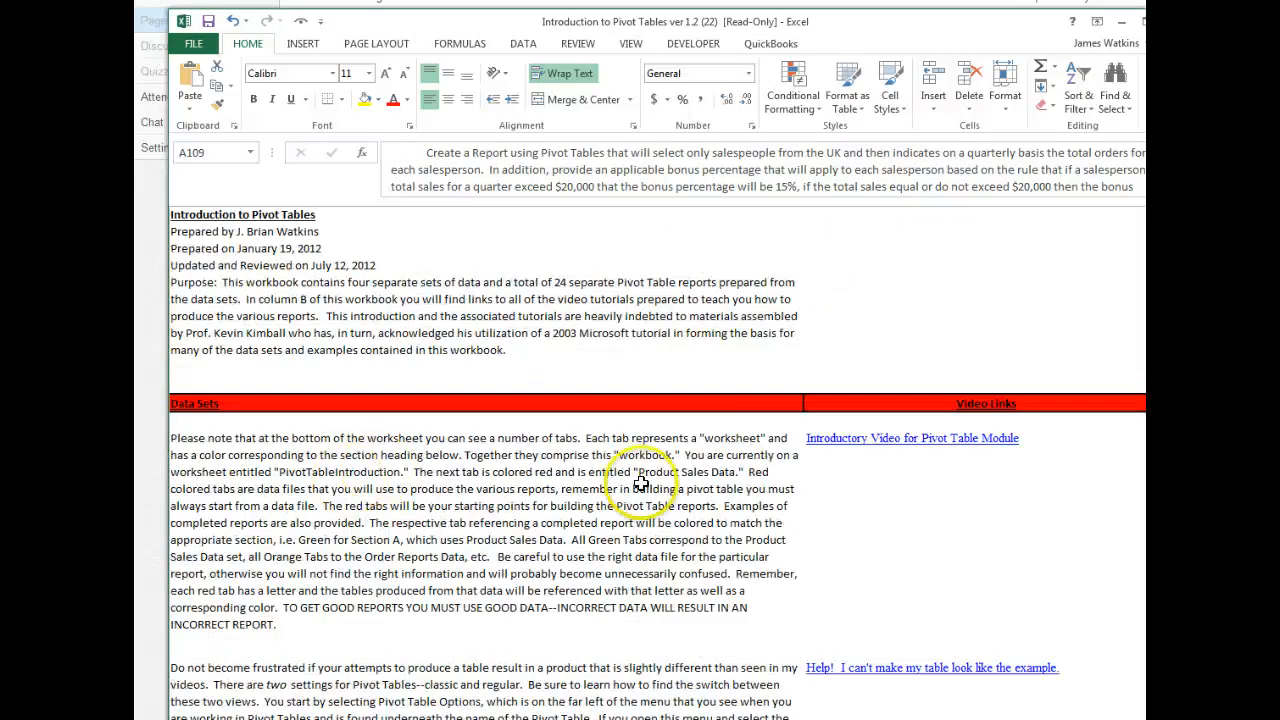
mouse_move(903, 677)
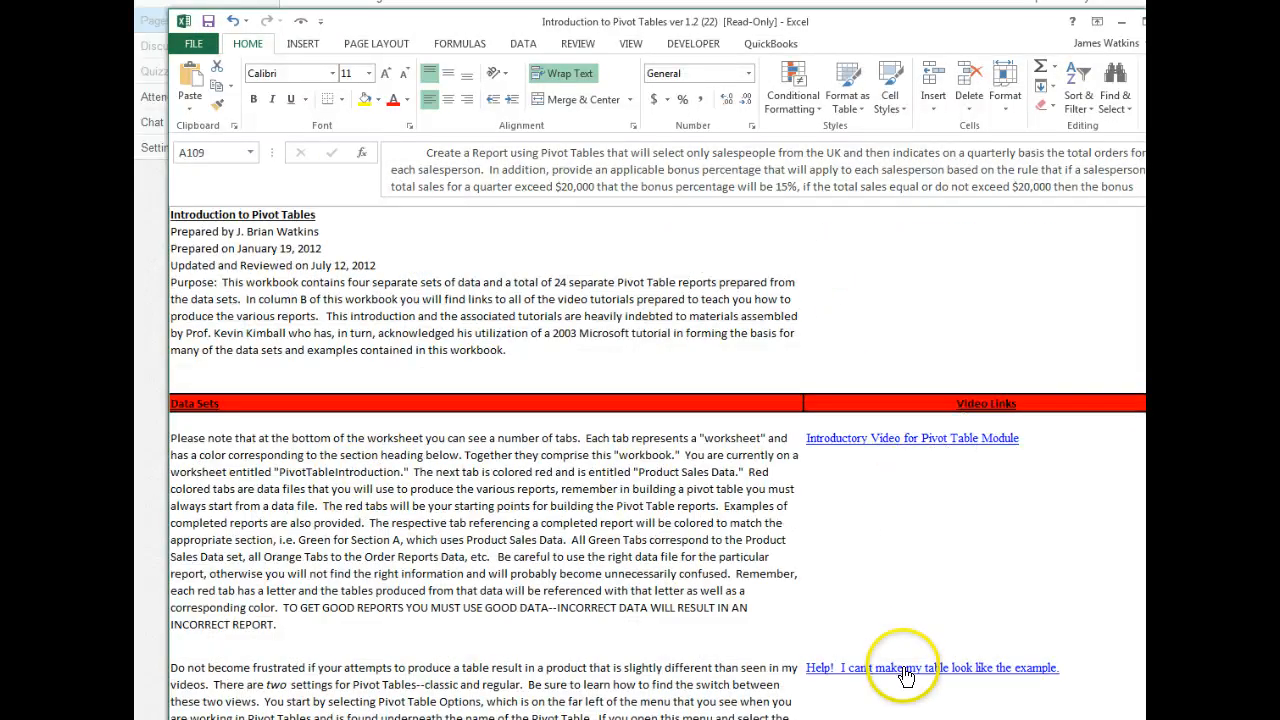
Step: Open the Pivot Table A1 tutorial, then the D5 Grouping Data tutorial video
scroll(down, 3)
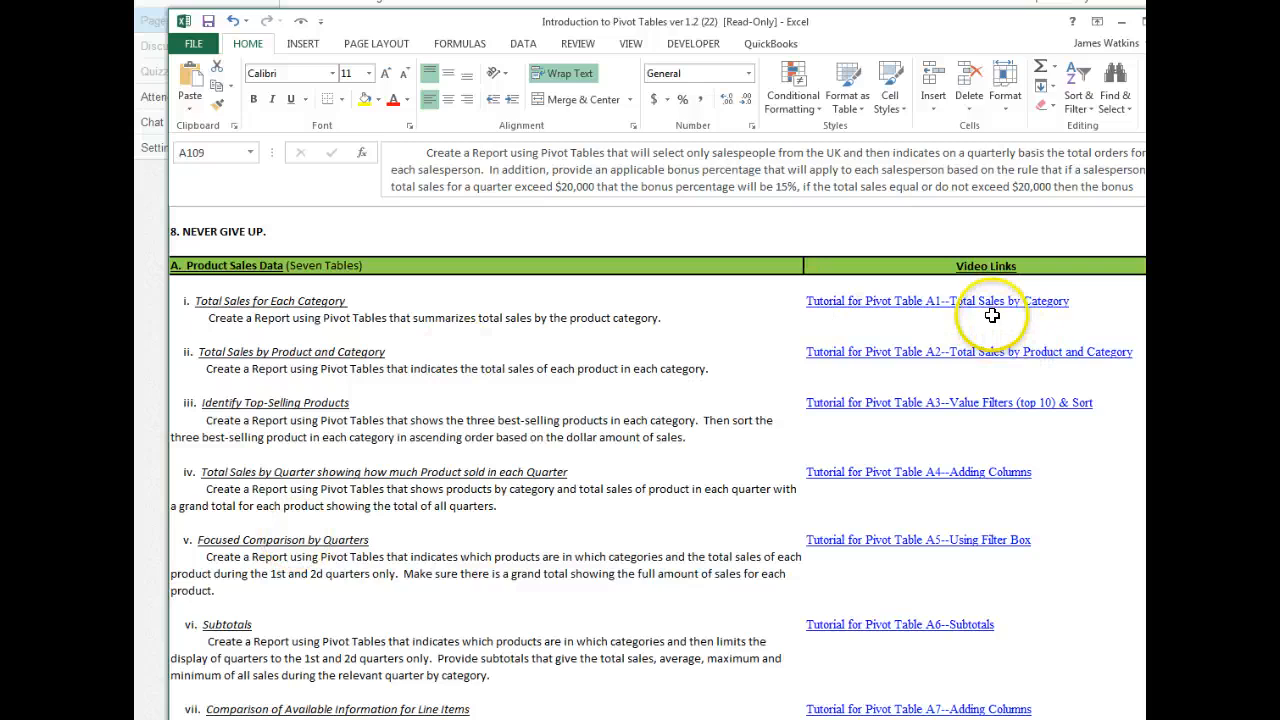
mouse_move(987, 392)
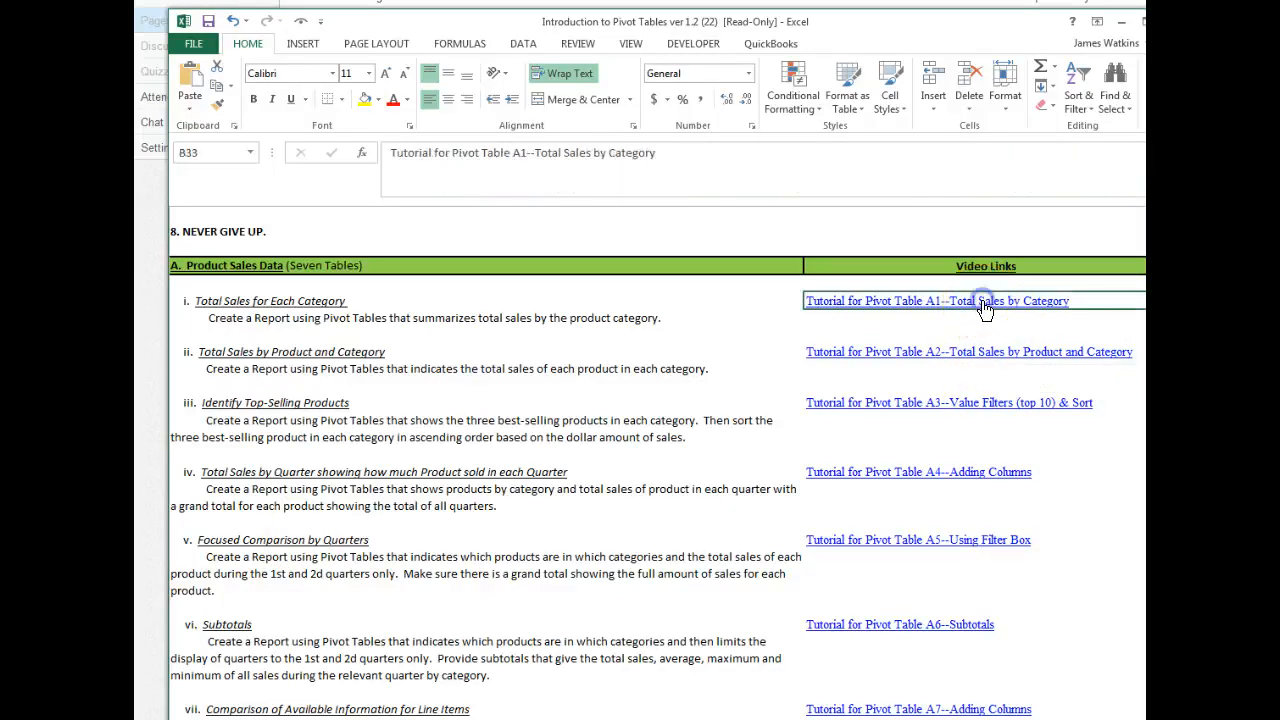
click(935, 300)
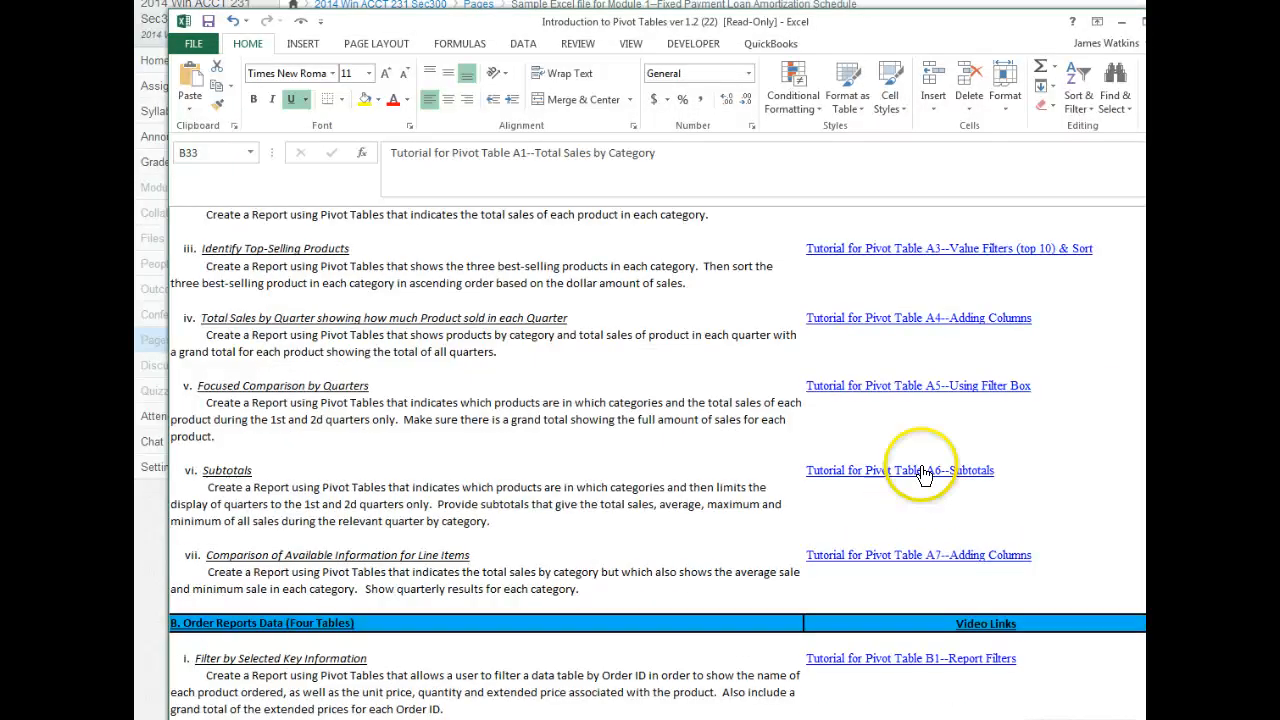
scroll(down, 3)
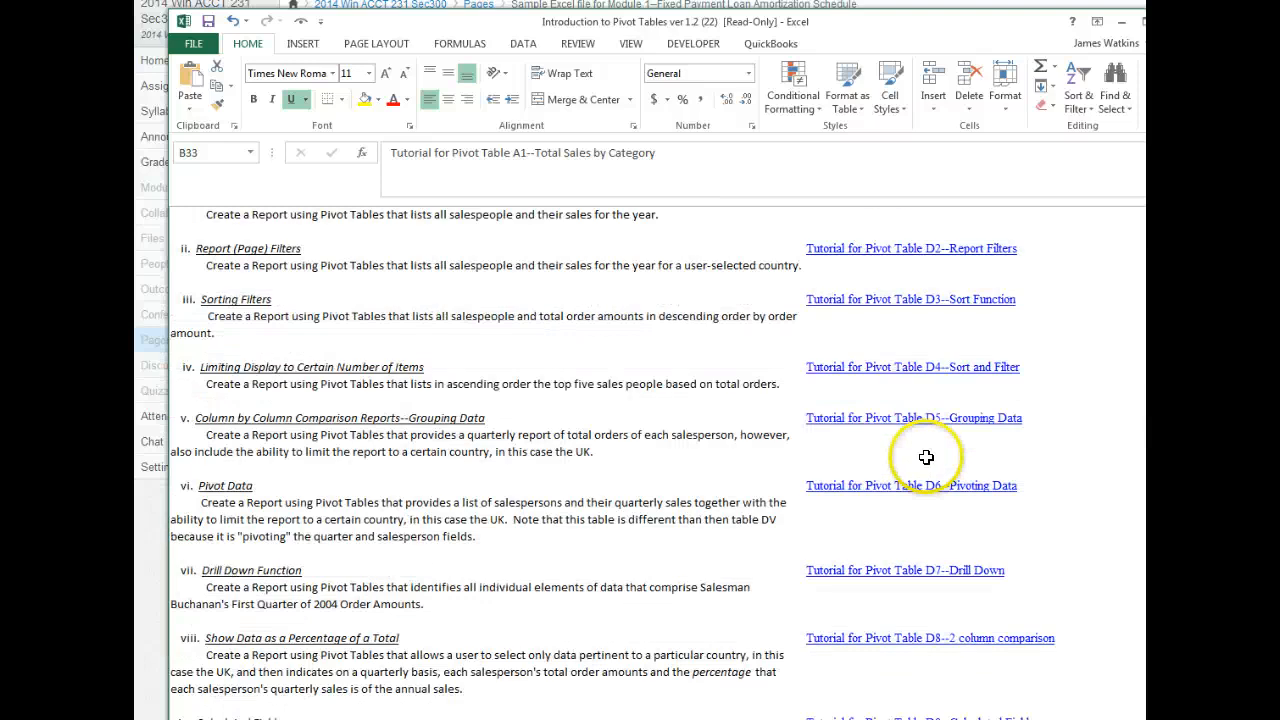
click(913, 418)
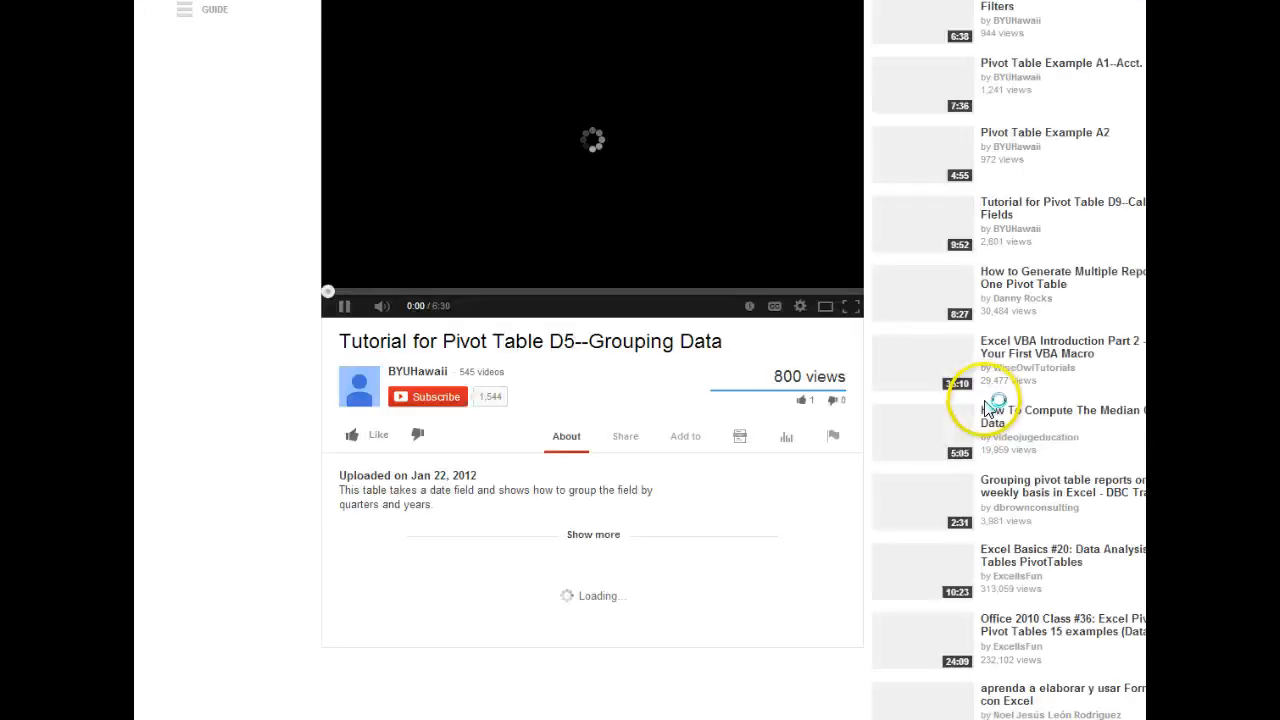
mouse_move(360, 352)
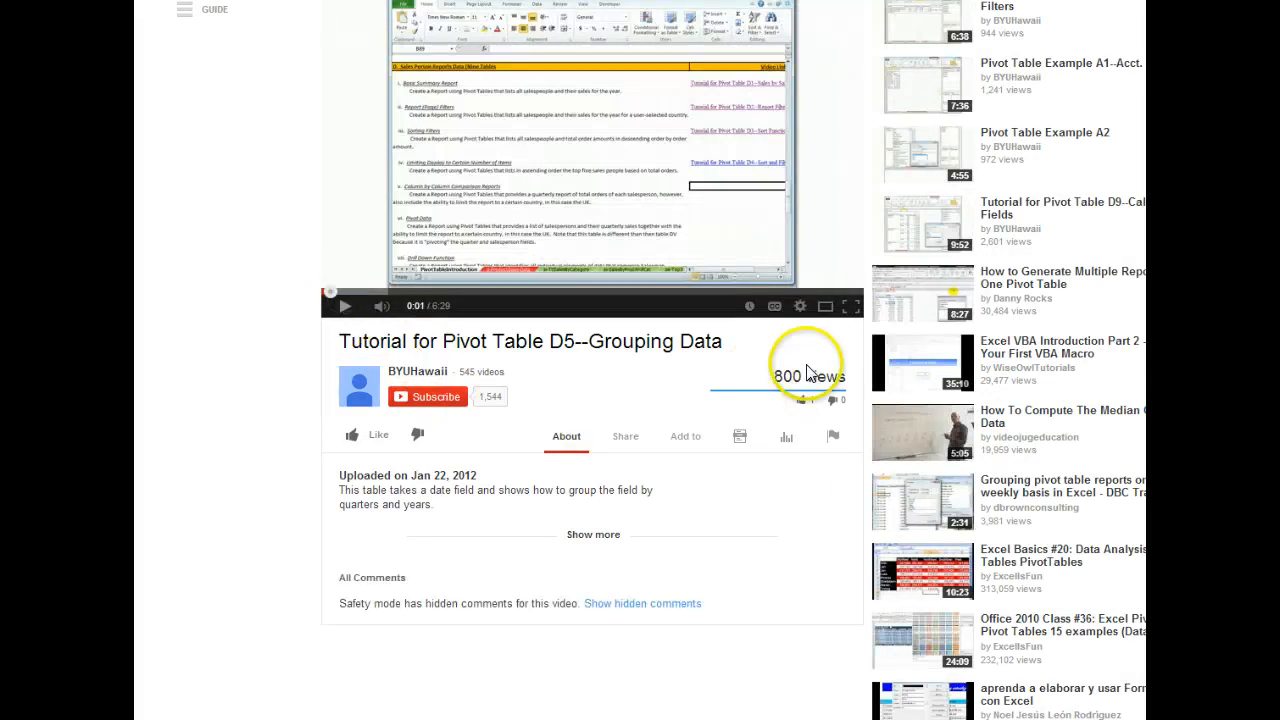
mouse_move(787, 435)
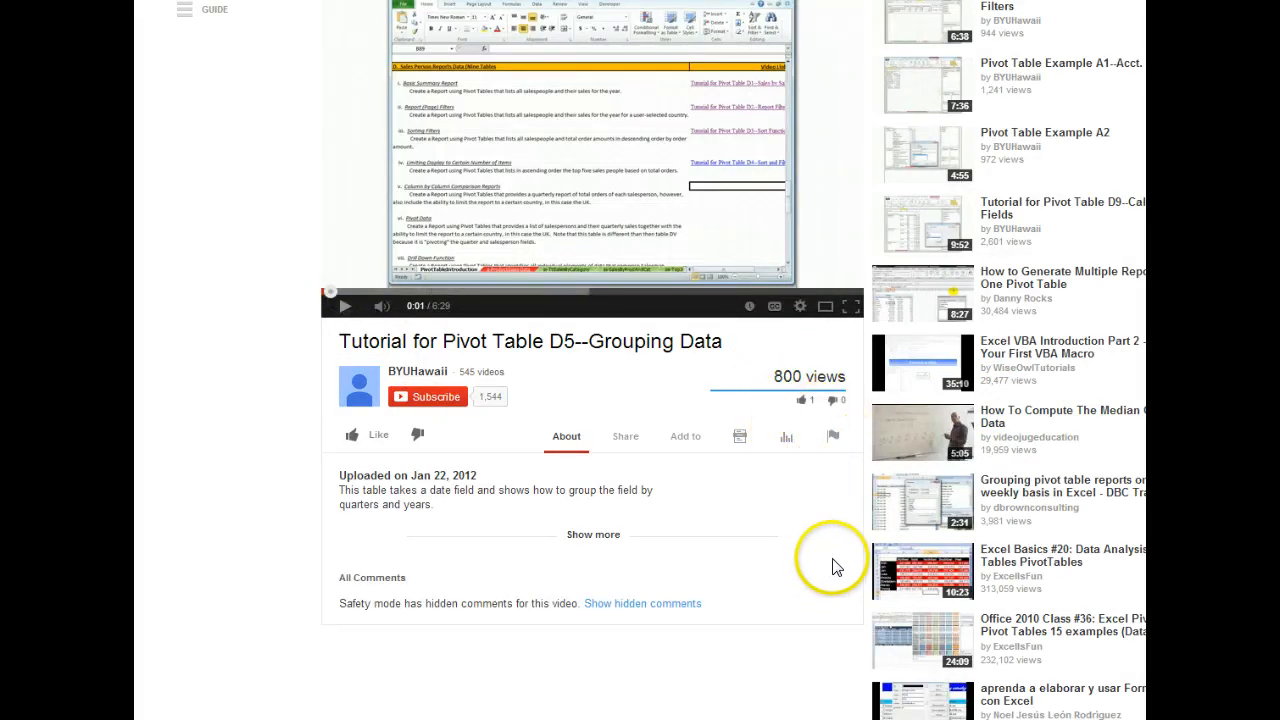
mouse_move(805, 550)
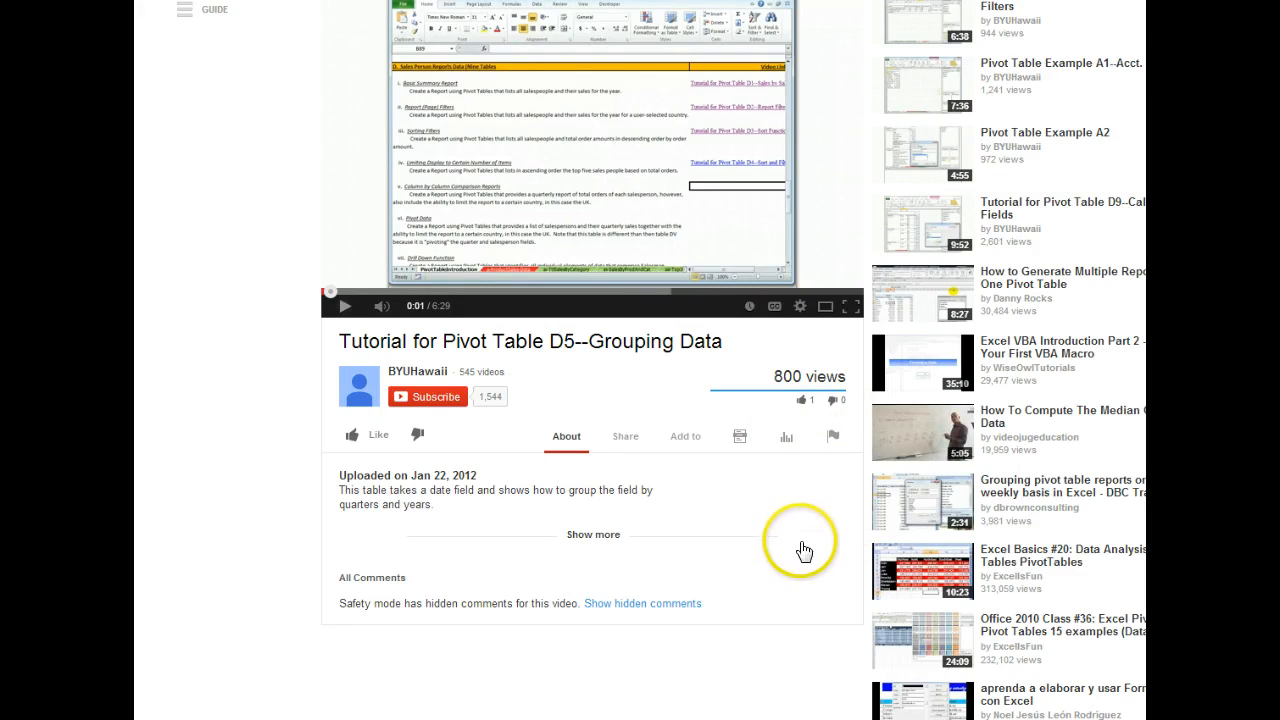
mouse_move(412, 378)
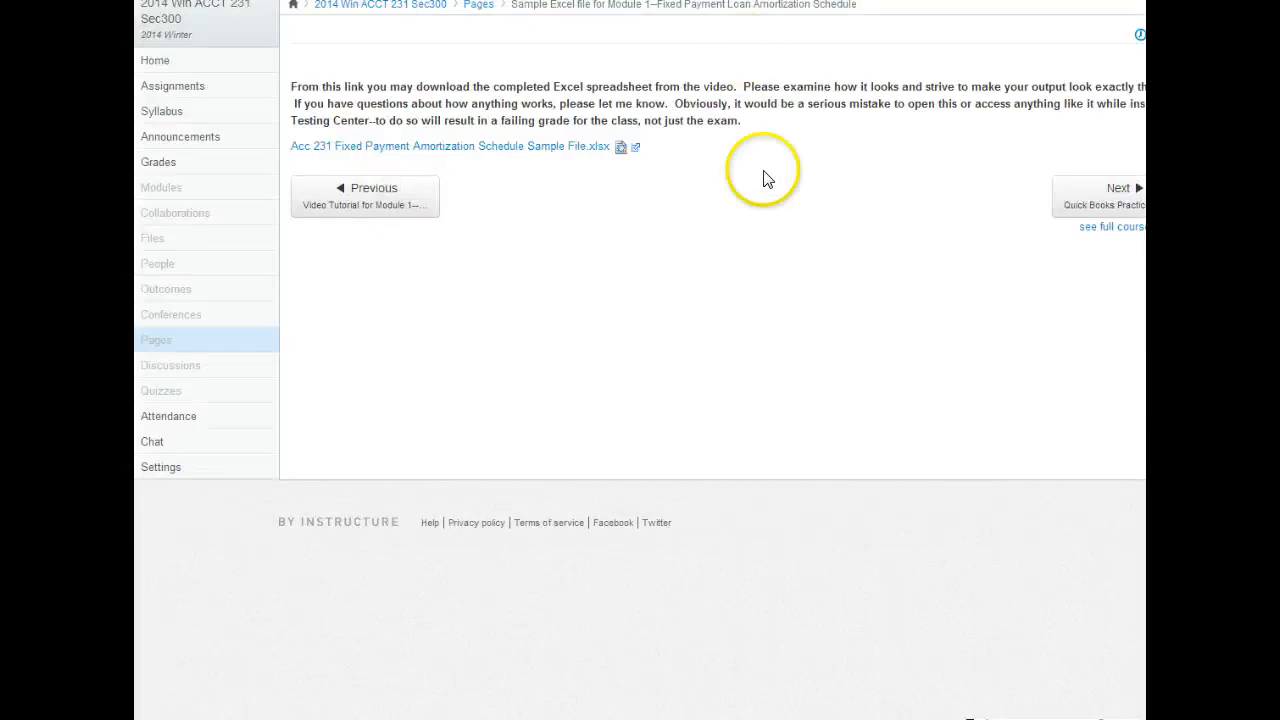
mouse_move(780, 437)
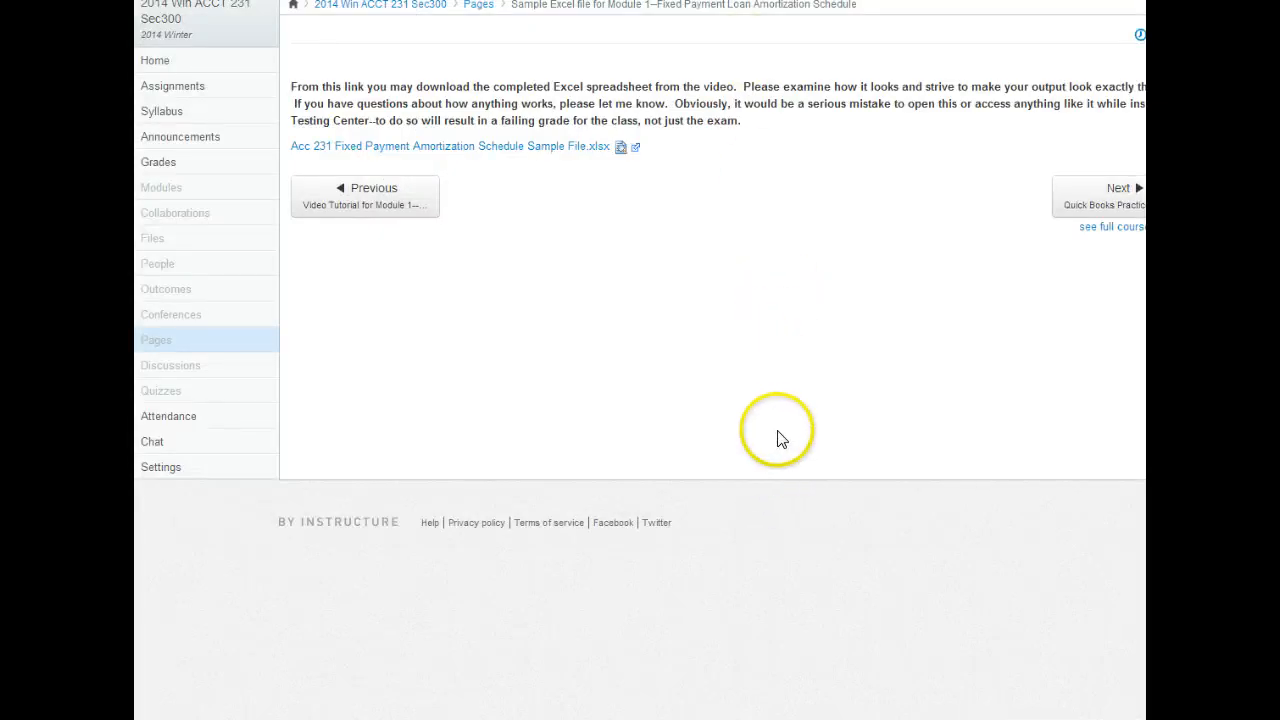
mouse_move(655, 332)
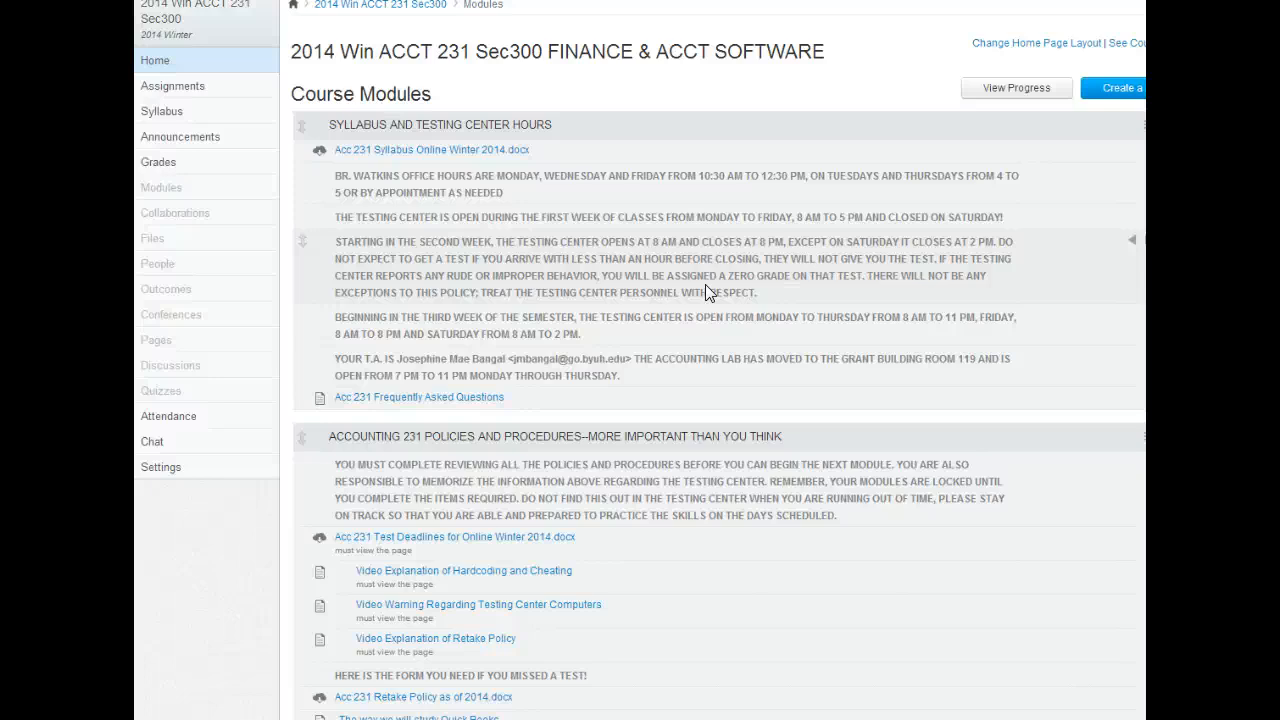
scroll(down, 3)
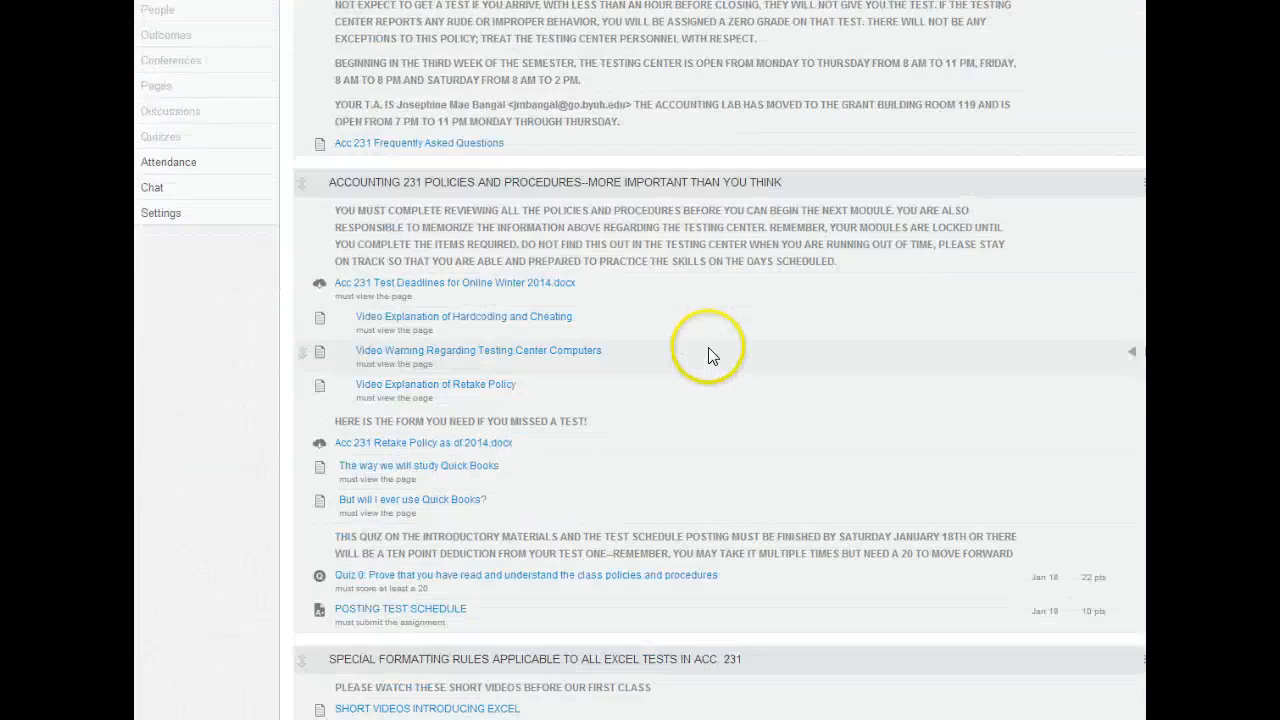
scroll(down, 3)
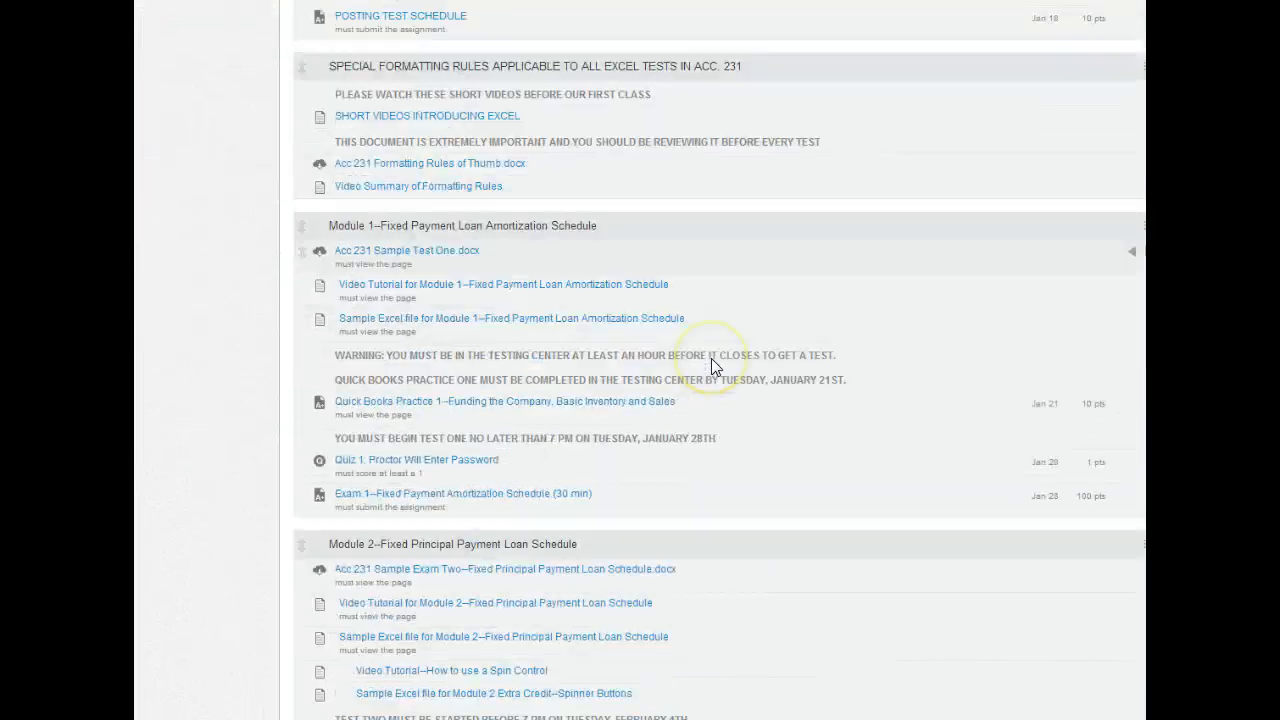
scroll(down, 3)
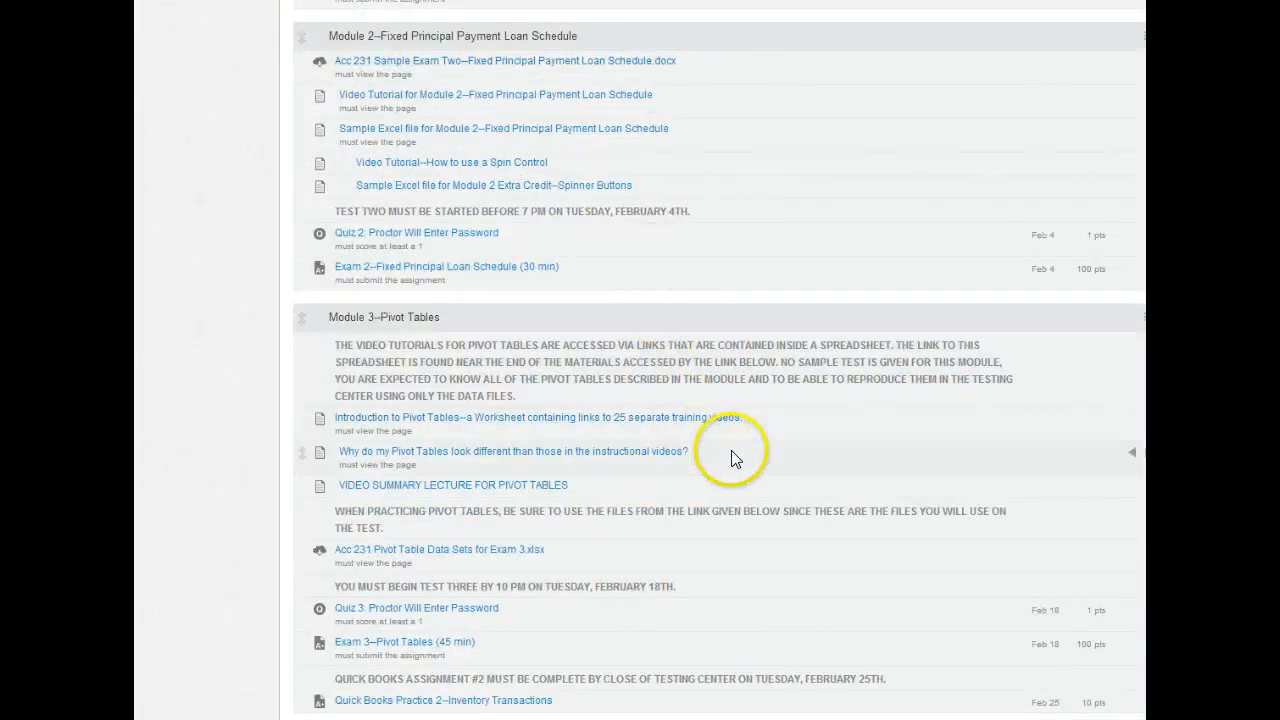
mouse_move(658, 266)
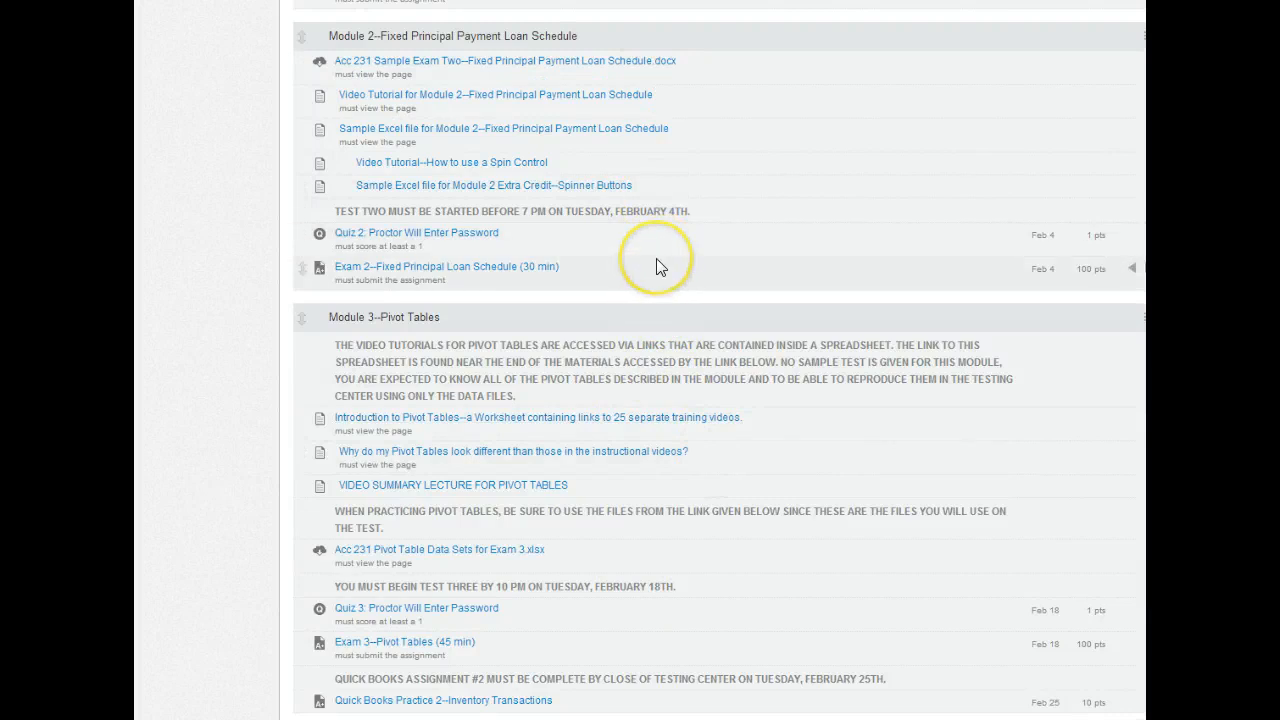
mouse_move(640, 338)
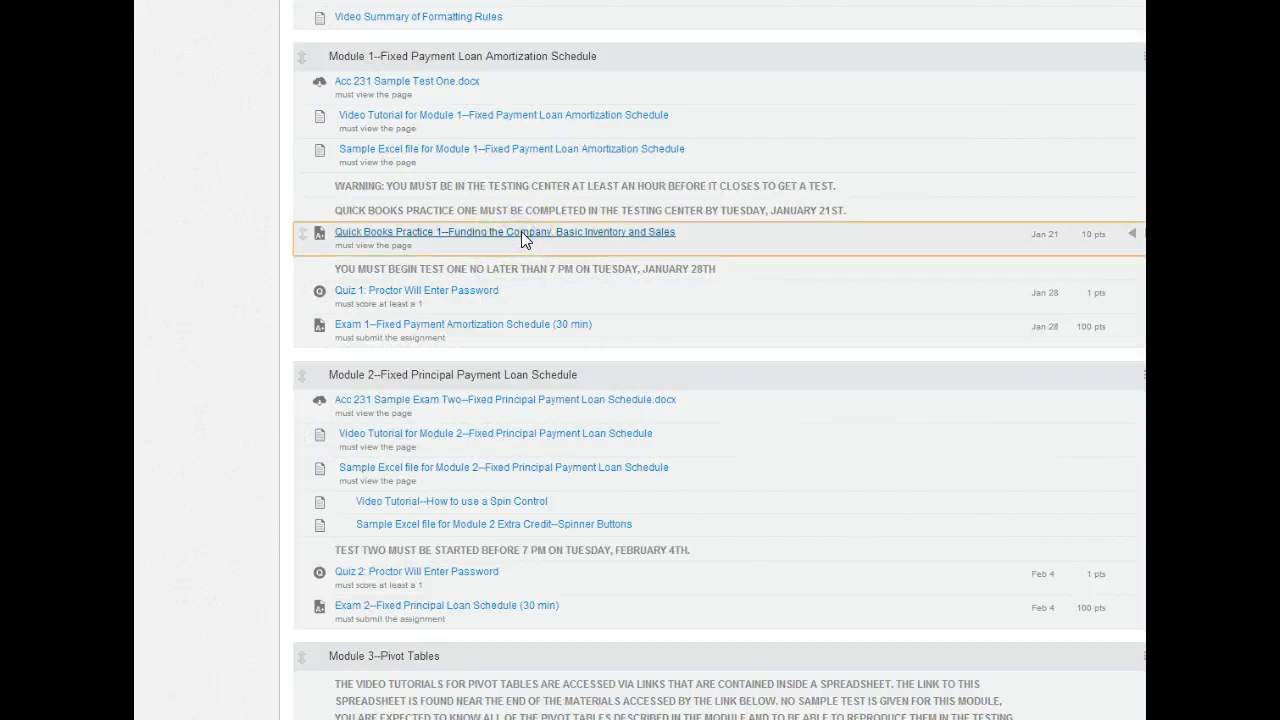
click(502, 231)
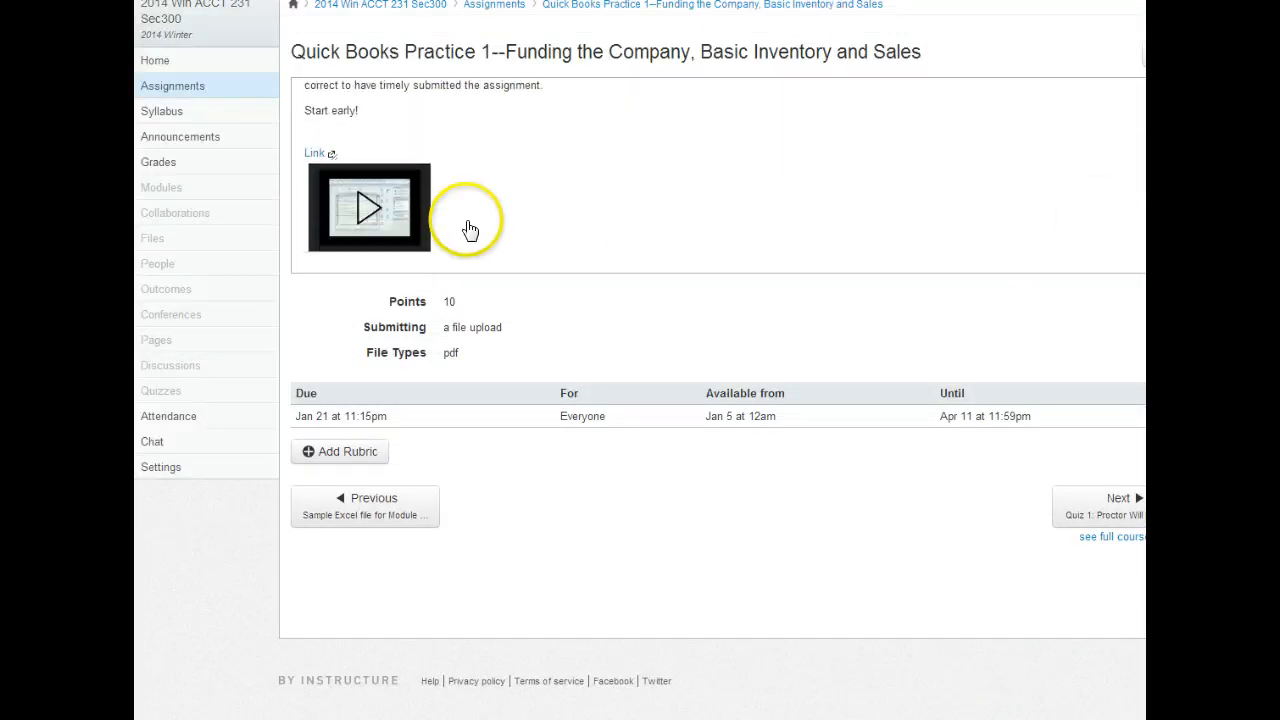
mouse_move(707, 219)
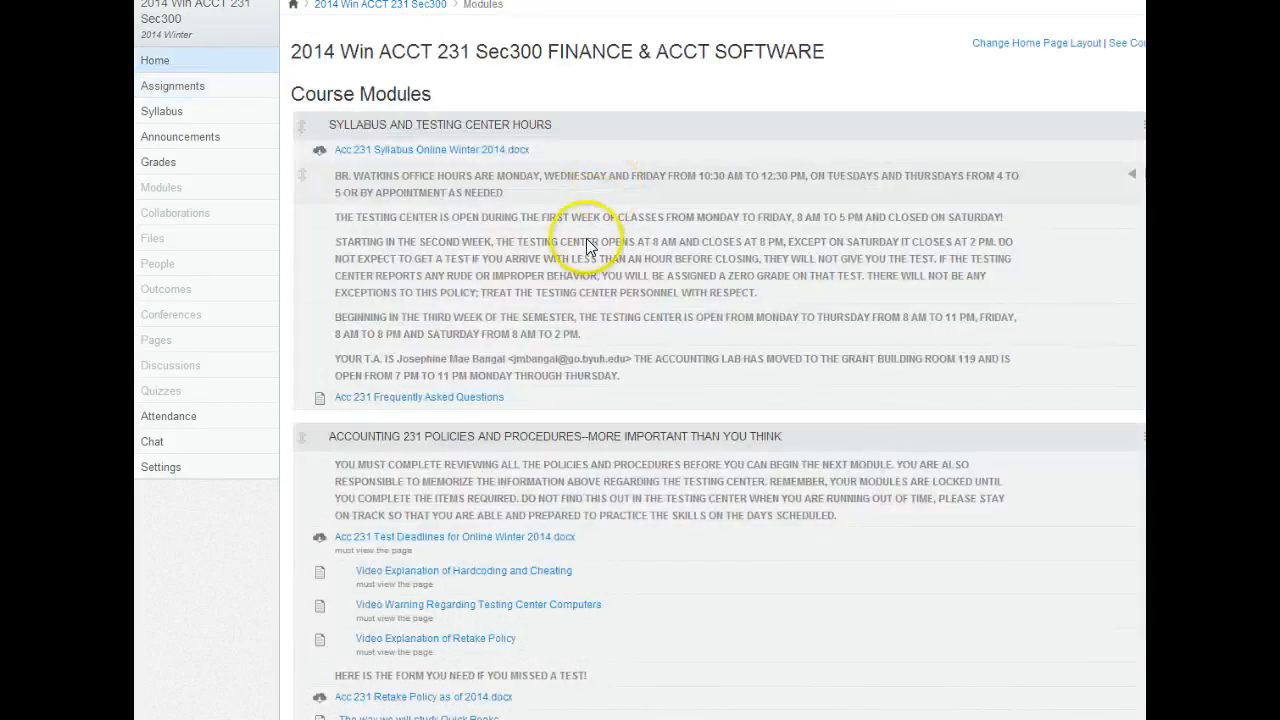
scroll(down, 3)
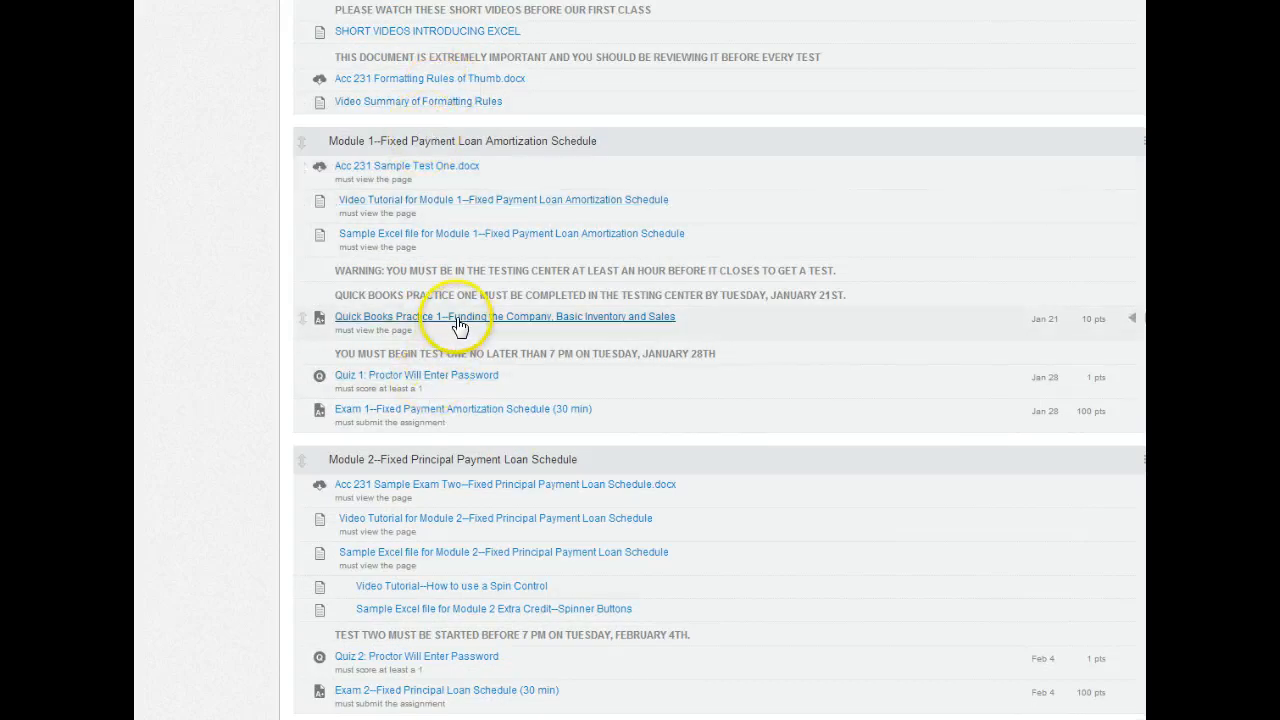
mouse_move(970, 345)
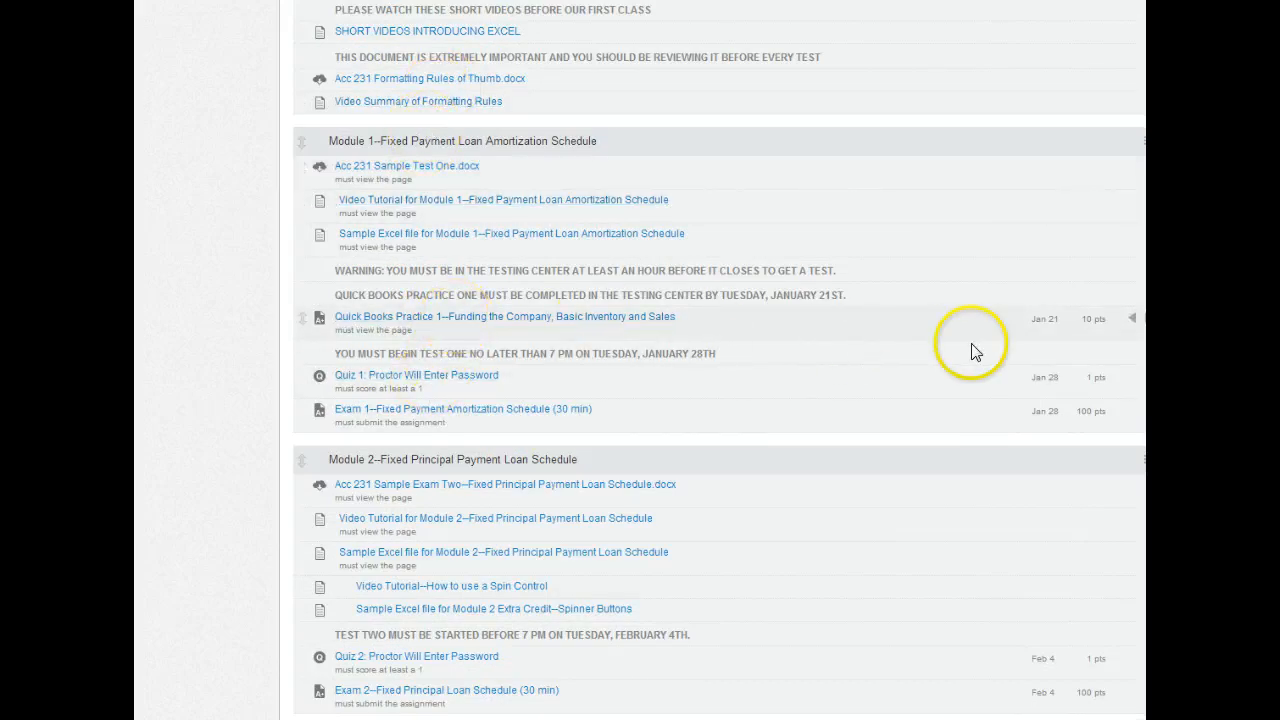
scroll(down, 3)
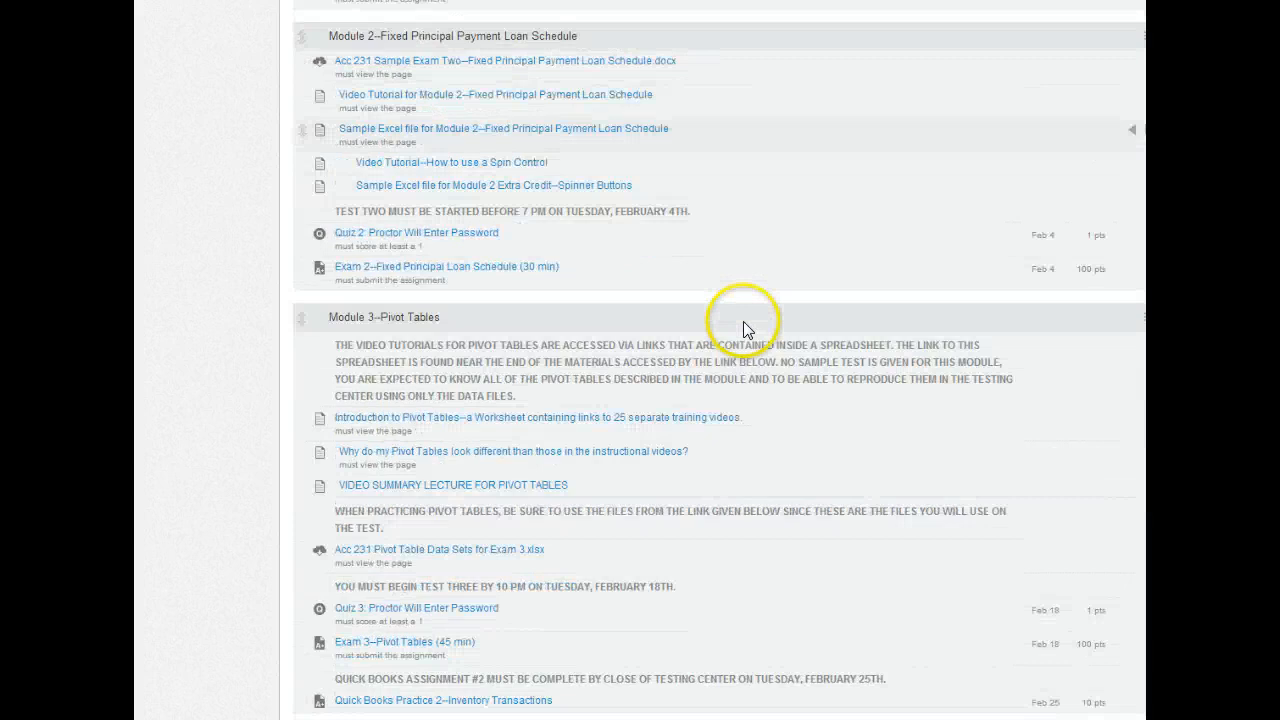
scroll(down, 3)
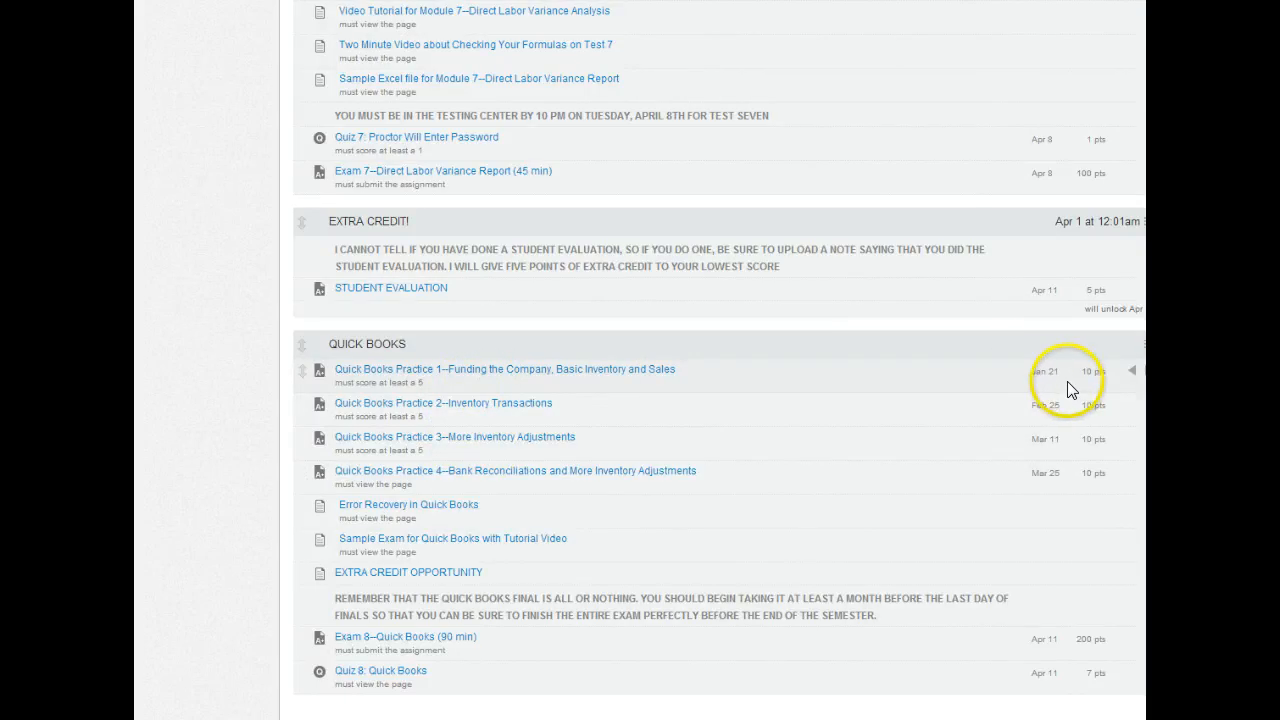
mouse_move(1070, 405)
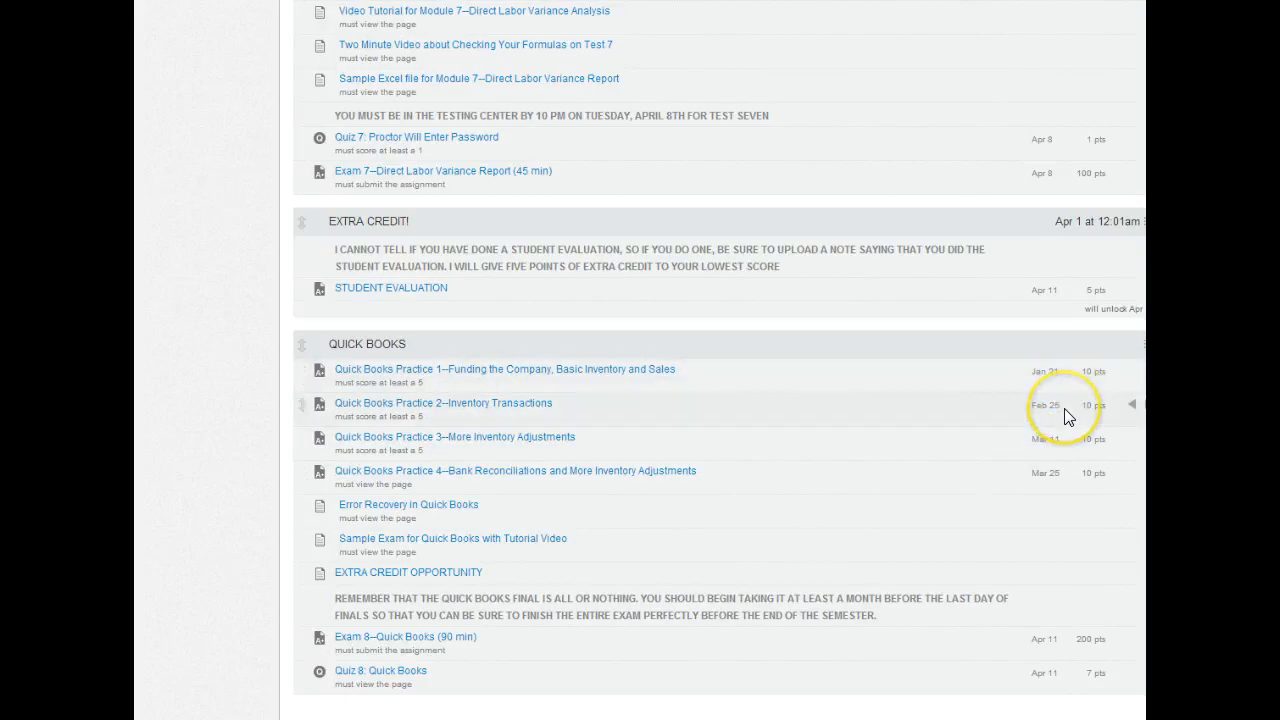
mouse_move(1032, 475)
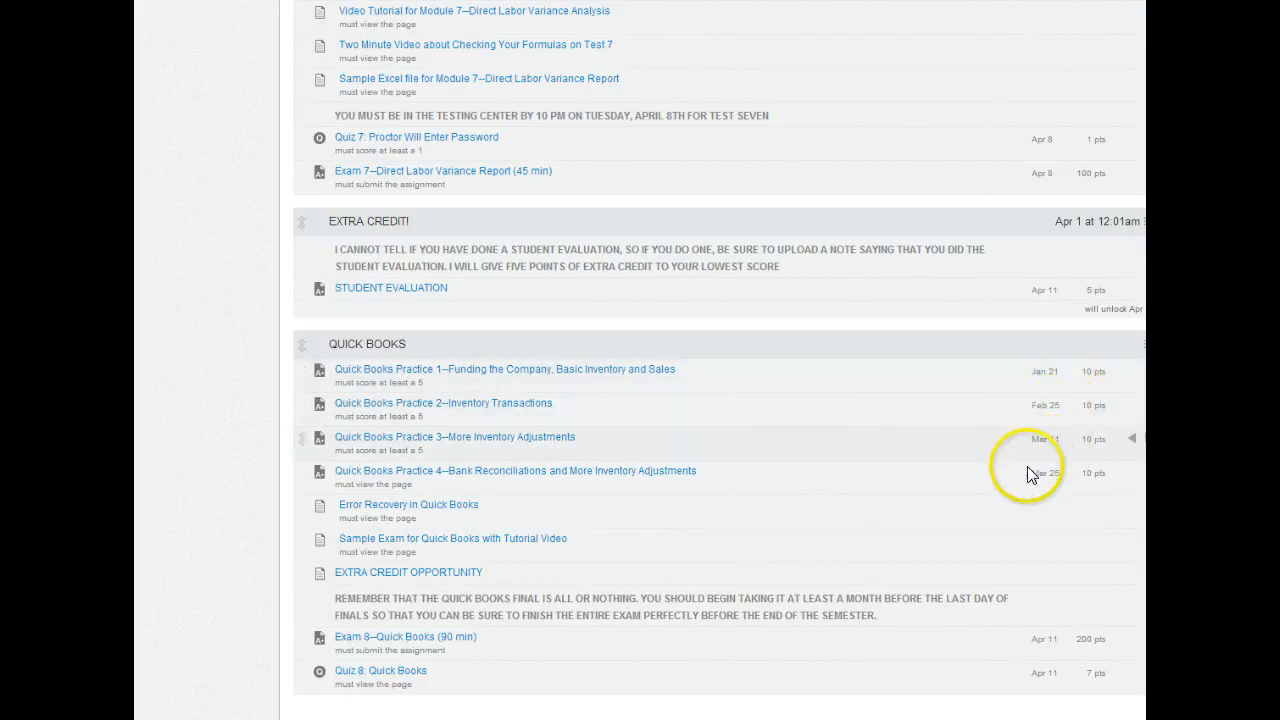
mouse_move(1045, 474)
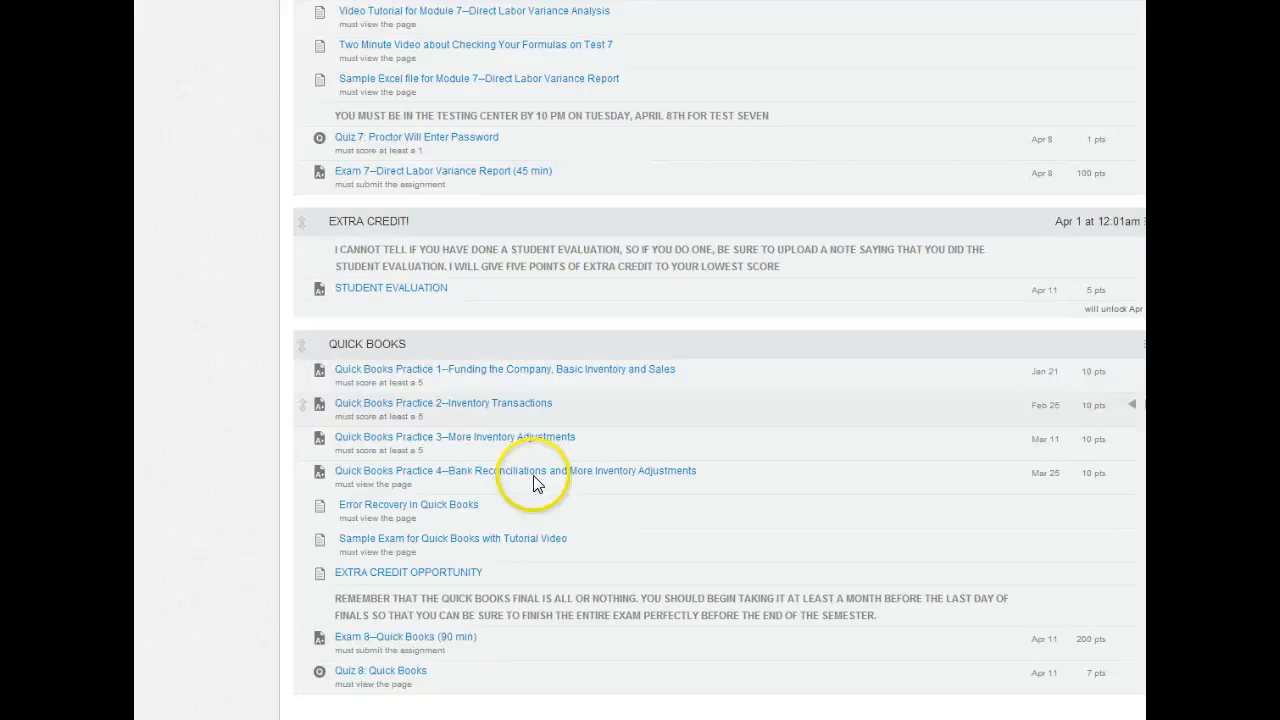
mouse_move(489, 657)
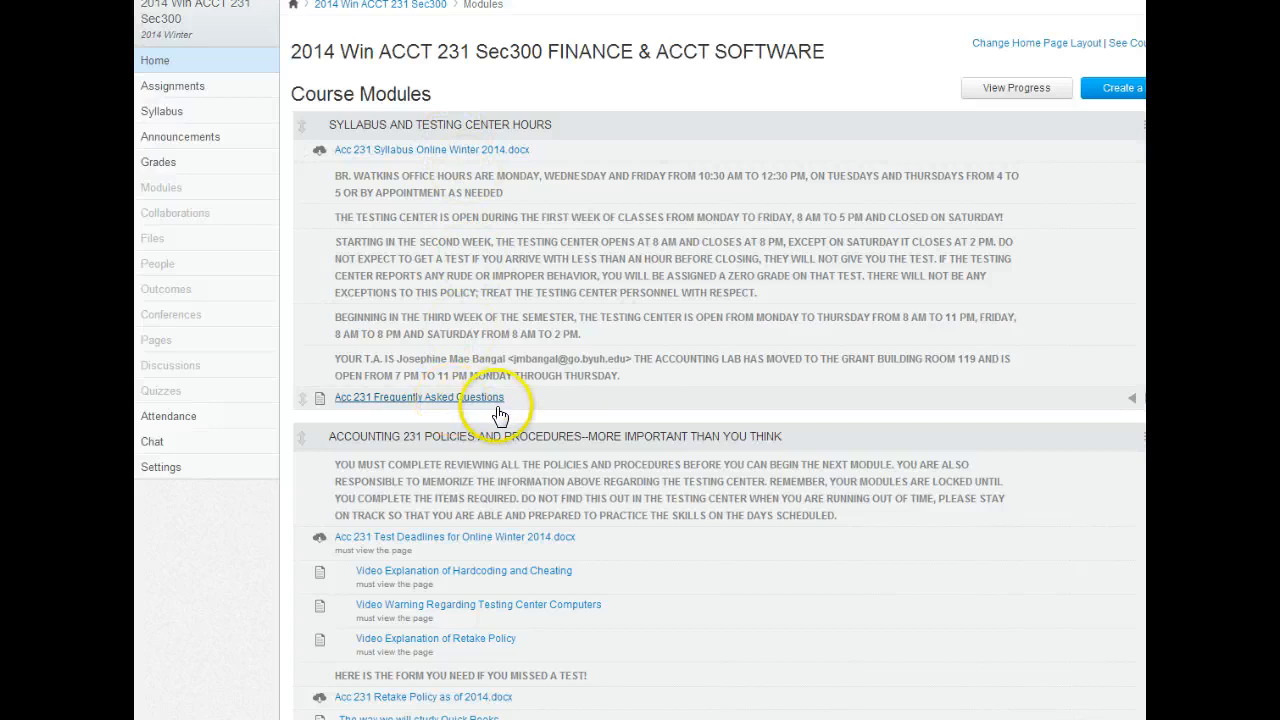
scroll(down, 3)
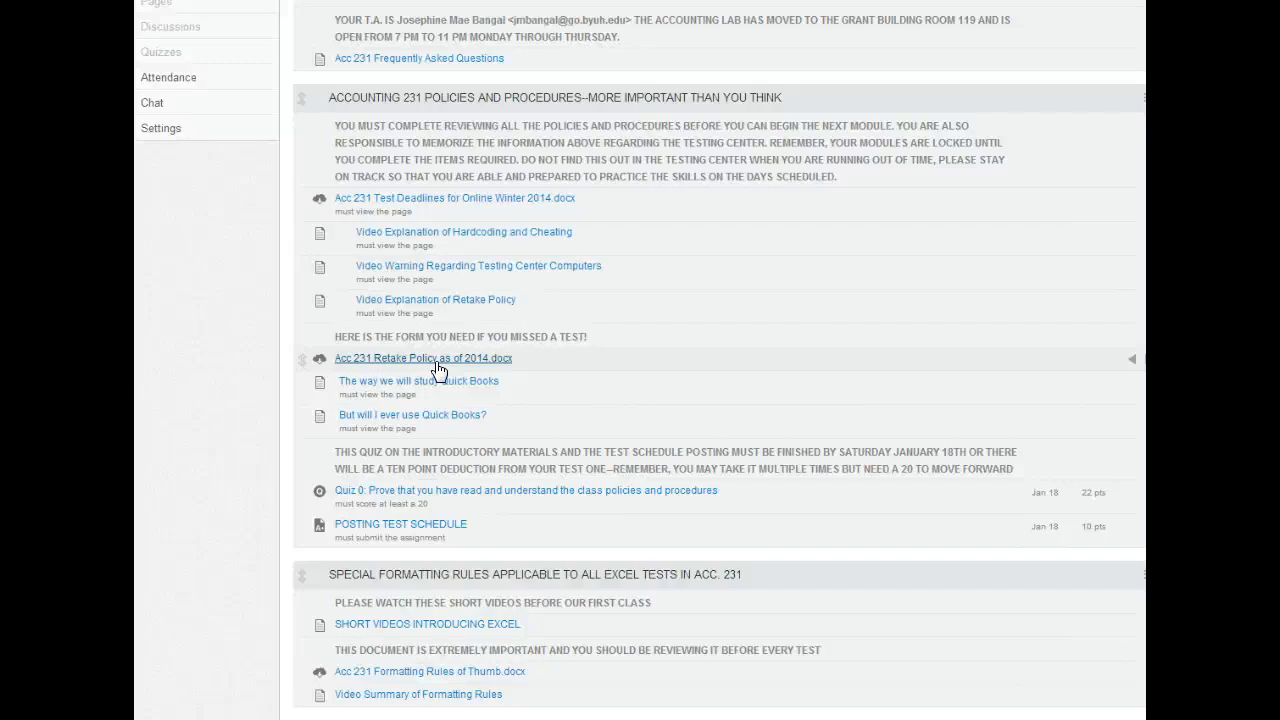
scroll(down, 3)
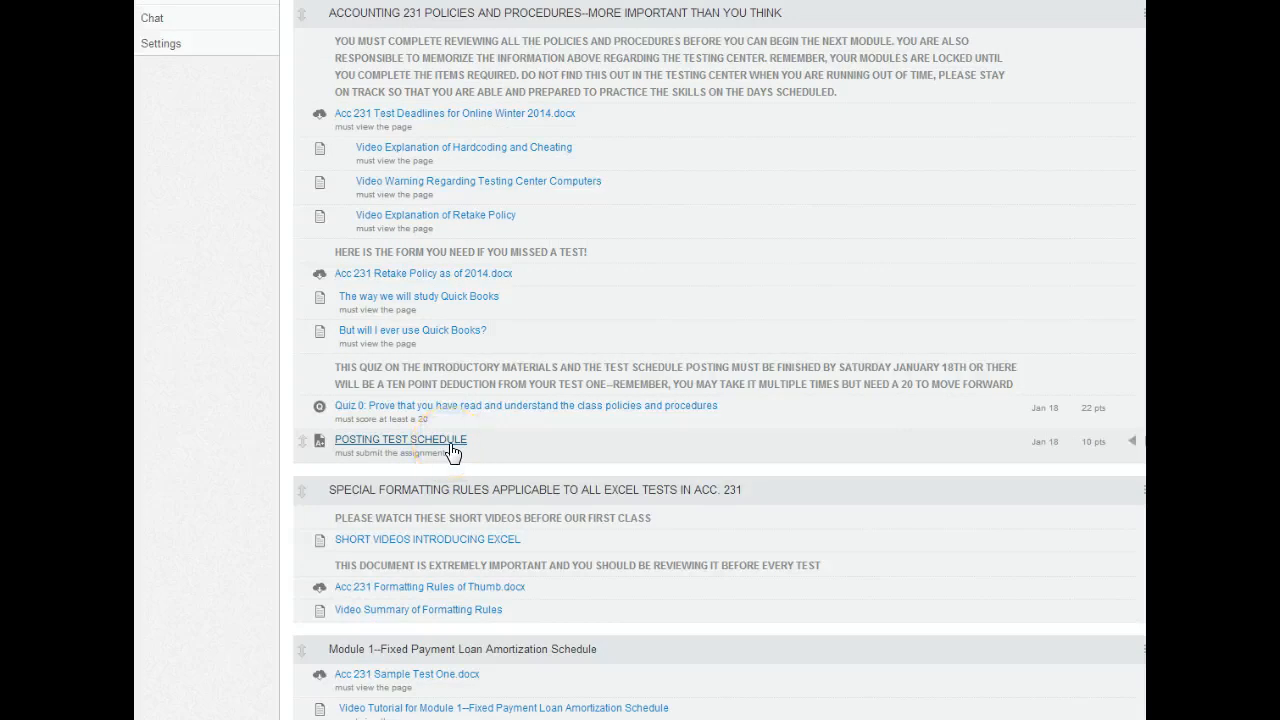
scroll(down, 3)
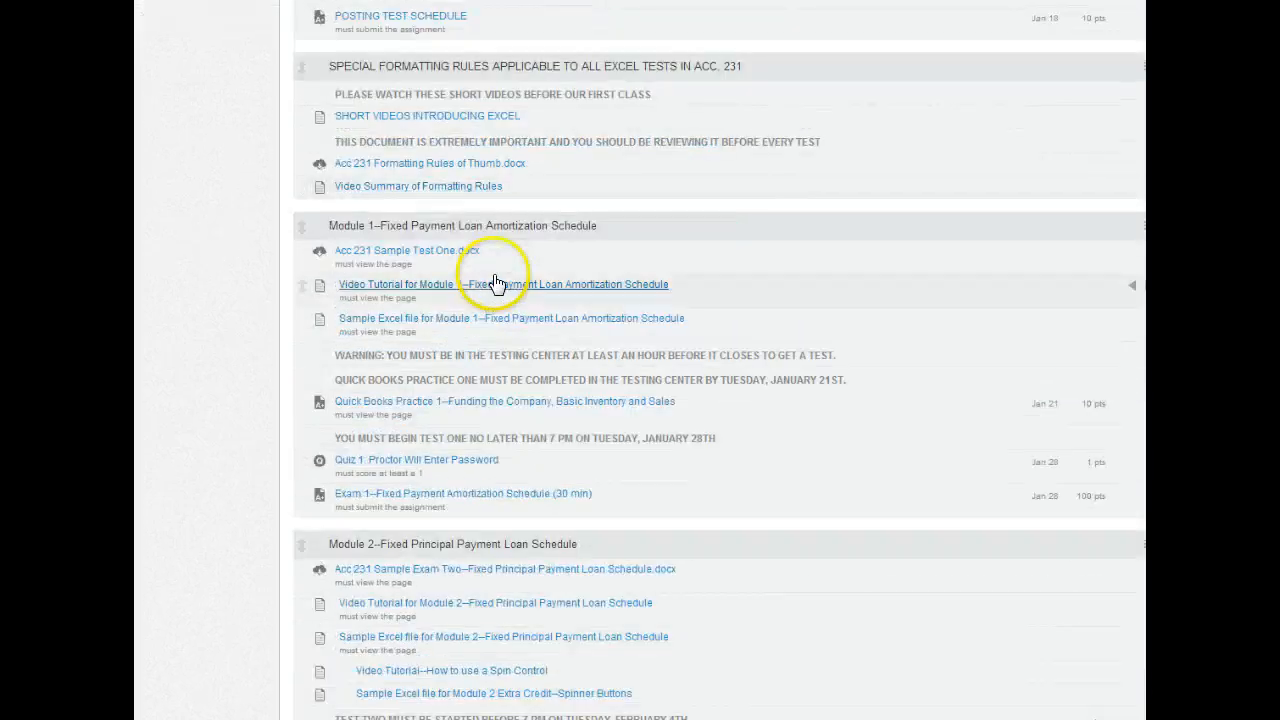